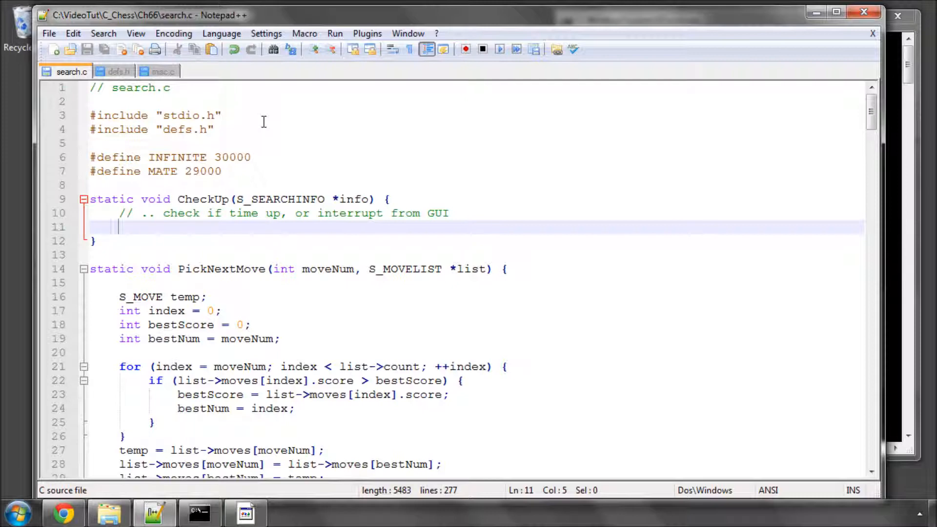
# Begin the CheckUp condition if(info->timeset == TRUE, checking misc.c for the timer function name.
pyautogui.doubleClick(203, 199)
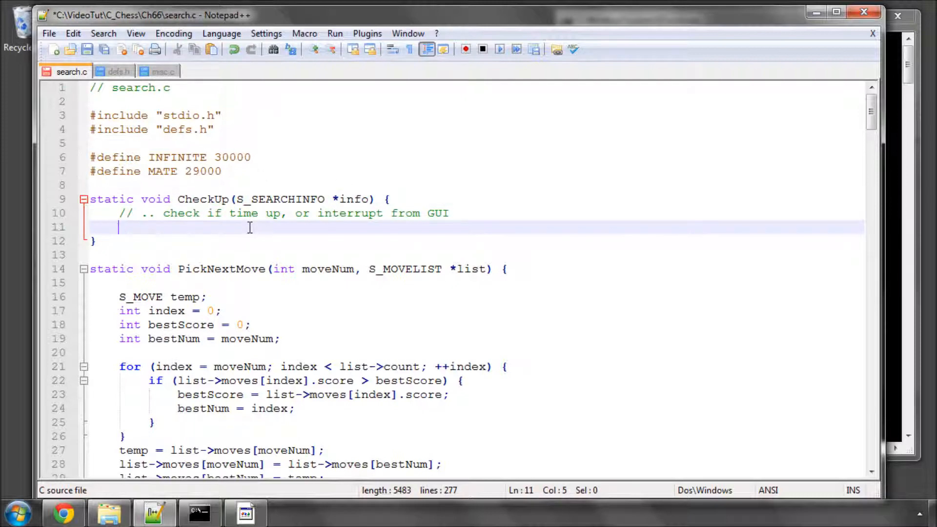
pyautogui.write('if(info')
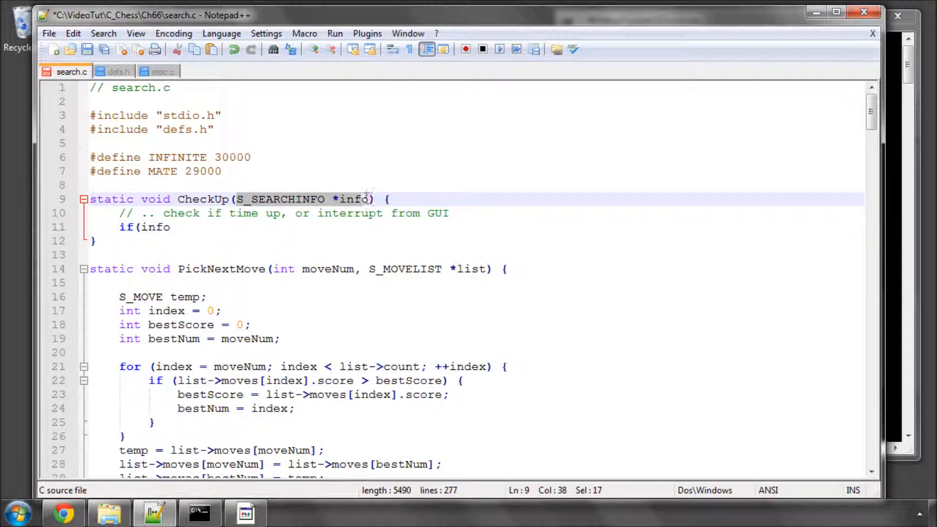
pyautogui.write('.')
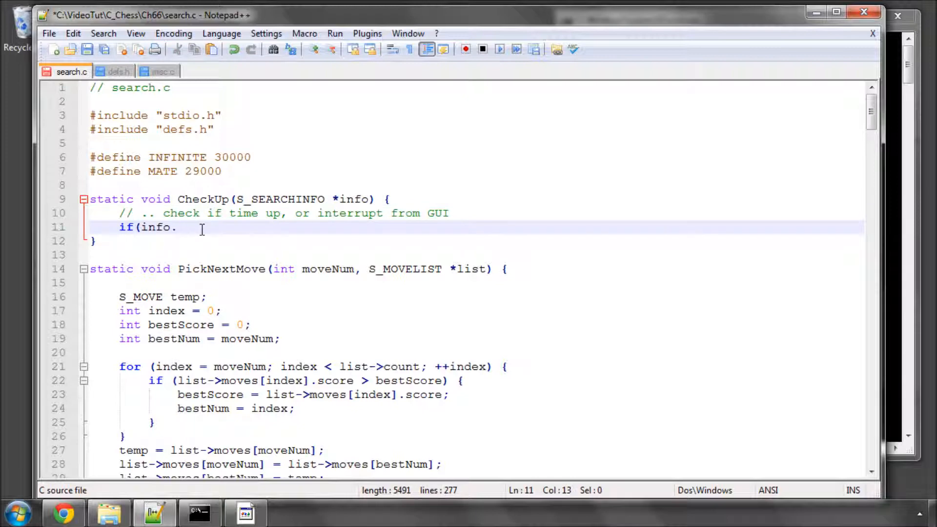
pyautogui.write('->')
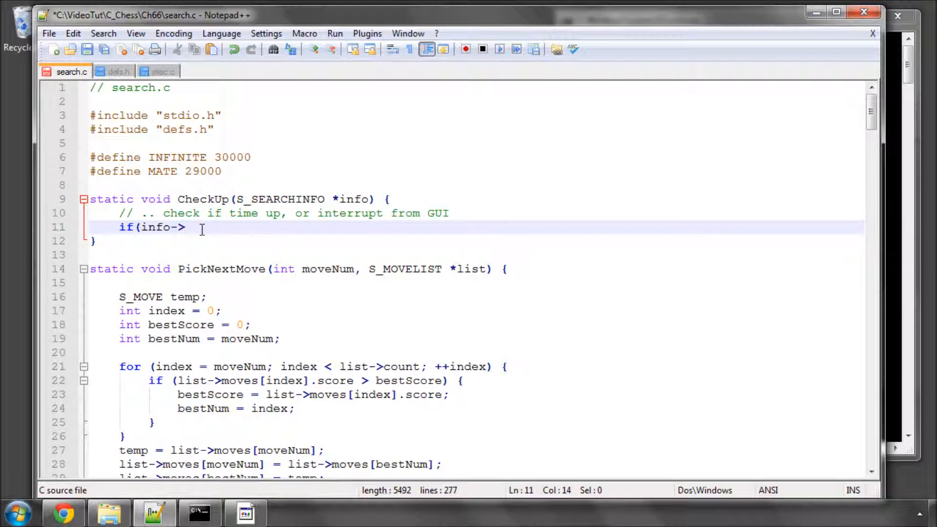
pyautogui.write('timeset')
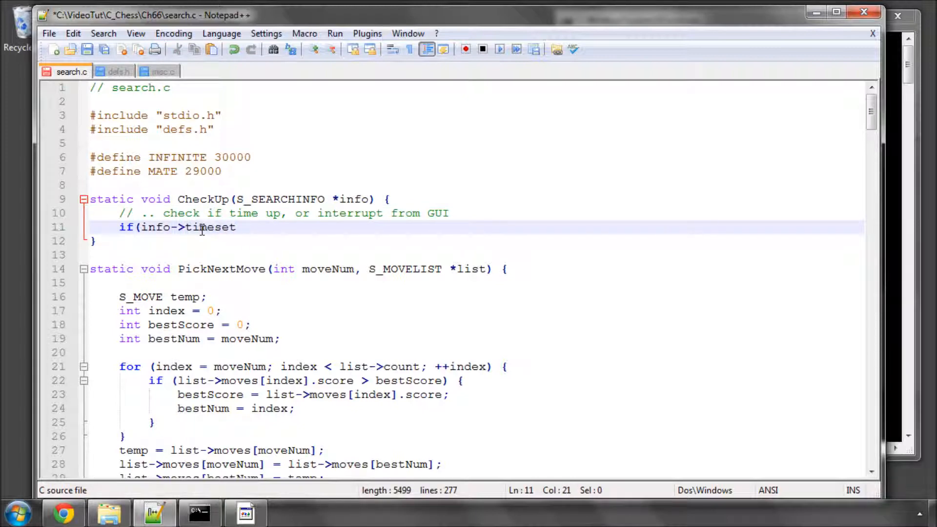
pyautogui.write('== TRUE &&')
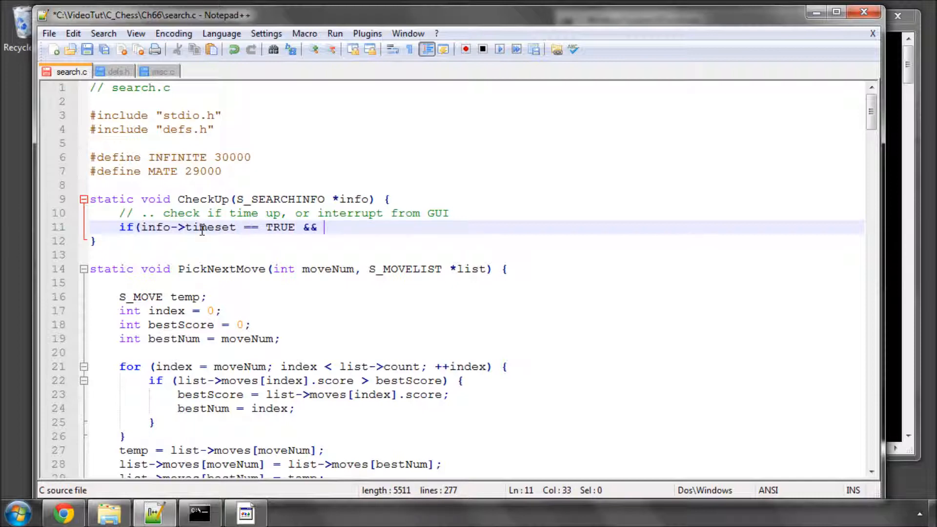
pyautogui.click(161, 71)
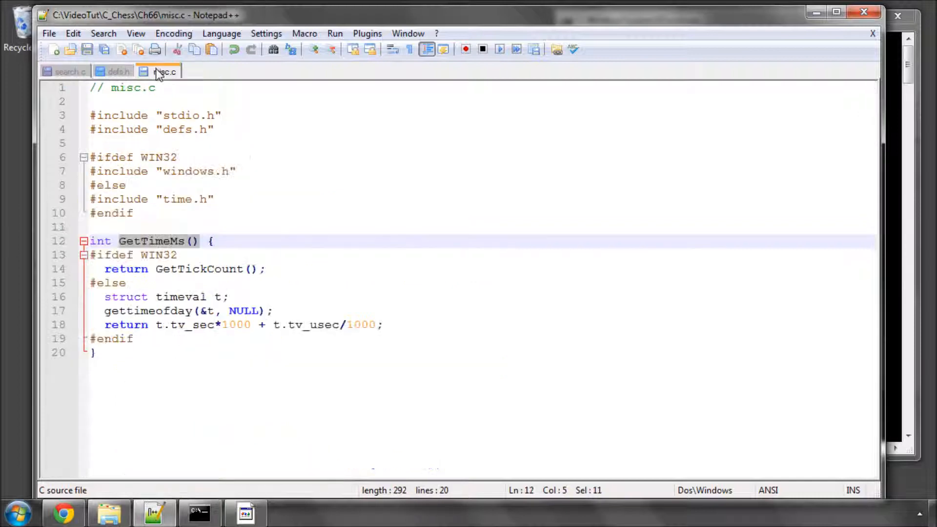
pyautogui.click(71, 72)
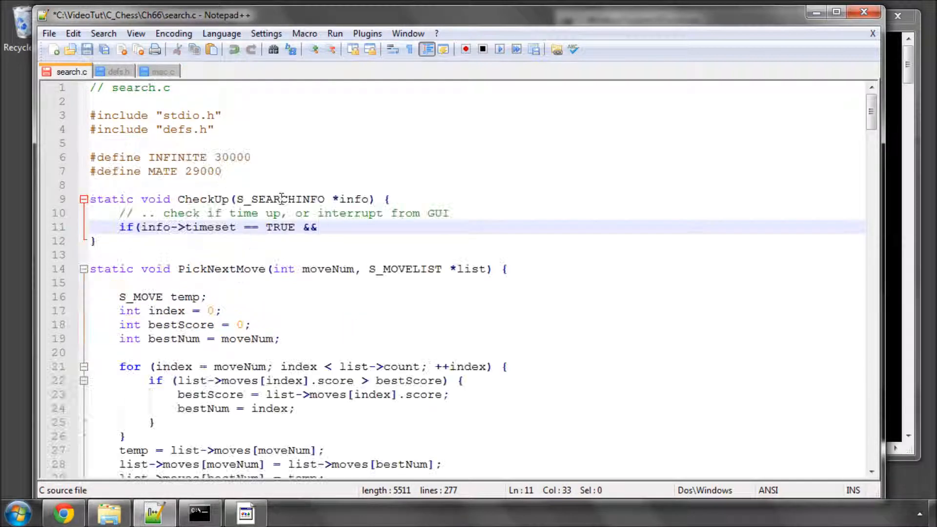
# Complete it with && GetTimeMs() > info->stoptime) { info->stopped = TRUE; }.
pyautogui.write('GetTimeMs()')
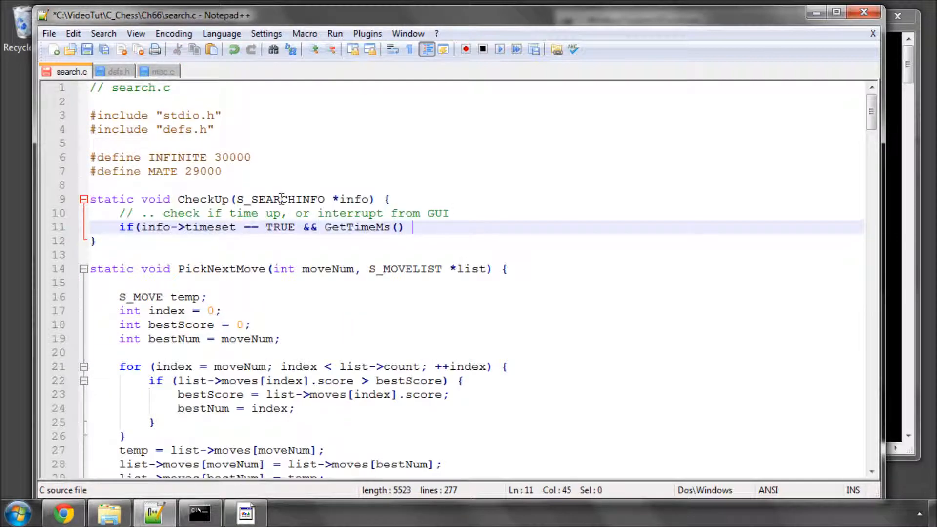
pyautogui.write('>')
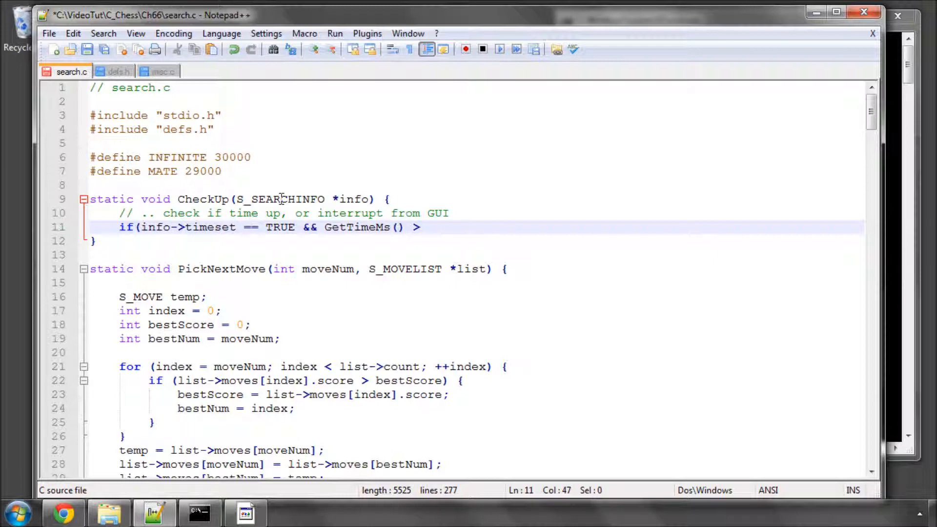
pyautogui.write('info-')
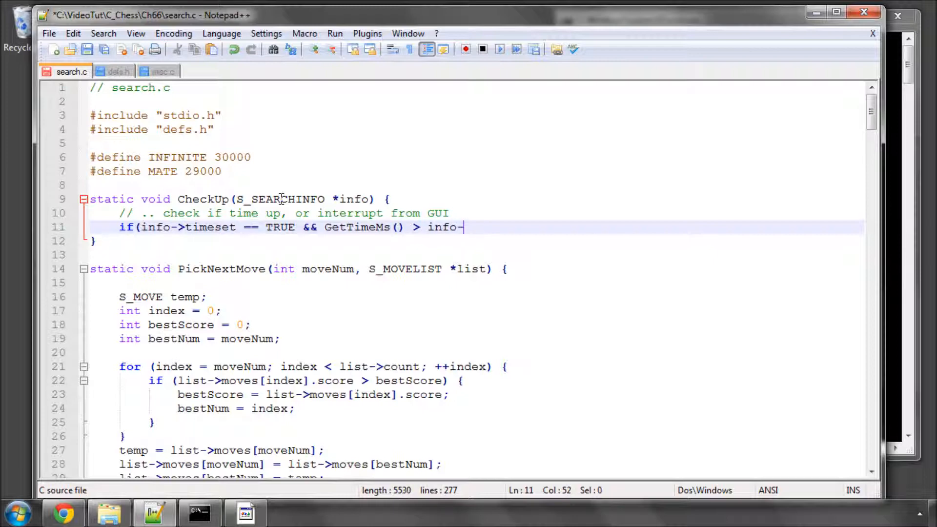
pyautogui.write('stoptime)')
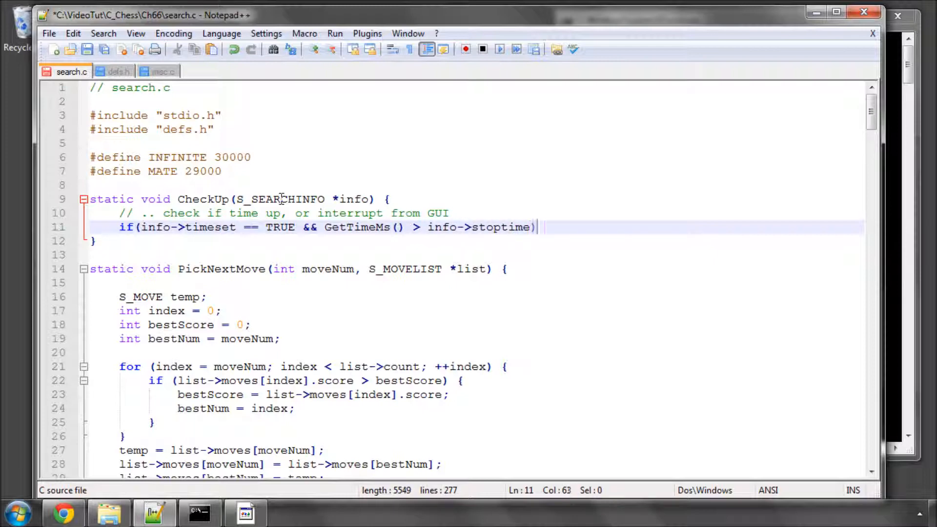
pyautogui.write('{')
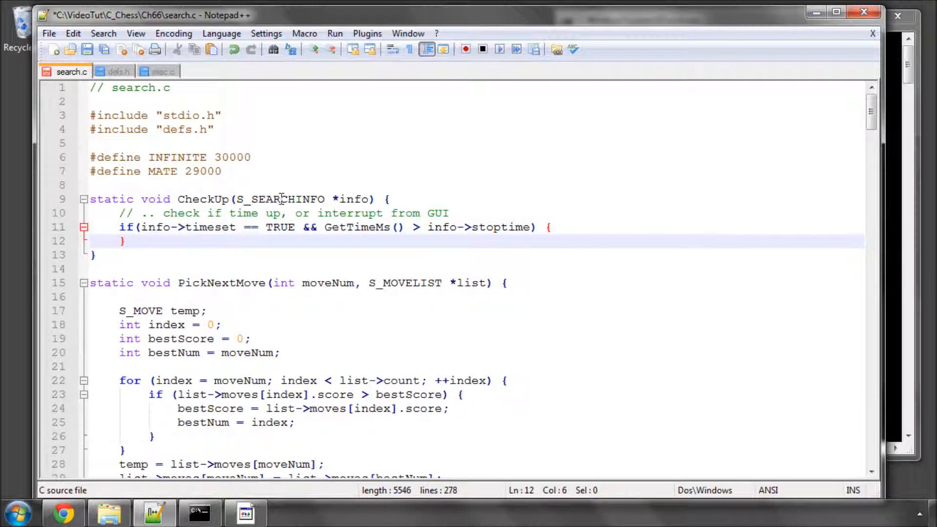
pyautogui.write('info')
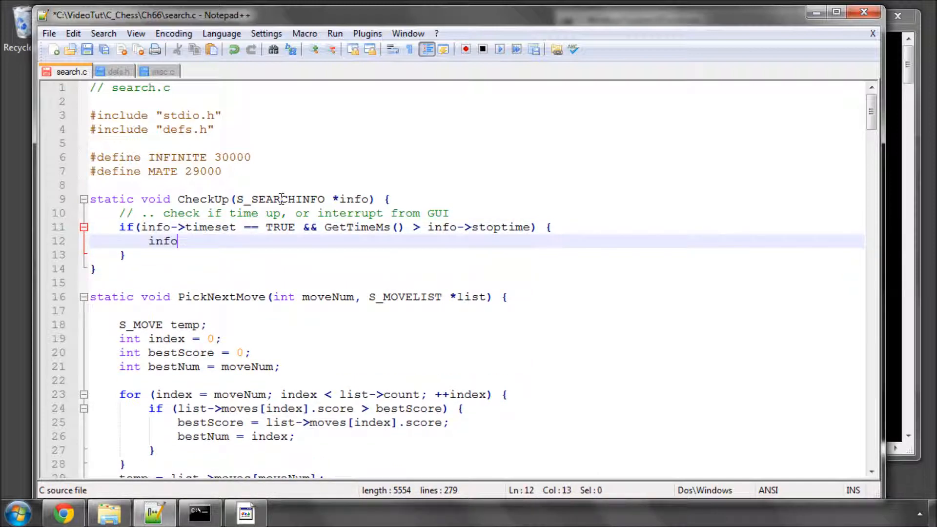
pyautogui.write('->stoipped =')
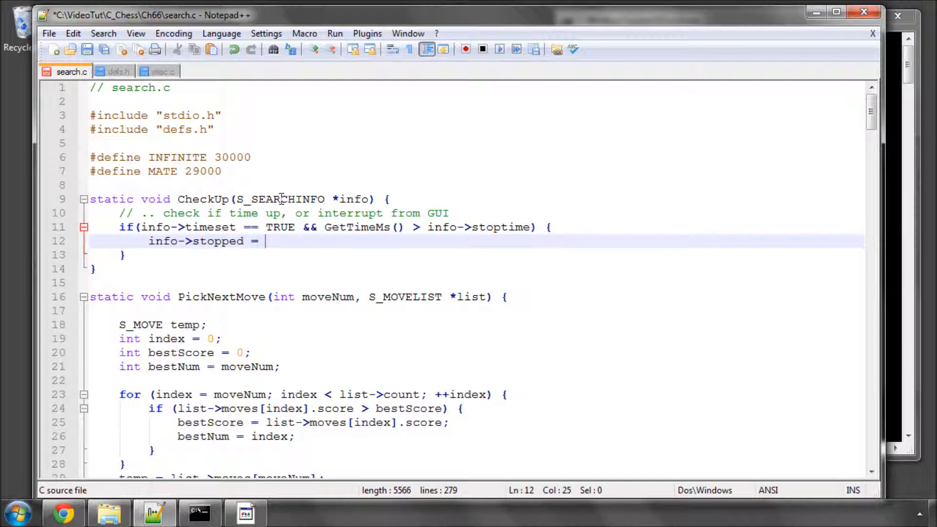
pyautogui.write('TRUE;')
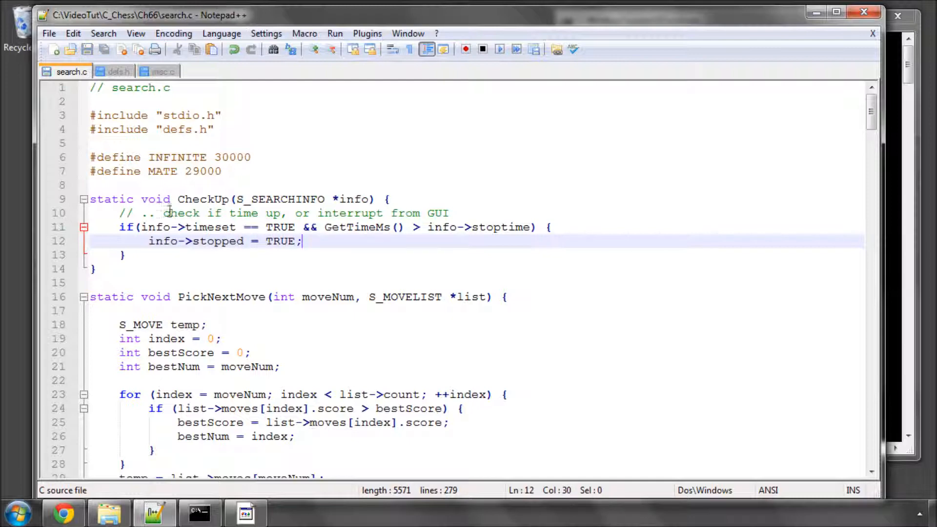
# Add if(( info->nodes & 2047 ) == 0) { after the CheckBoard assertion in Quiescence.
pyautogui.scroll(-3)
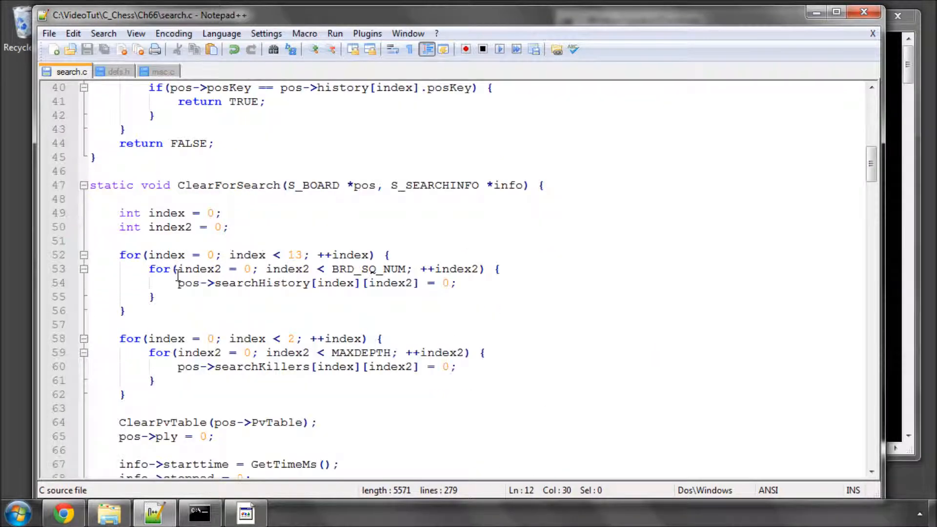
pyautogui.scroll(-3)
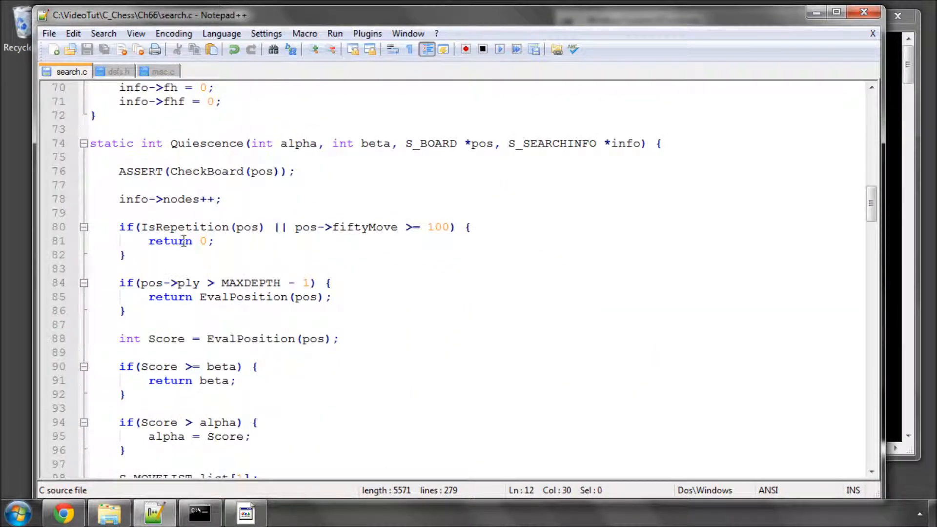
pyautogui.click(223, 199)
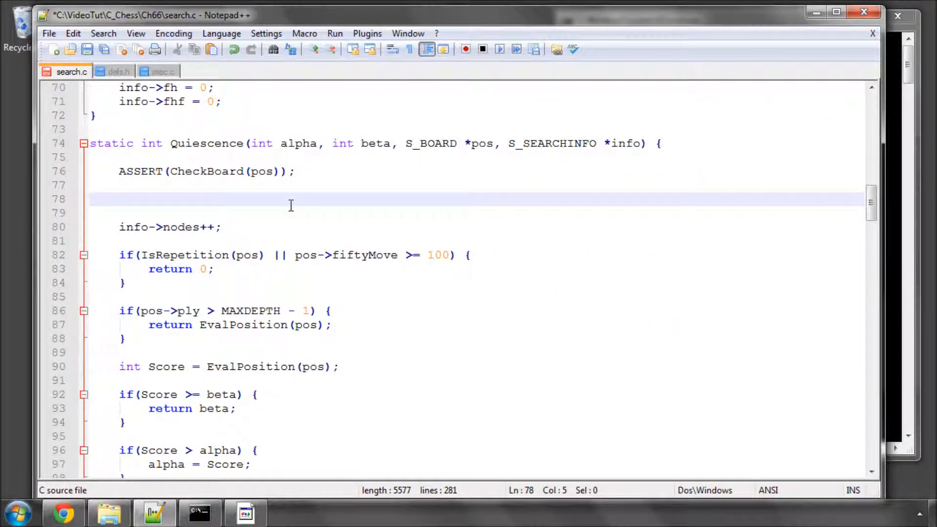
pyautogui.write('if(')
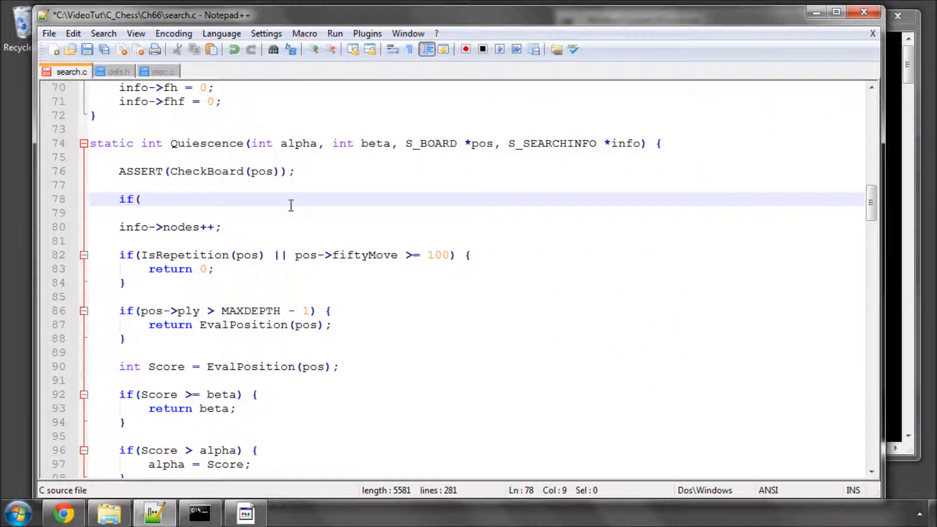
pyautogui.write('info')
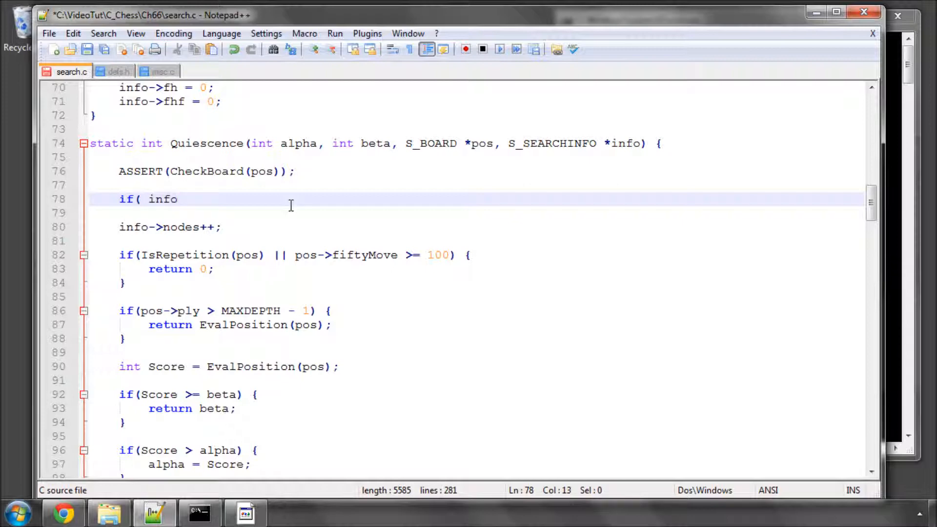
pyautogui.write('->noi')
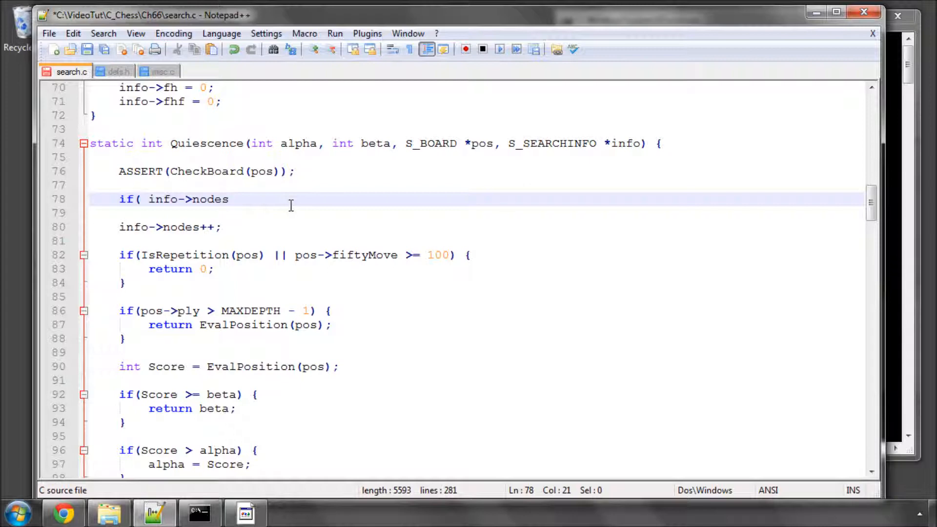
pyautogui.write('&')
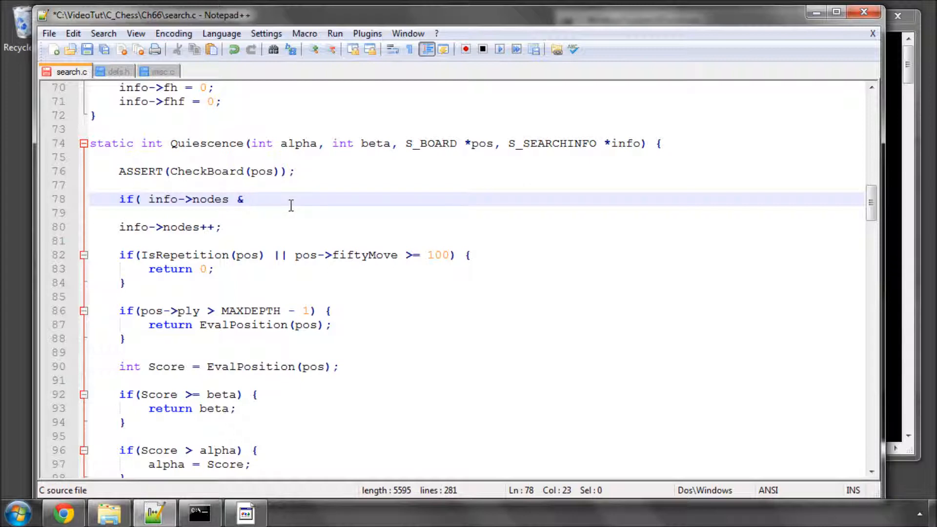
pyautogui.write('2047')
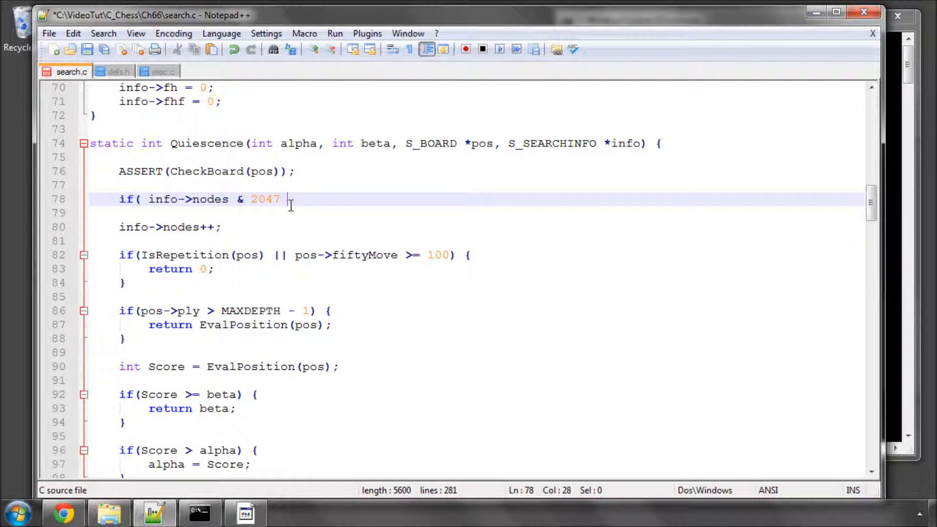
pyautogui.write(') ==')
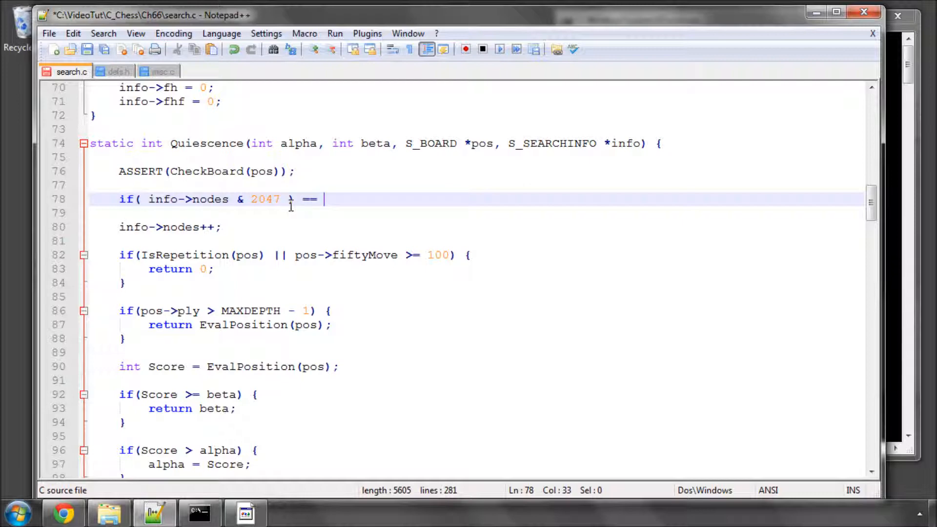
pyautogui.write('0)')
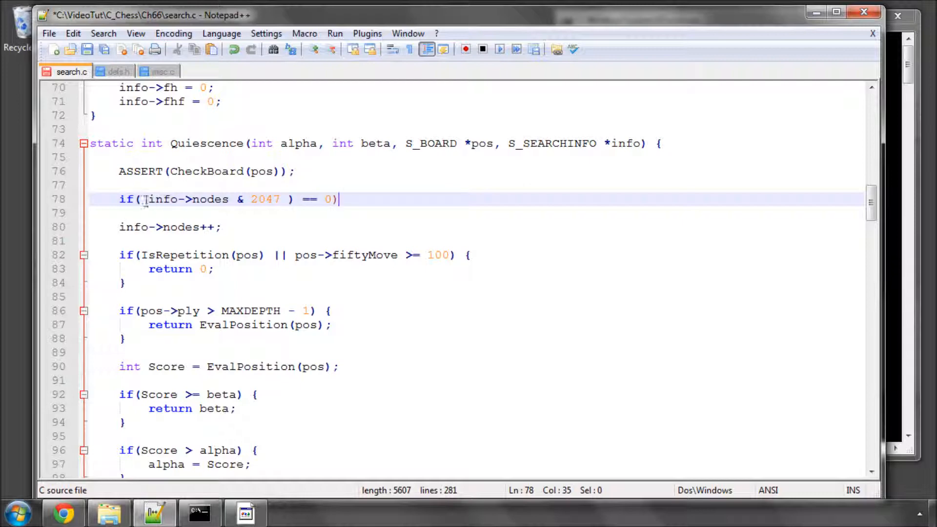
pyautogui.write('(')
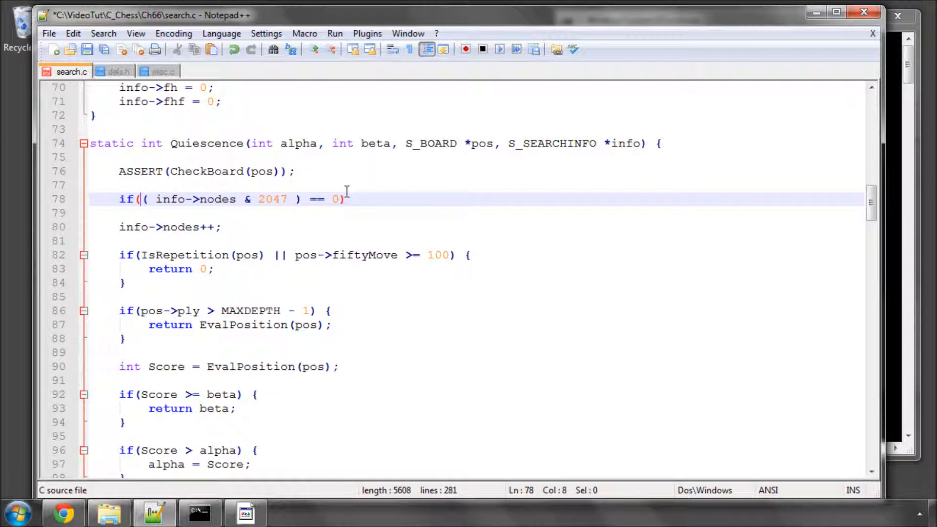
pyautogui.write('{')
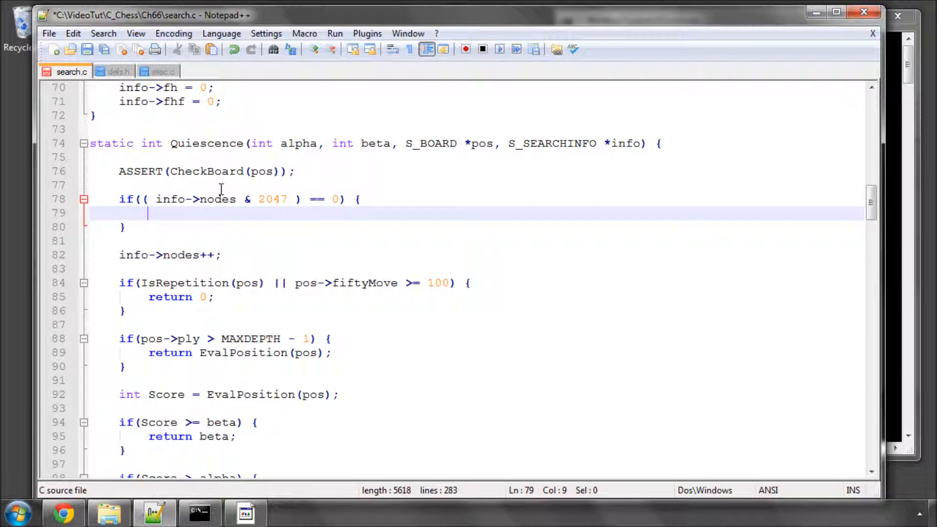
pyautogui.moveTo(276, 214)
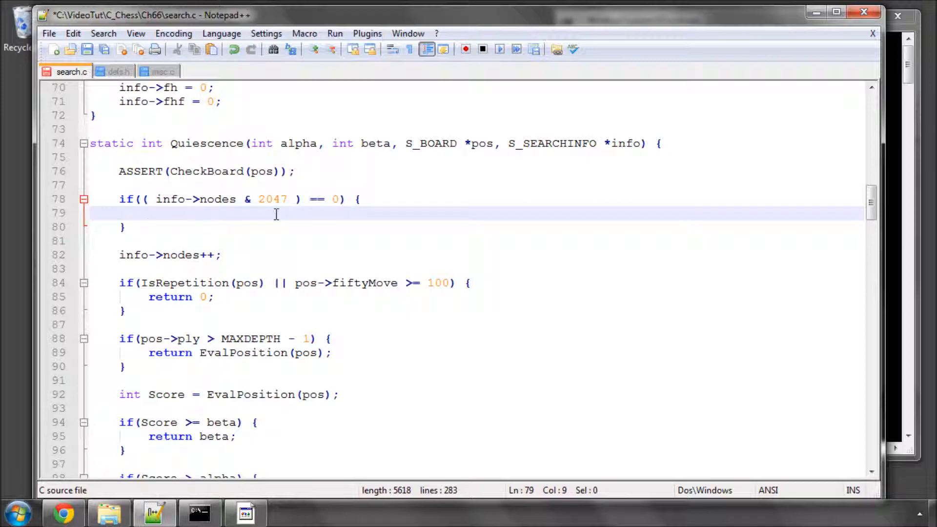
# Call CheckUp(info); inside that block.
pyautogui.write('CheckUp')
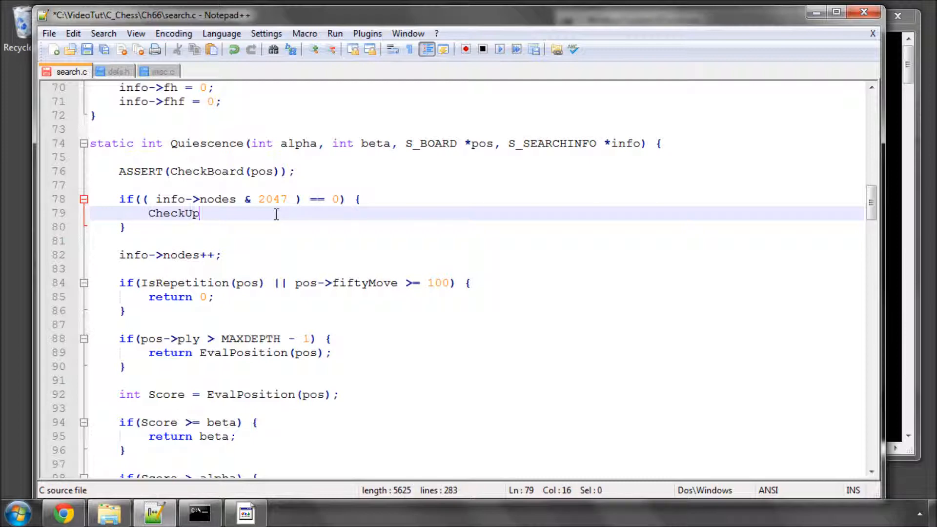
pyautogui.write('(in')
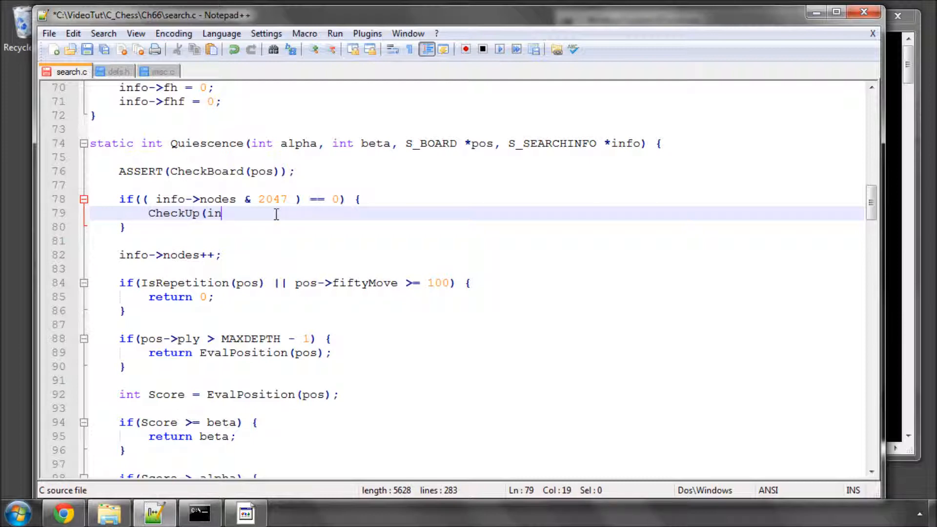
pyautogui.write('fo);')
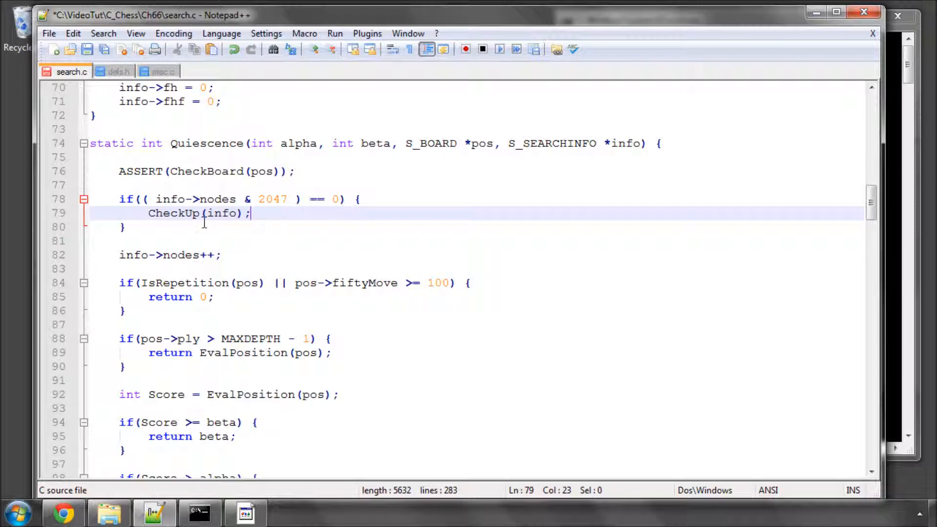
# Write if(info->stopped == TRUE) { return 0; } after TakeMove in AlphaBeta and select it for copying.
pyautogui.scroll(-3)
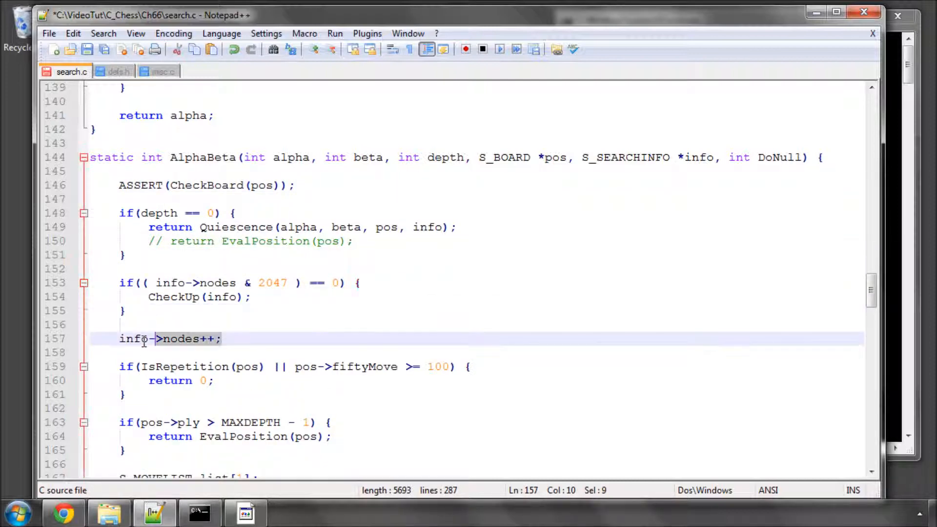
pyautogui.scroll(-3)
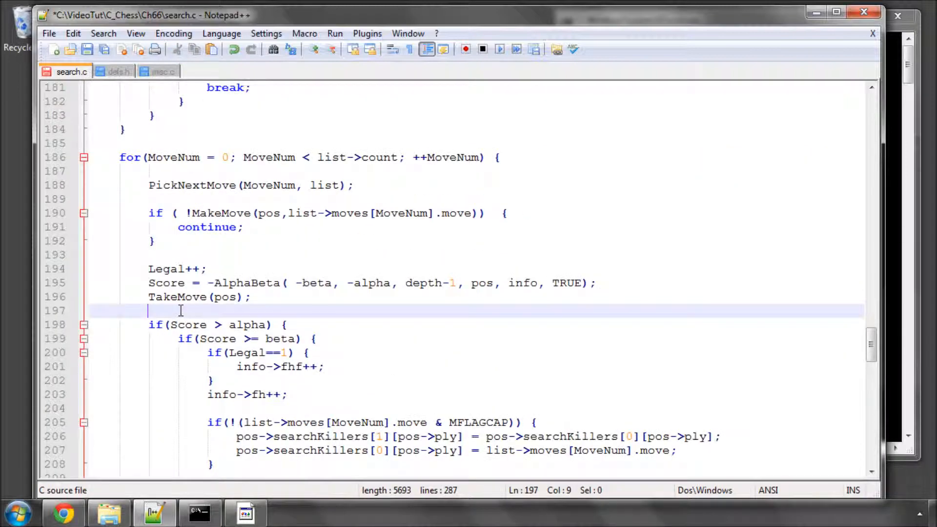
pyautogui.write('if(i')
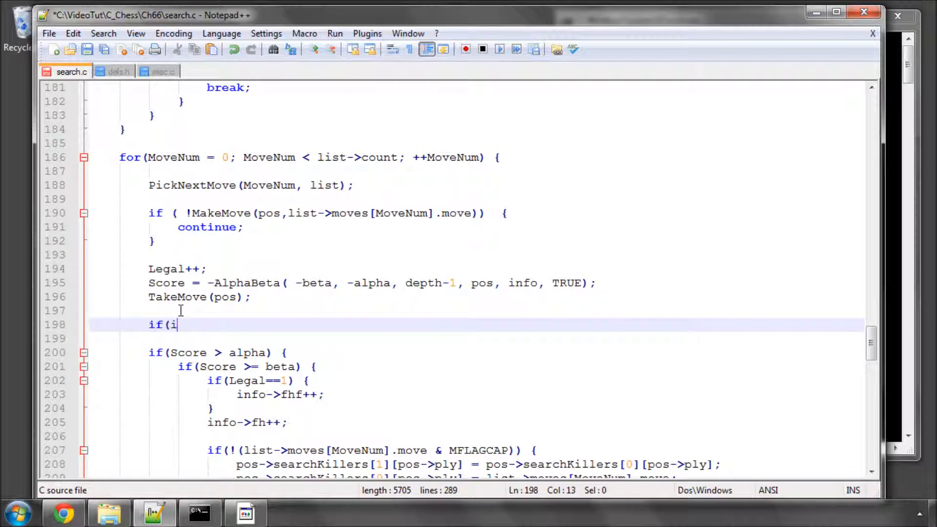
pyautogui.write('nfo->s')
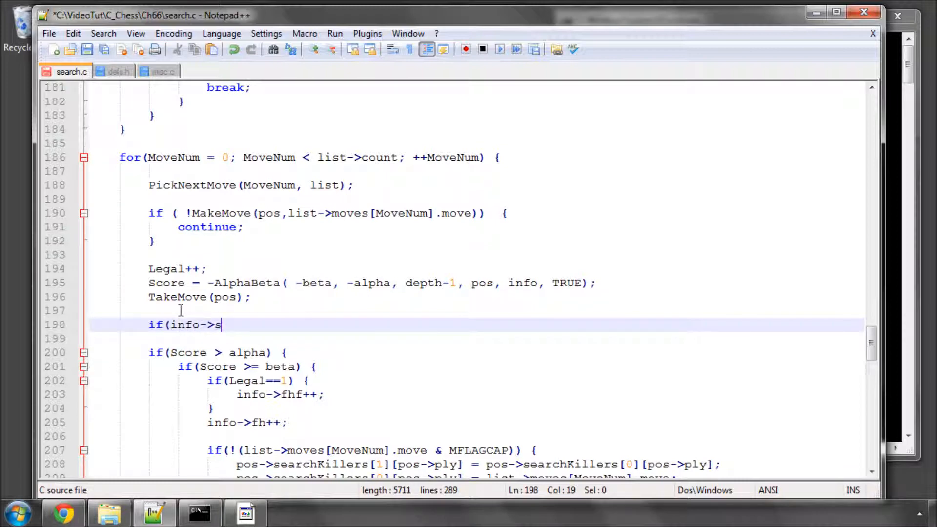
pyautogui.write('topped ==')
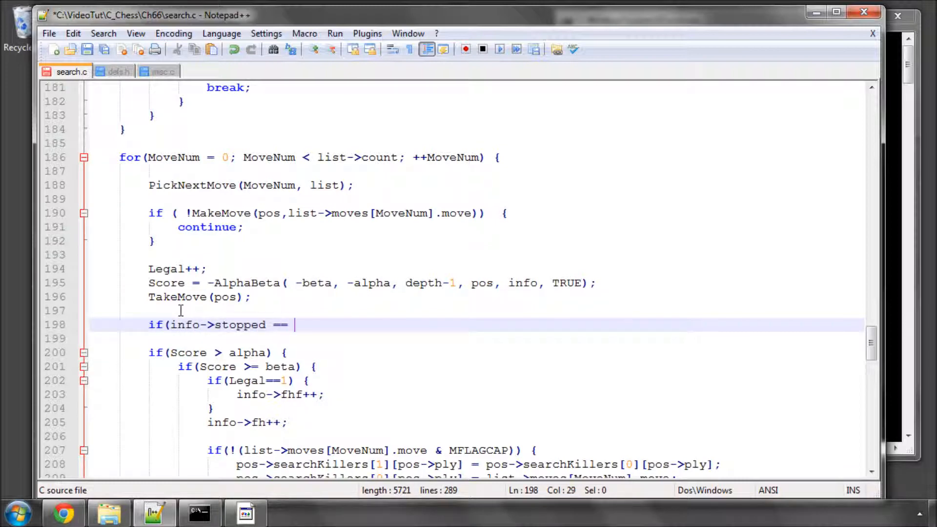
pyautogui.write('TRUE) {')
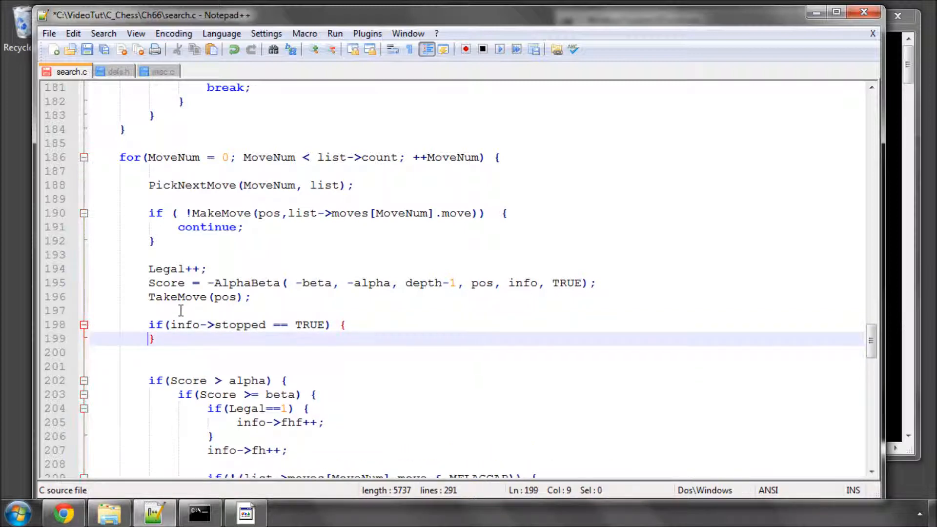
pyautogui.write('return')
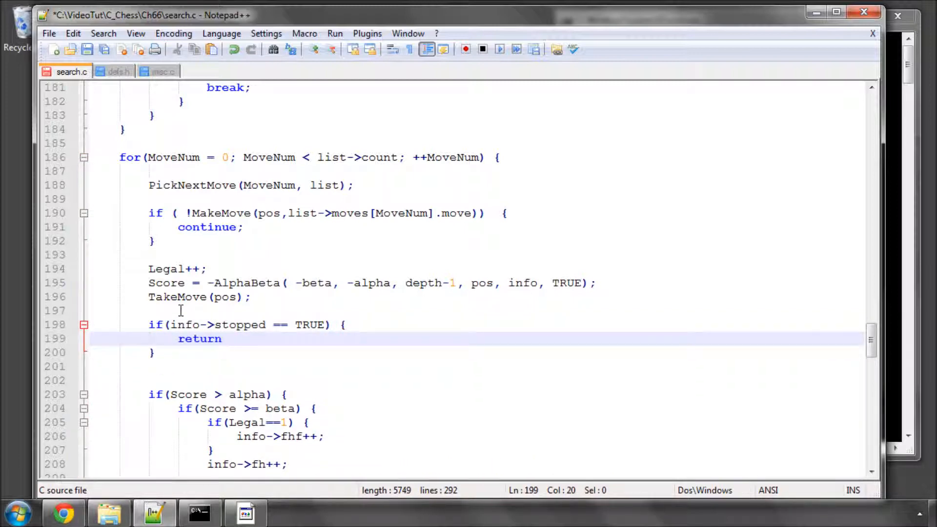
pyautogui.write('0;')
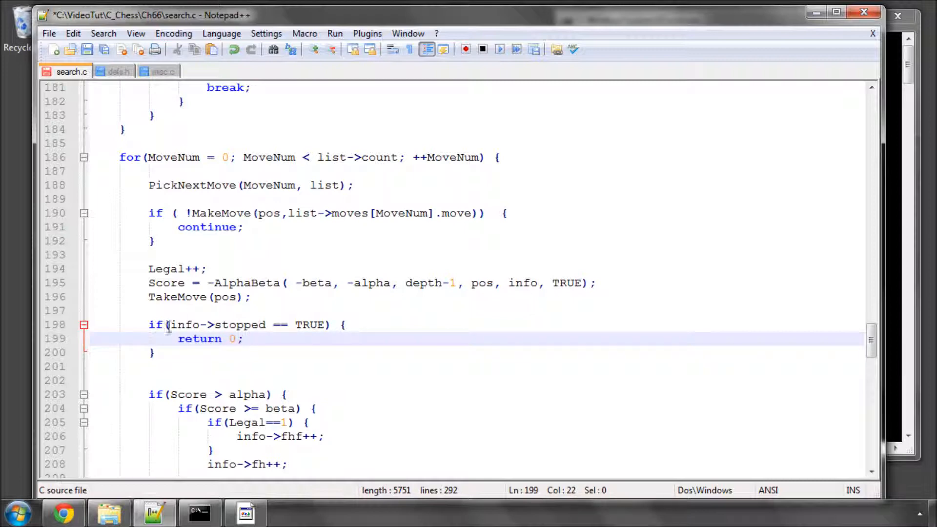
pyautogui.moveTo(149, 324); pyautogui.dragTo(154, 353)
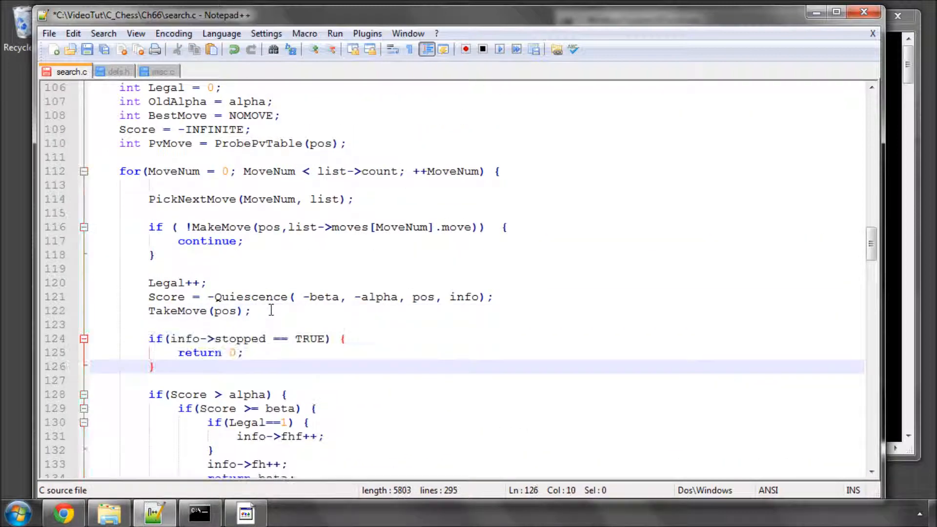
# Save search.c and start an if on the blank line after the AlphaBeta call in SearchPosition.
pyautogui.press('ctrl+s')
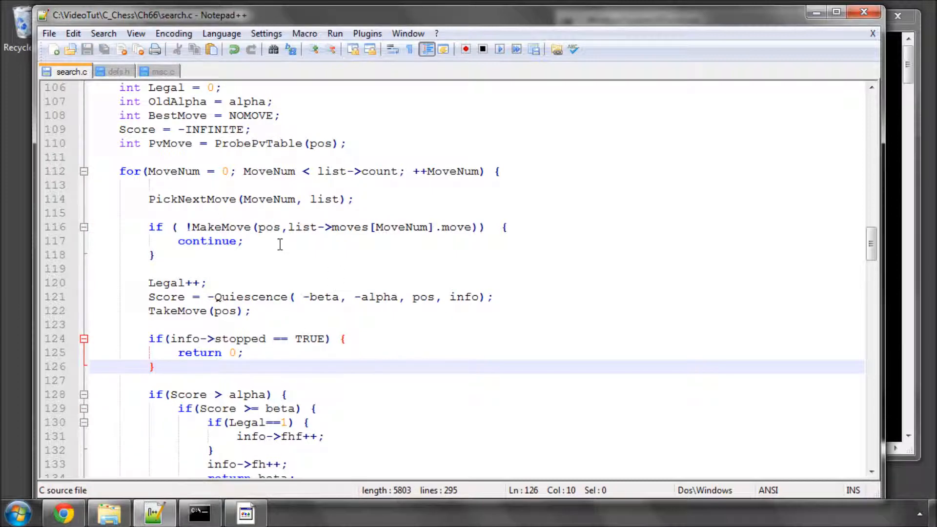
pyautogui.scroll(-3)
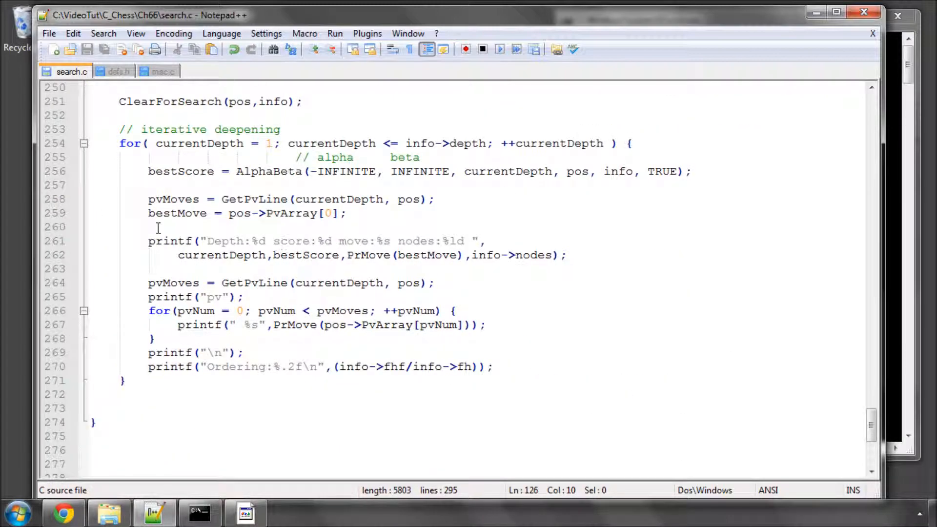
pyautogui.click(261, 171)
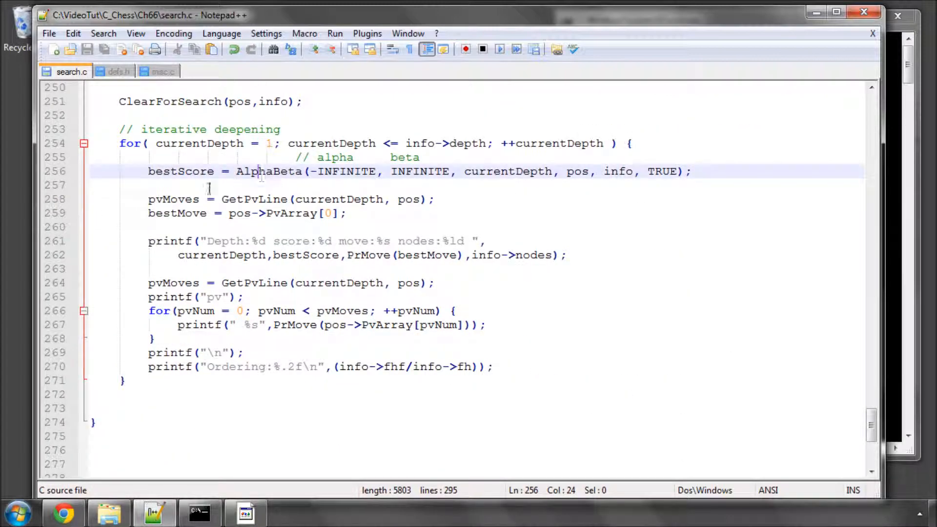
pyautogui.click(328, 185)
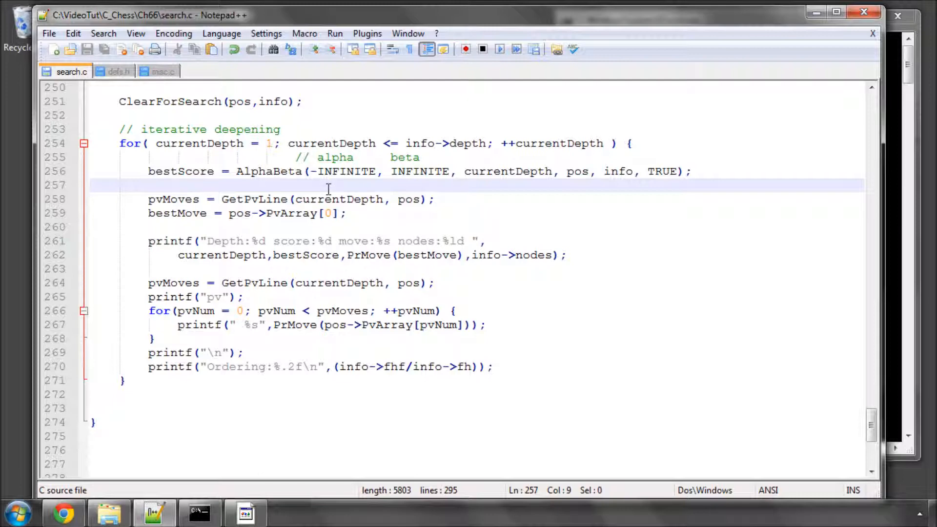
pyautogui.write('if')
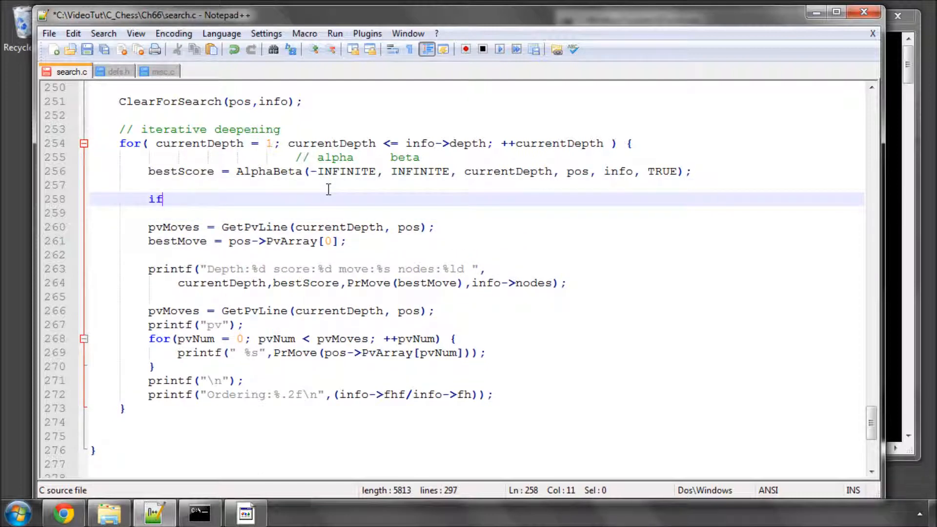
# Complete if(info->stopped == TRUE) { break; } in the iterative deepening loop, then check bestMove usage below it.
pyautogui.write('(i')
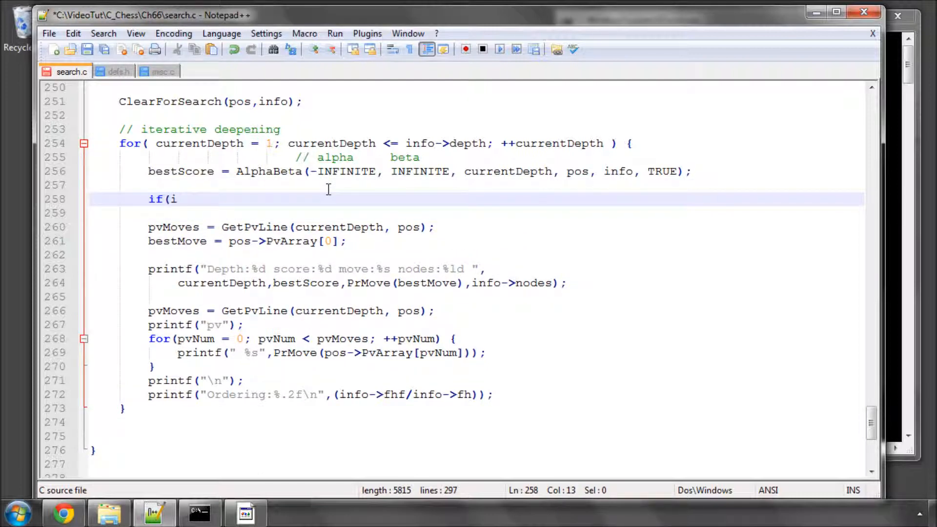
pyautogui.write('nfo->s')
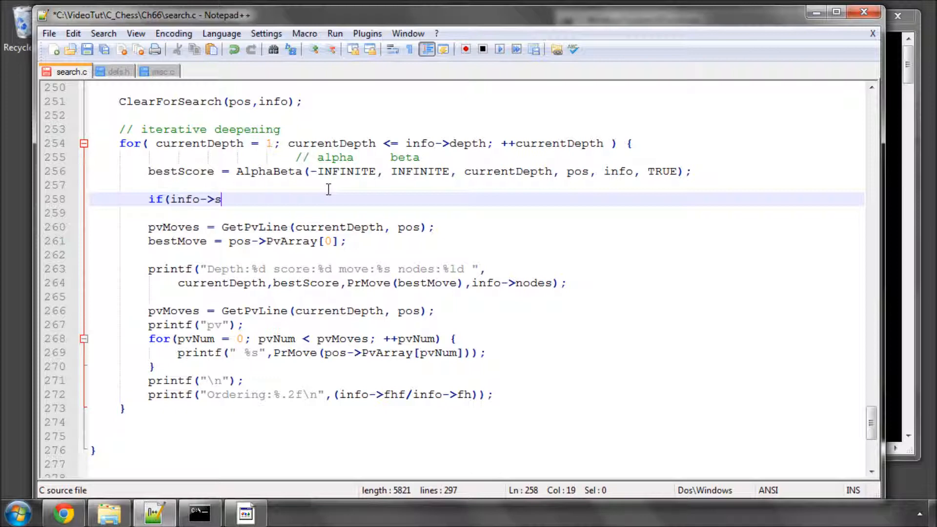
pyautogui.write('topped')
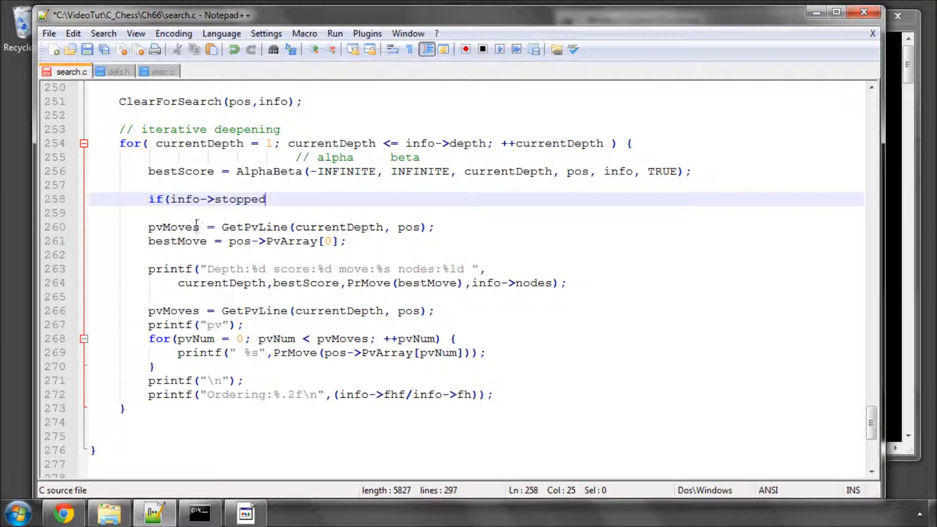
pyautogui.moveTo(336, 199)
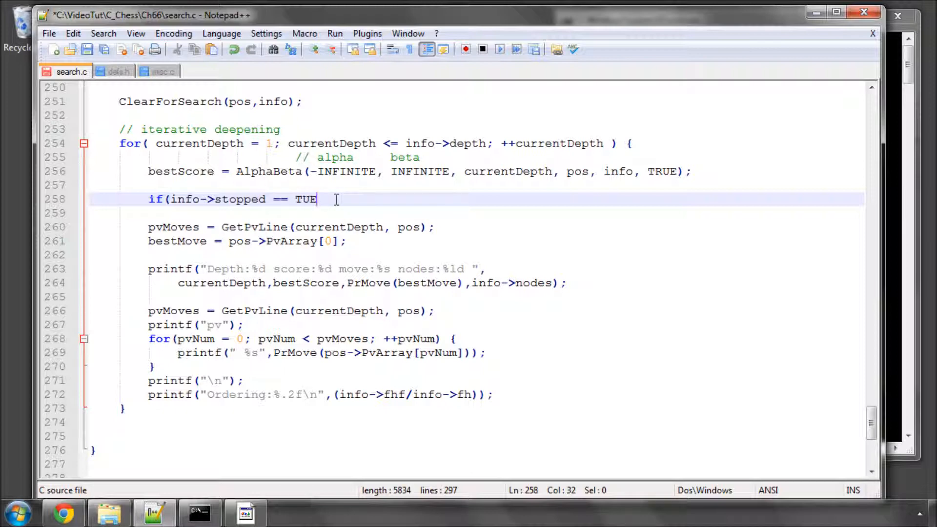
pyautogui.write('R')
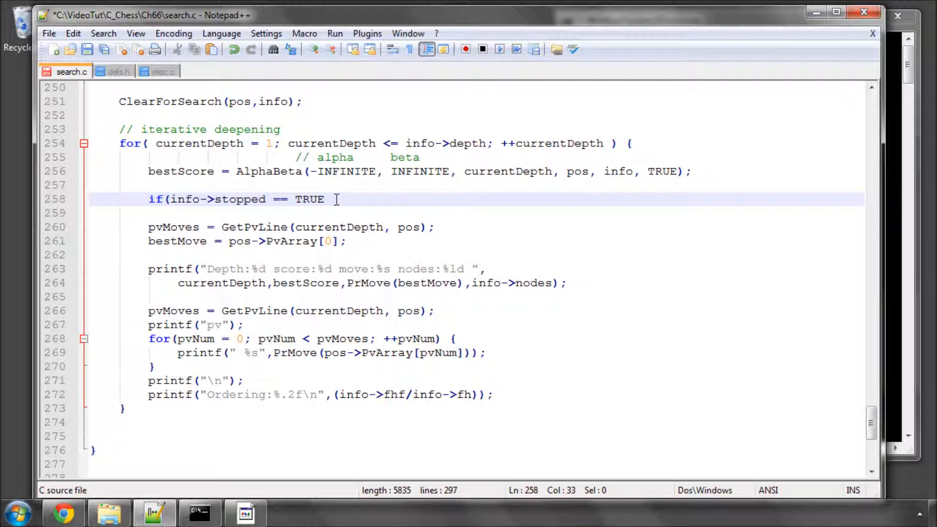
pyautogui.write('{')
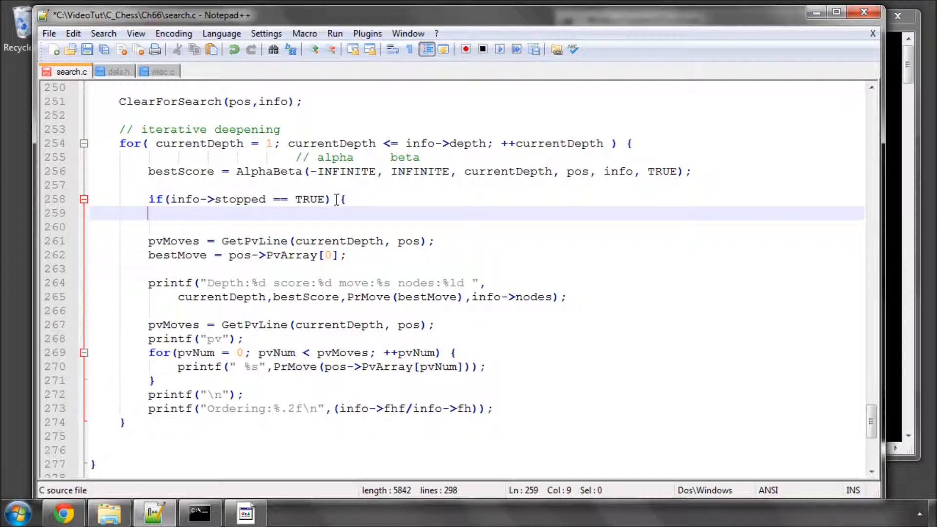
pyautogui.write('}')
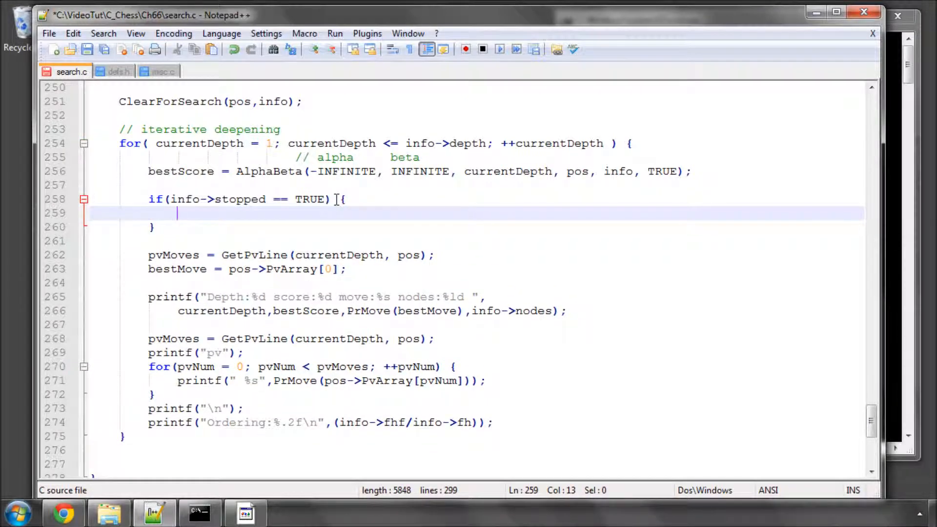
pyautogui.write('break;')
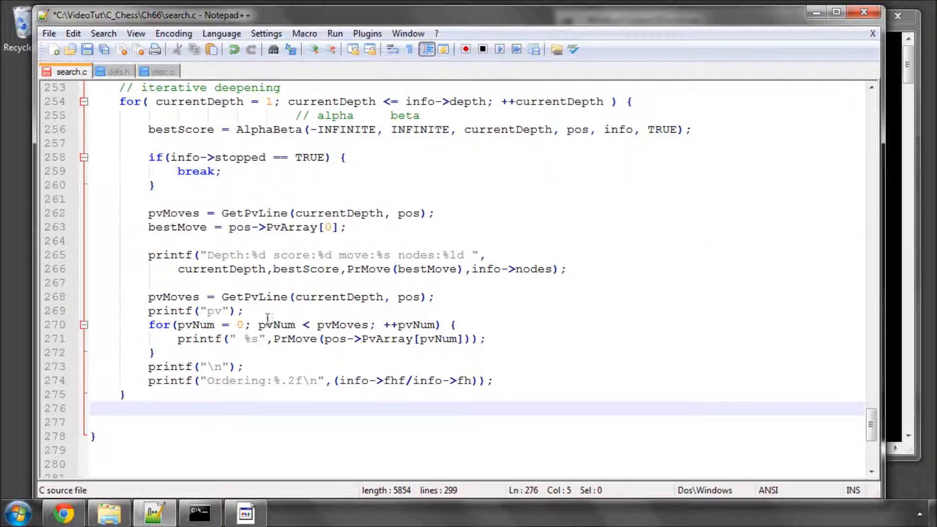
pyautogui.moveTo(368, 228)
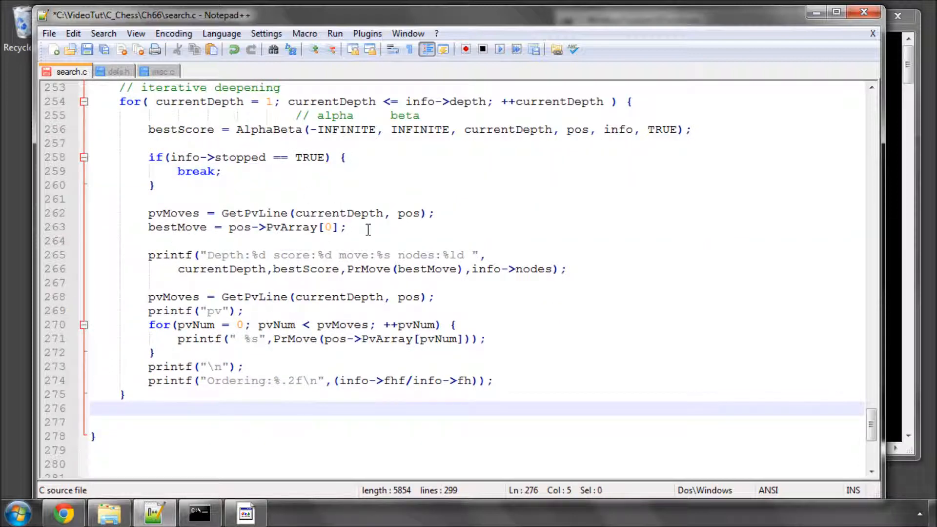
pyautogui.doubleClick(176, 227)
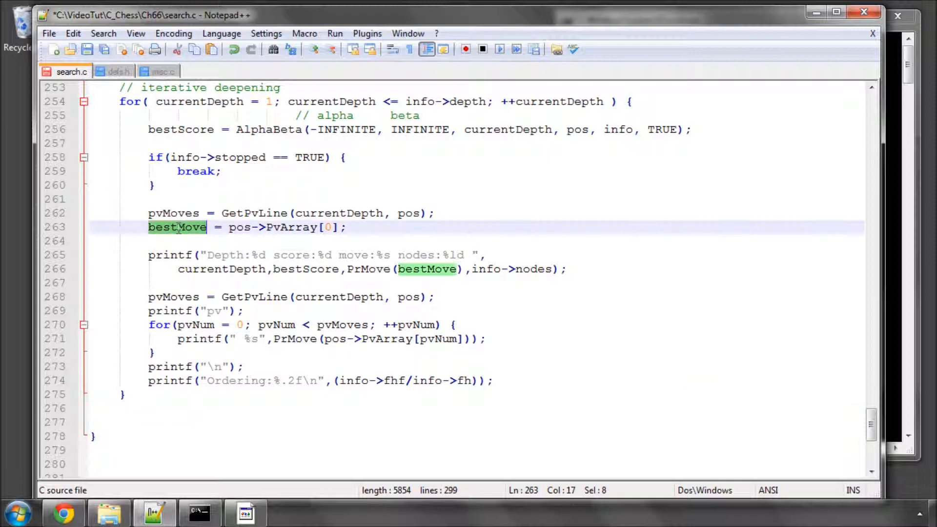
pyautogui.click(190, 410)
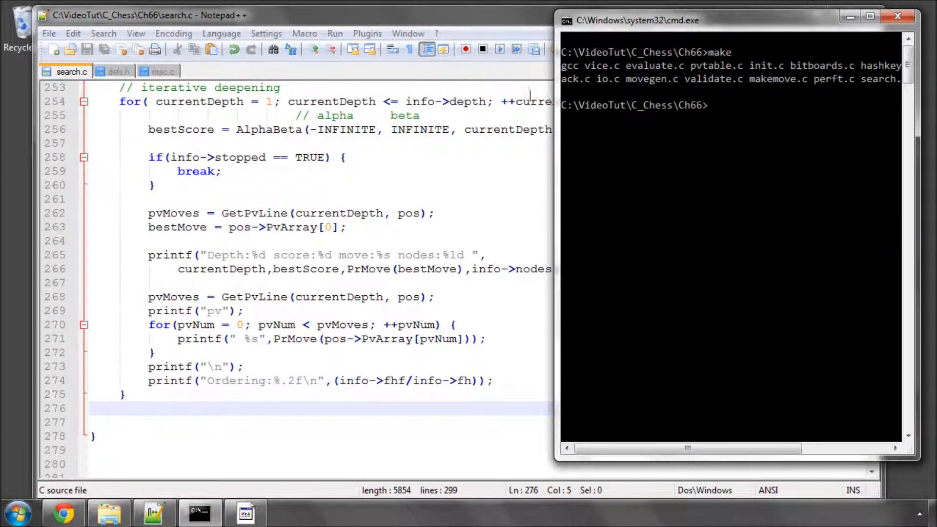
# Clear the console with cls and switch to the browser.
pyautogui.write('cls')
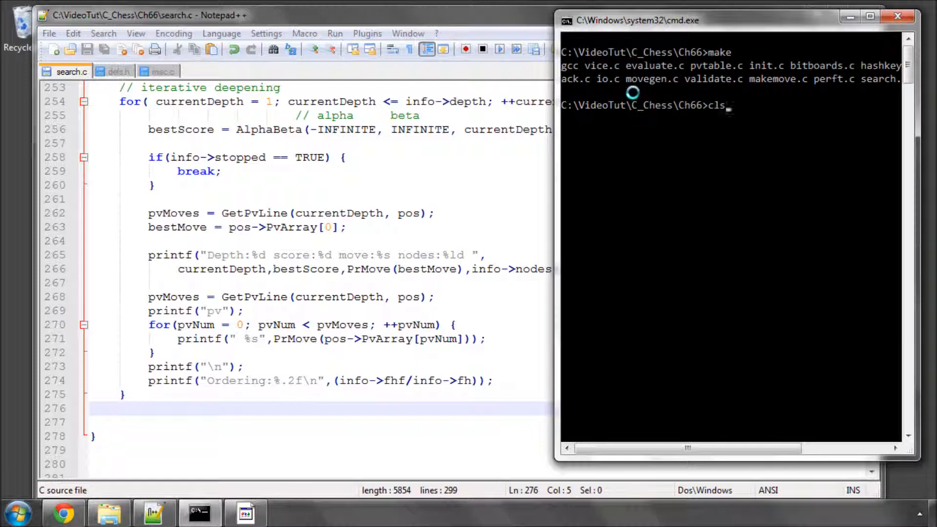
pyautogui.press('enter')
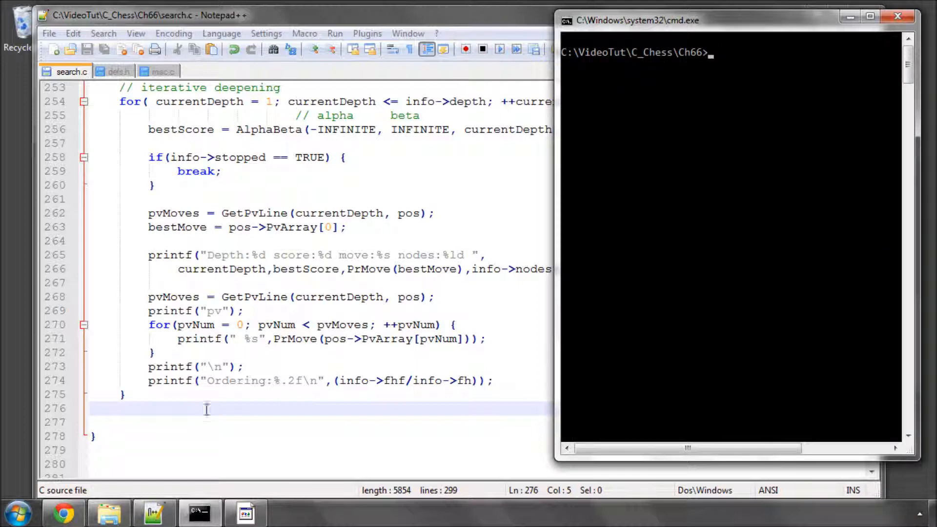
pyautogui.click(62, 512)
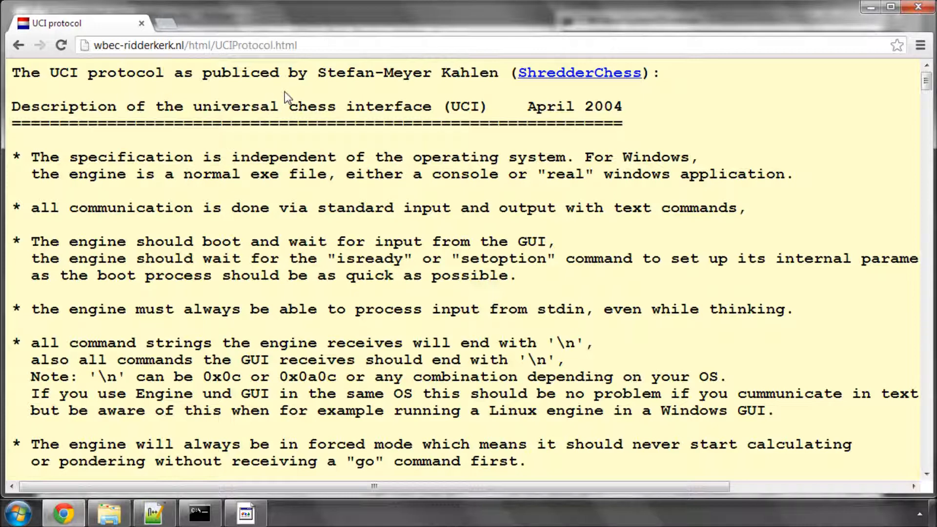
pyautogui.moveTo(110, 78)
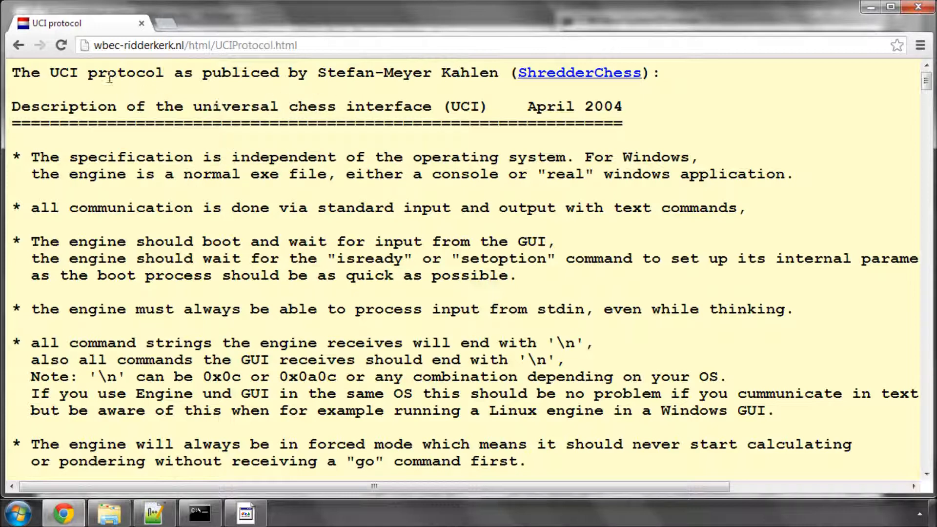
pyautogui.moveTo(96, 98)
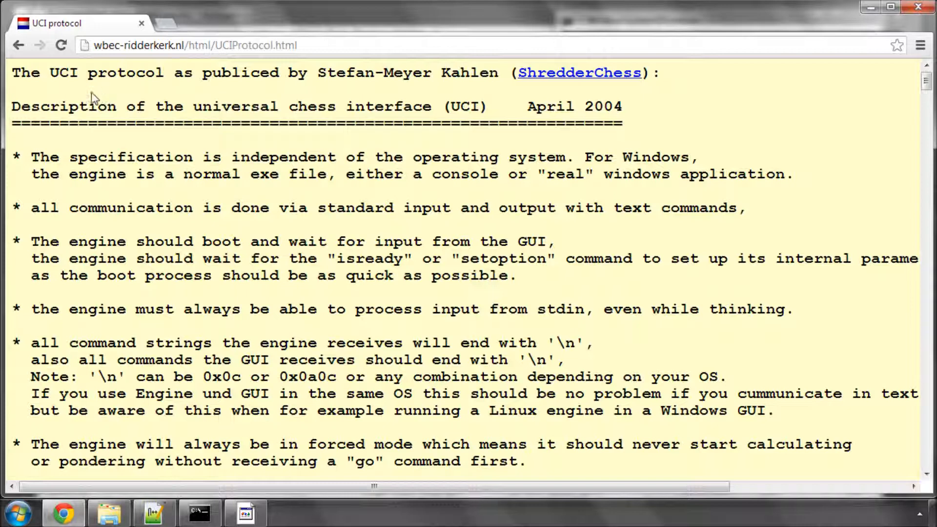
# Read the UCI protocol's opening rules, highlighting UCI, the '\n' terminator and the go command.
pyautogui.doubleClick(62, 72)
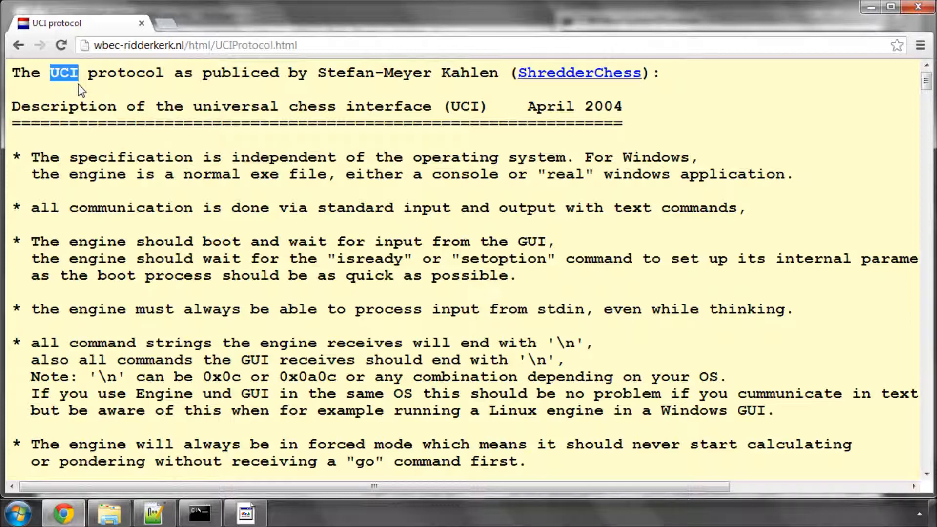
pyautogui.moveTo(224, 96)
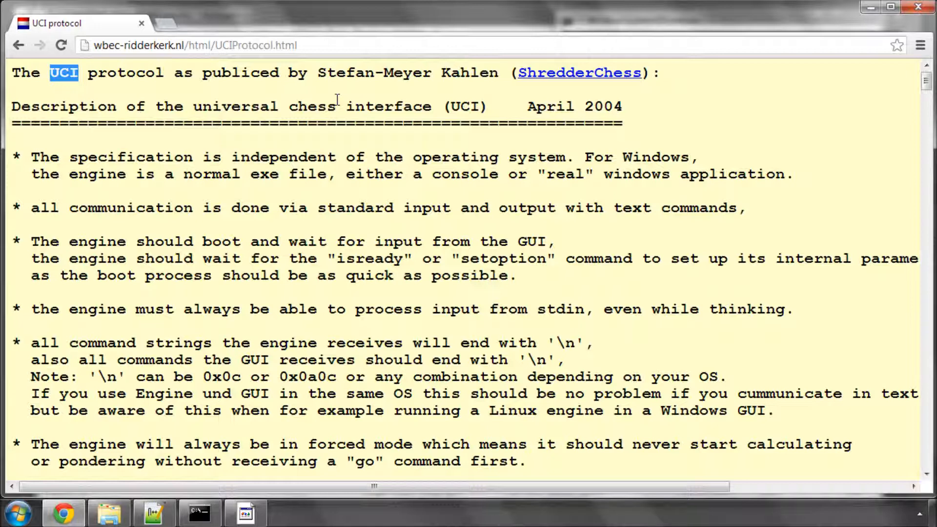
pyautogui.moveTo(430, 233)
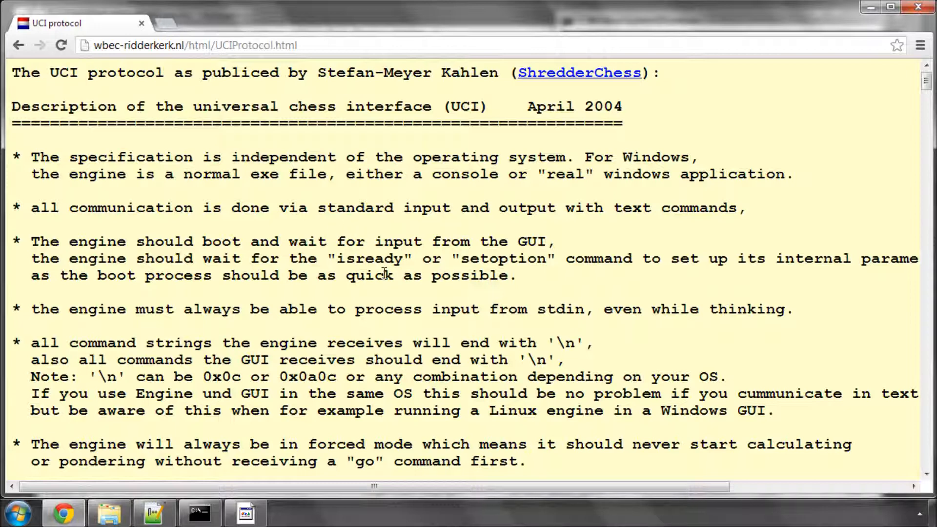
pyautogui.moveTo(538, 337)
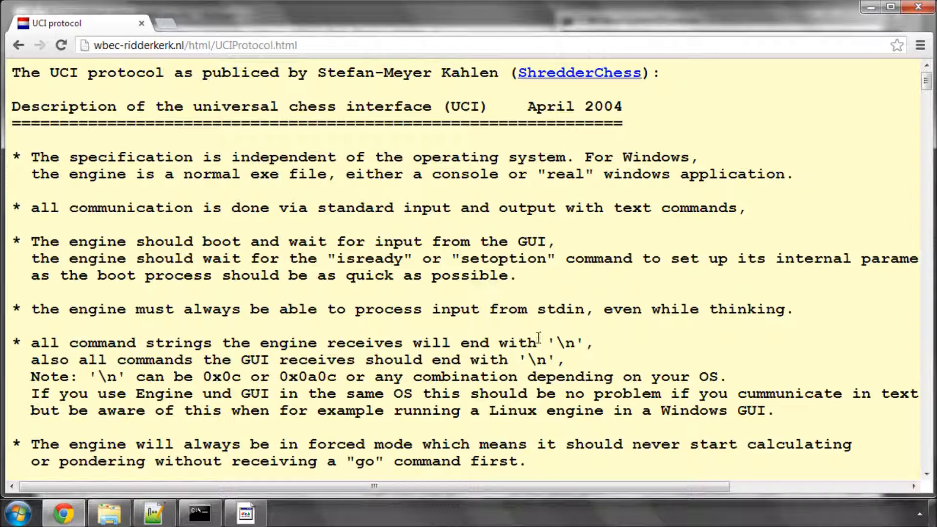
pyautogui.doubleClick(563, 342)
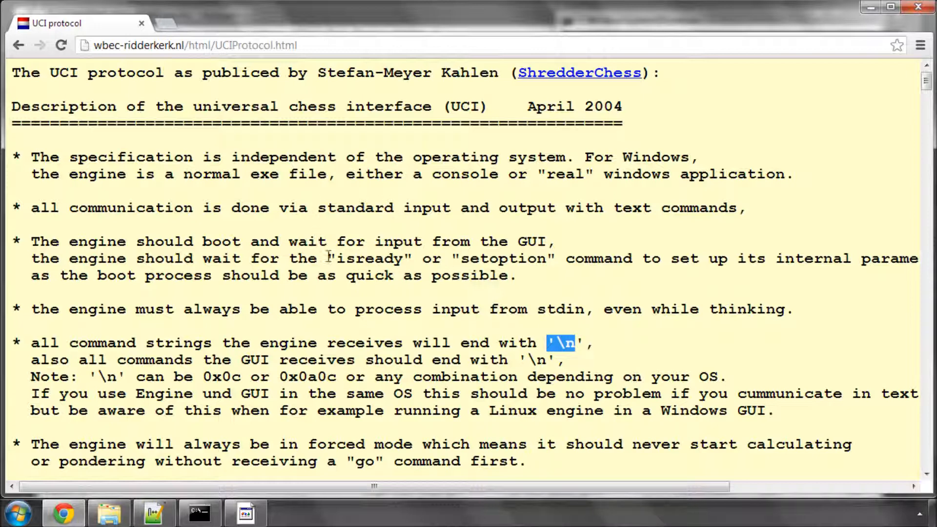
pyautogui.doubleClick(369, 258)
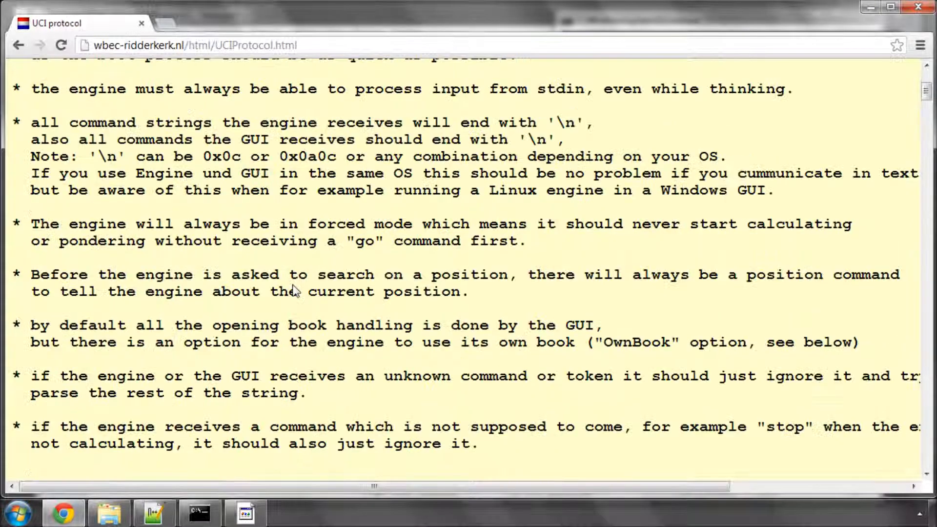
pyautogui.doubleClick(364, 241)
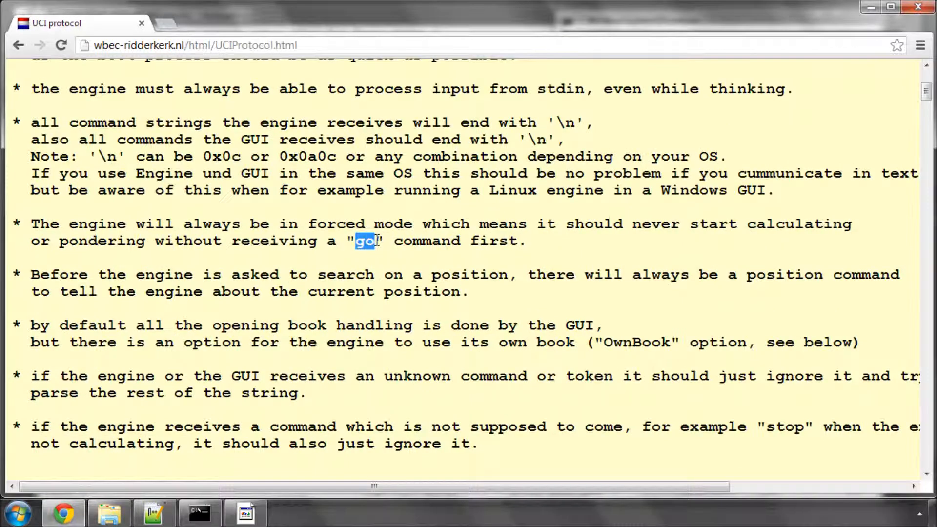
# Read the move format (e7e8q promotion), uci and isready/readyok sections of the UCI page.
pyautogui.scroll(-3)
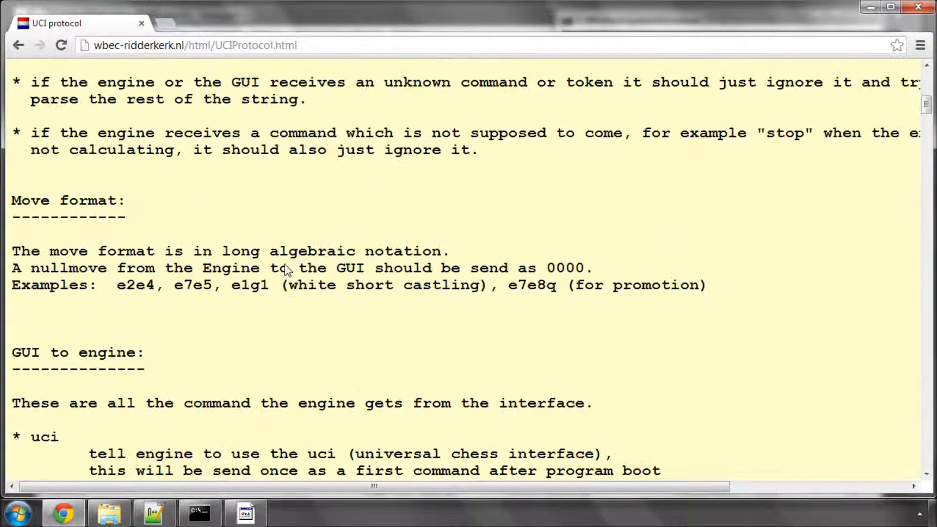
pyautogui.scroll(-3)
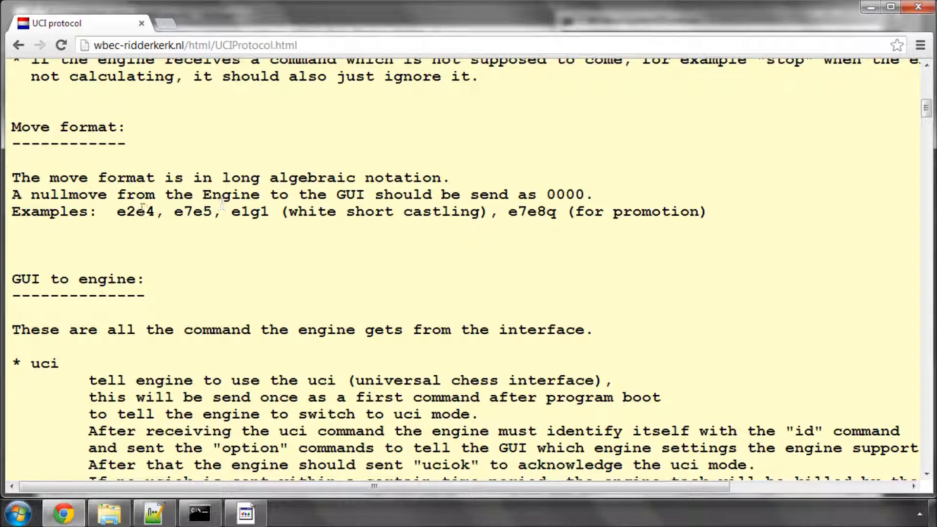
pyautogui.doubleClick(196, 212)
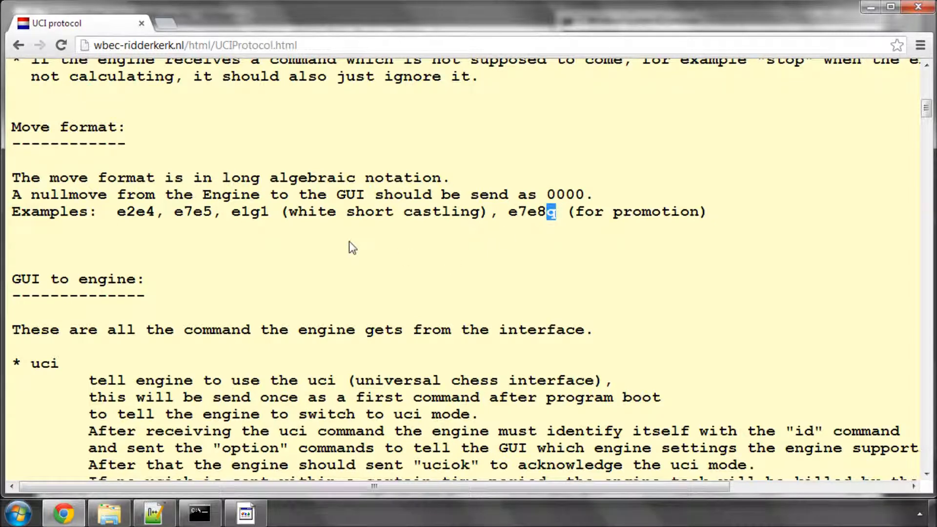
pyautogui.scroll(-3)
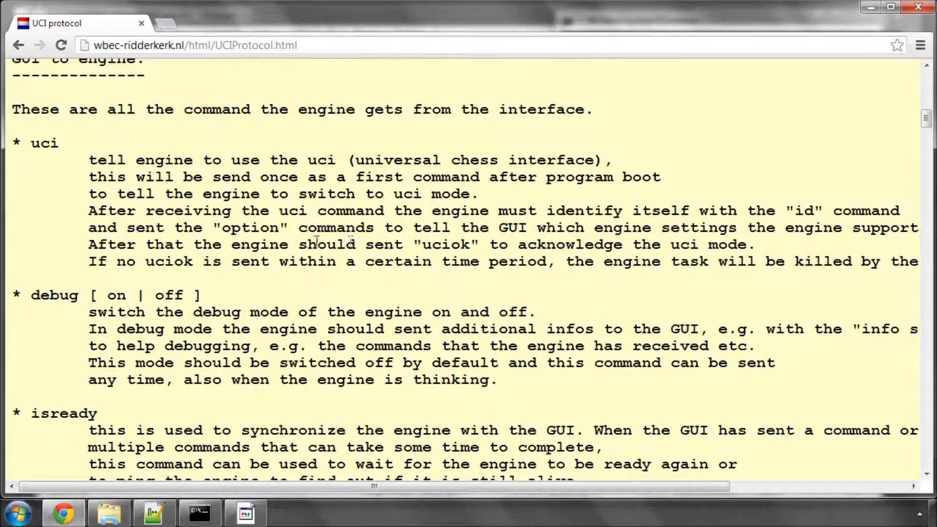
pyautogui.doubleClick(44, 143)
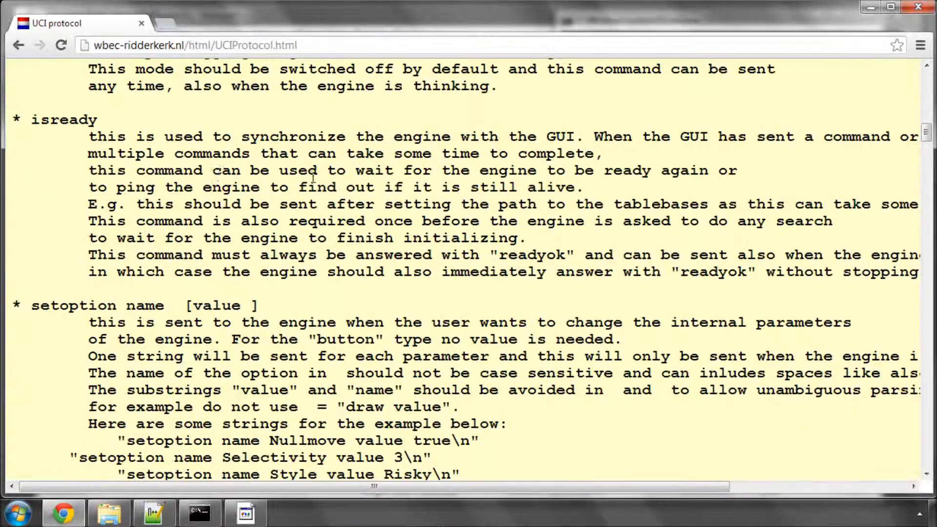
pyautogui.doubleClick(532, 255)
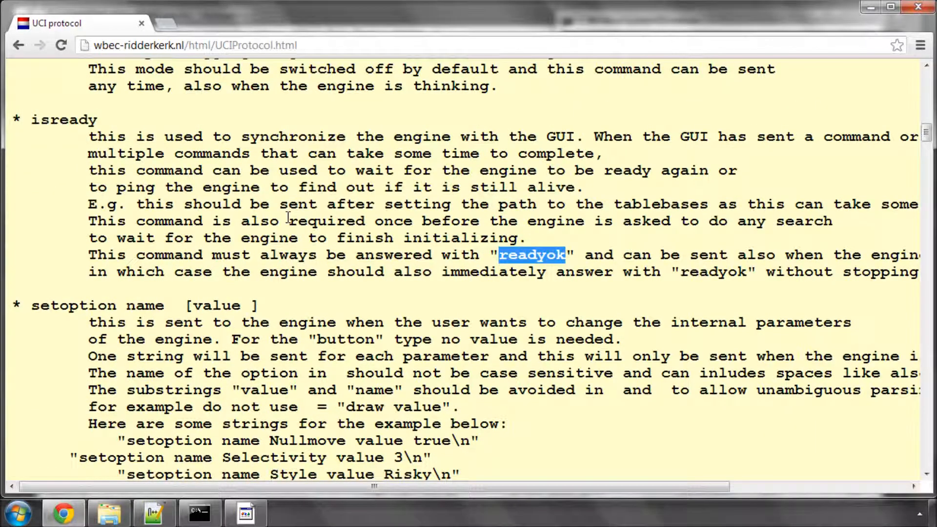
# Scroll past setoption and ucinewgame down to the position and go command descriptions.
pyautogui.scroll(-3)
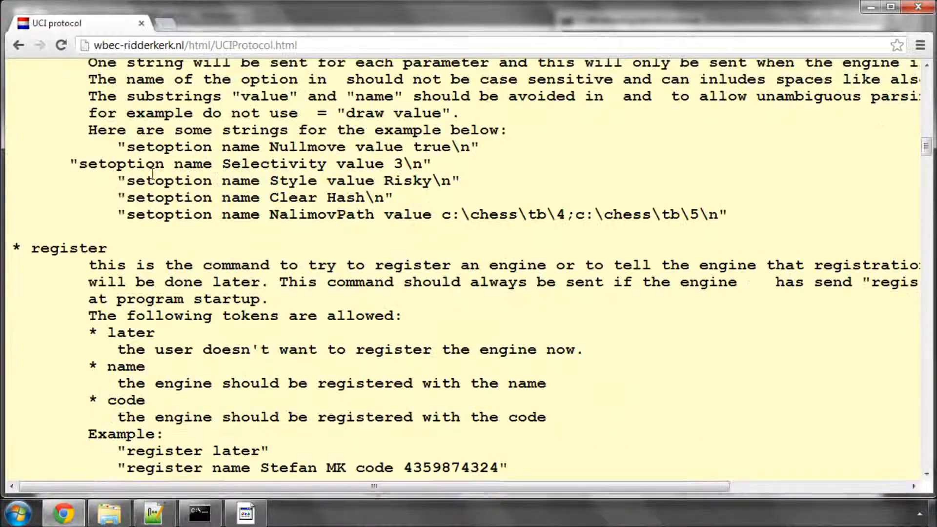
pyautogui.scroll(-3)
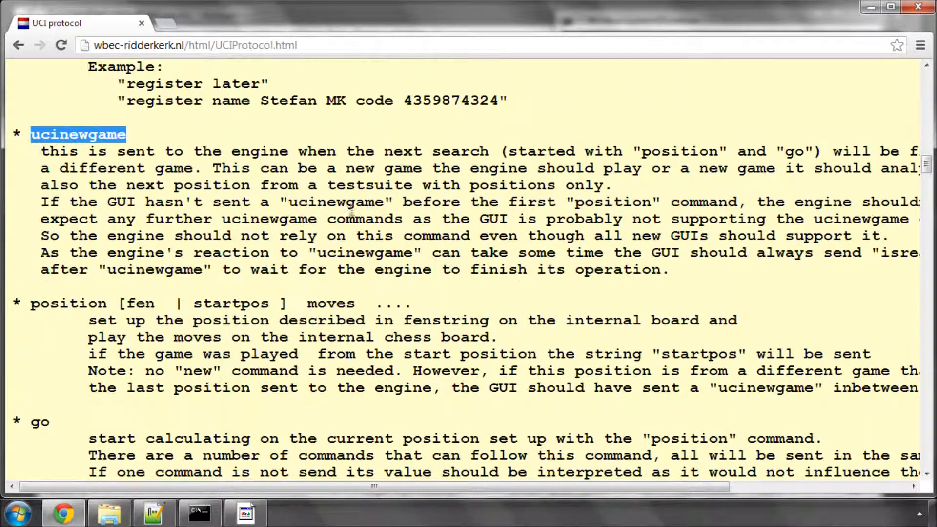
pyautogui.scroll(-3)
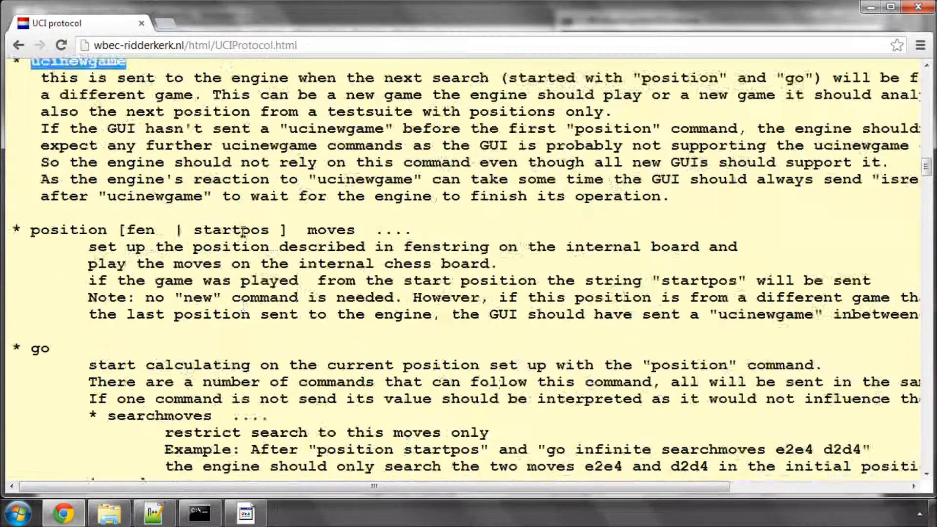
pyautogui.scroll(-3)
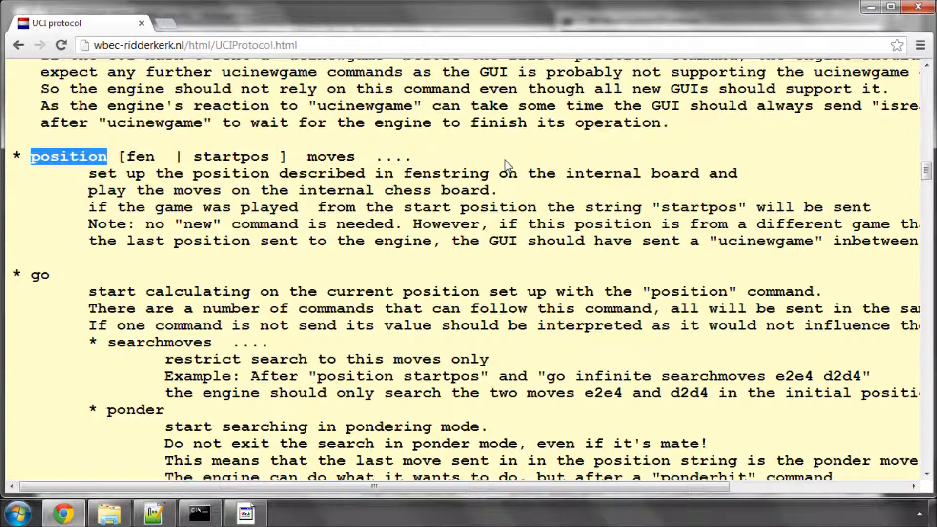
pyautogui.moveTo(144, 156)
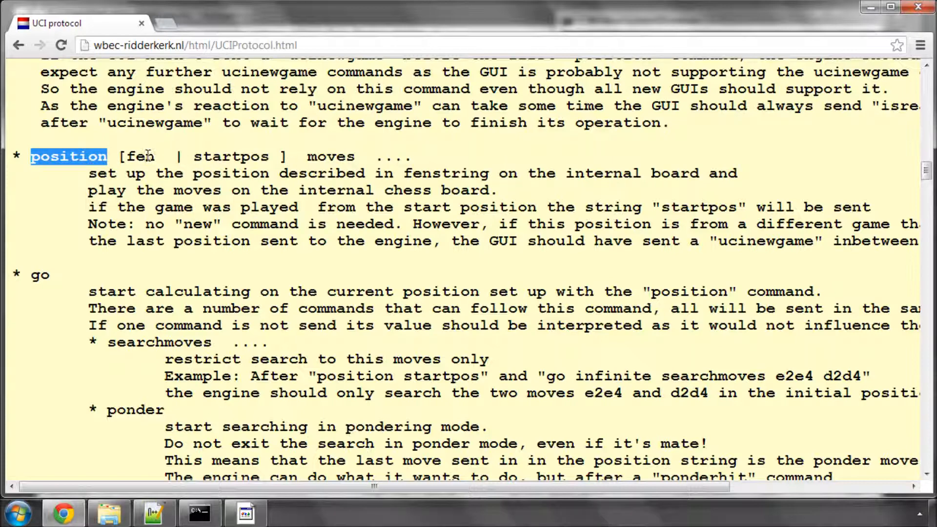
pyautogui.doubleClick(331, 156)
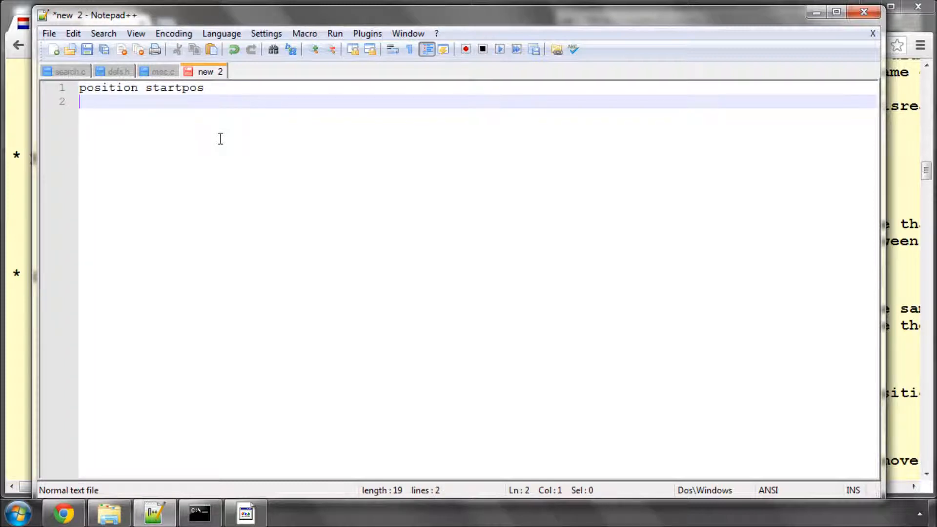
# Note "position startpos moves e2e4 e7e5" and compare it with the UCI page.
pyautogui.write('position')
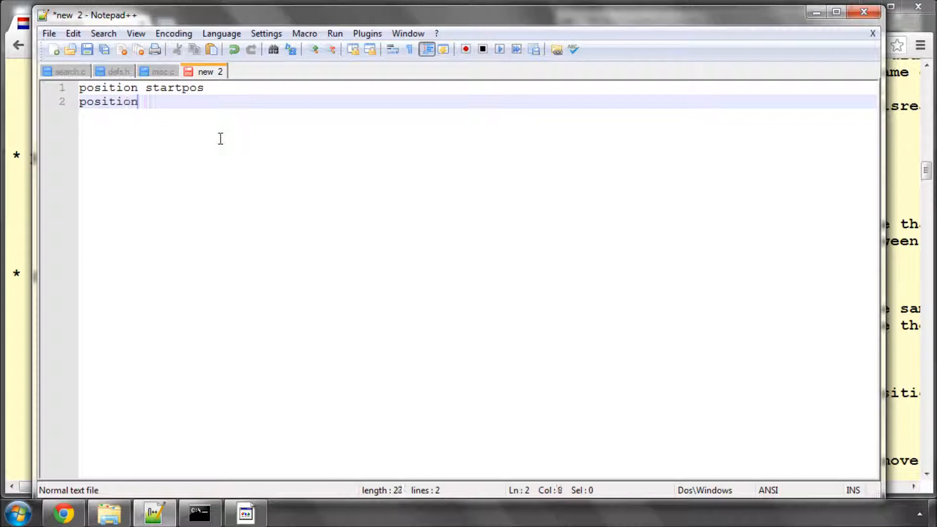
pyautogui.write('startpos')
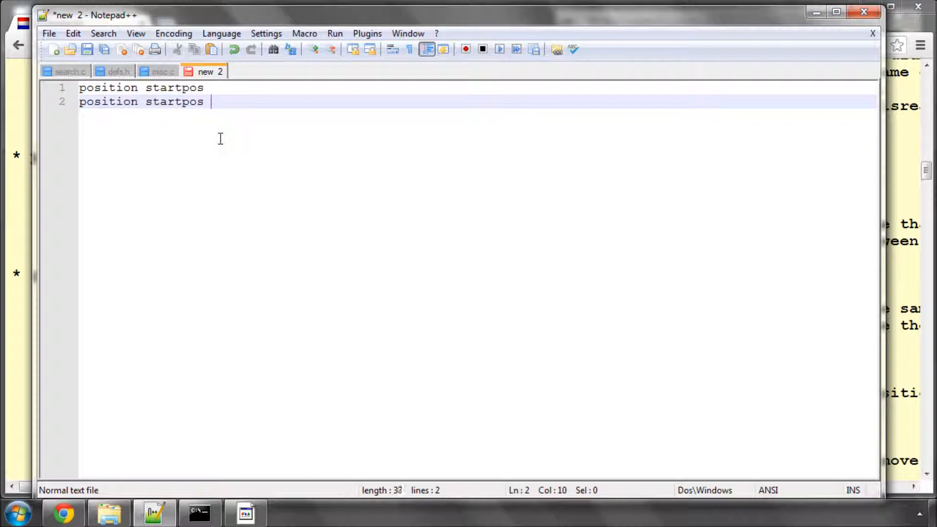
pyautogui.write('moves e2e4')
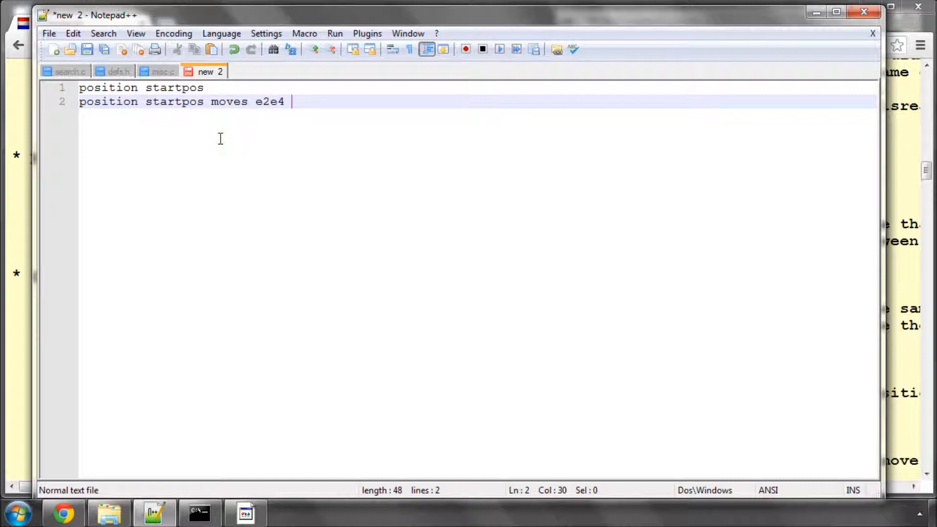
pyautogui.write('e7e5')
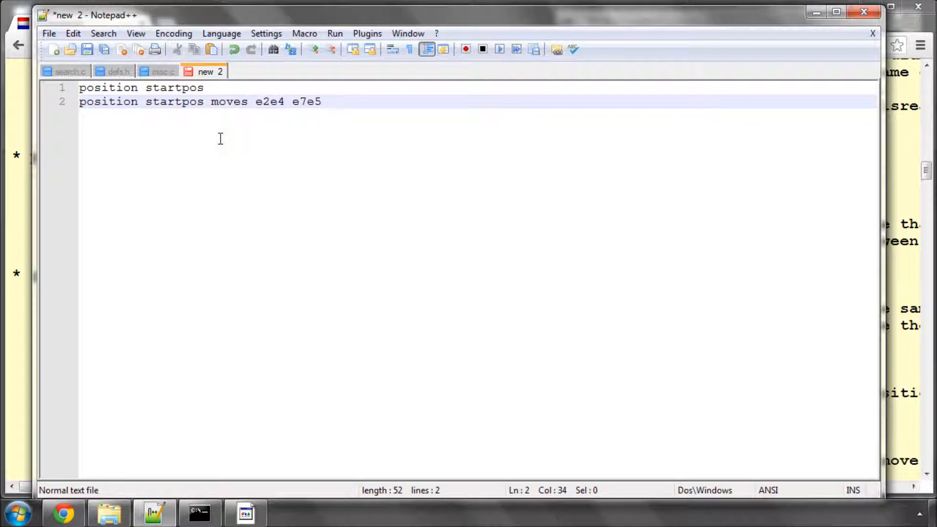
pyautogui.doubleClick(173, 100)
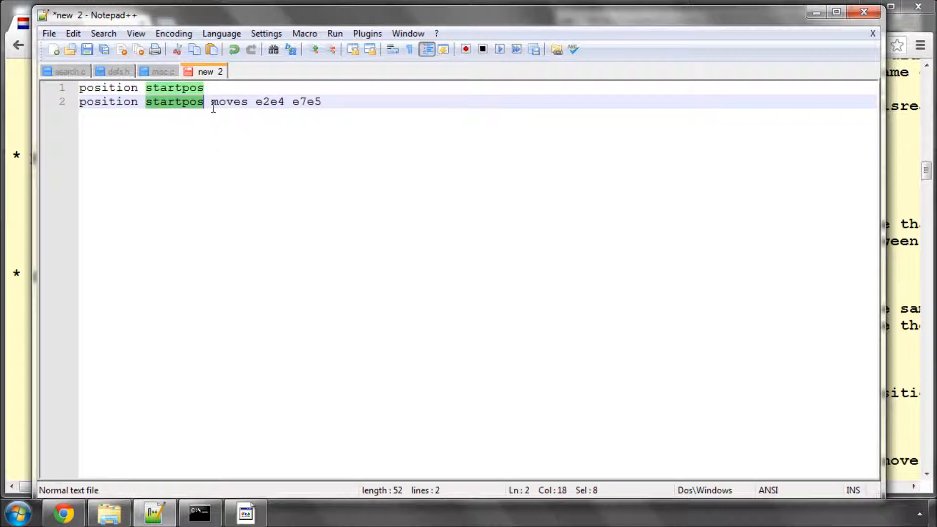
pyautogui.doubleClick(228, 101)
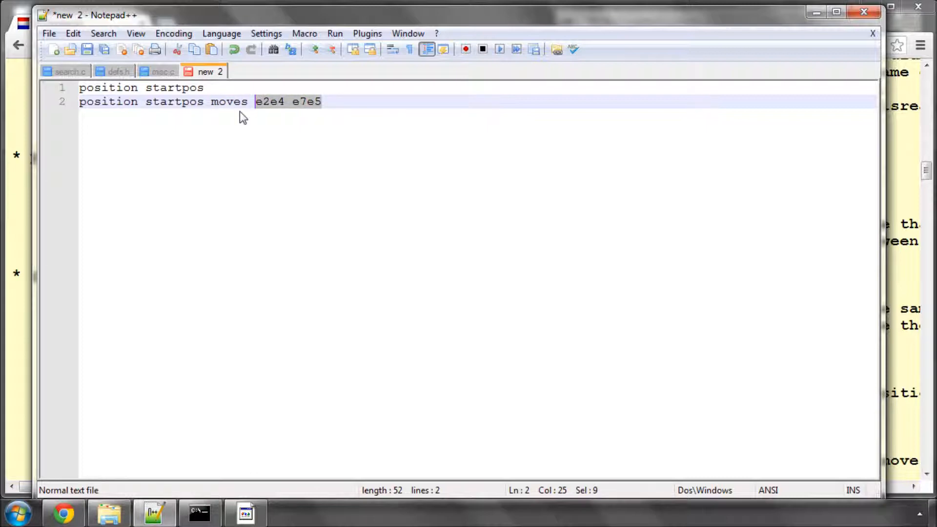
pyautogui.click(63, 512)
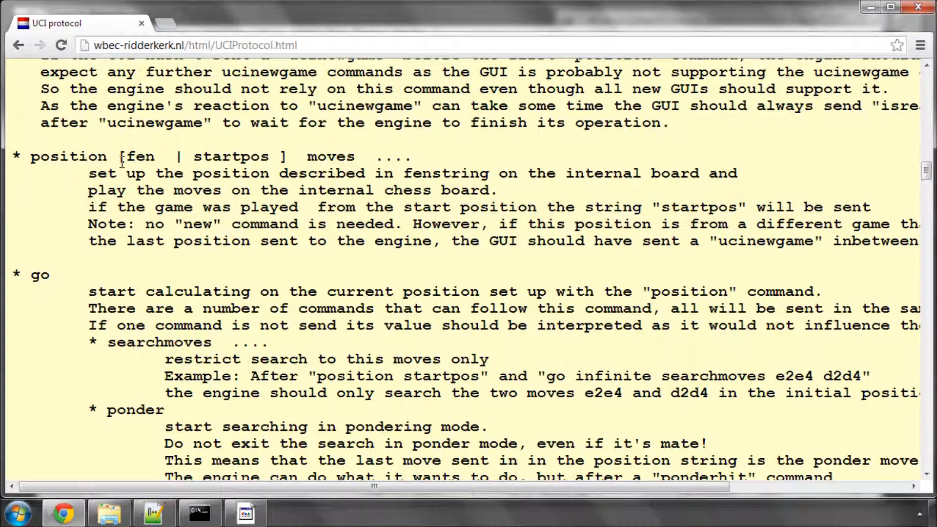
pyautogui.doubleClick(140, 156)
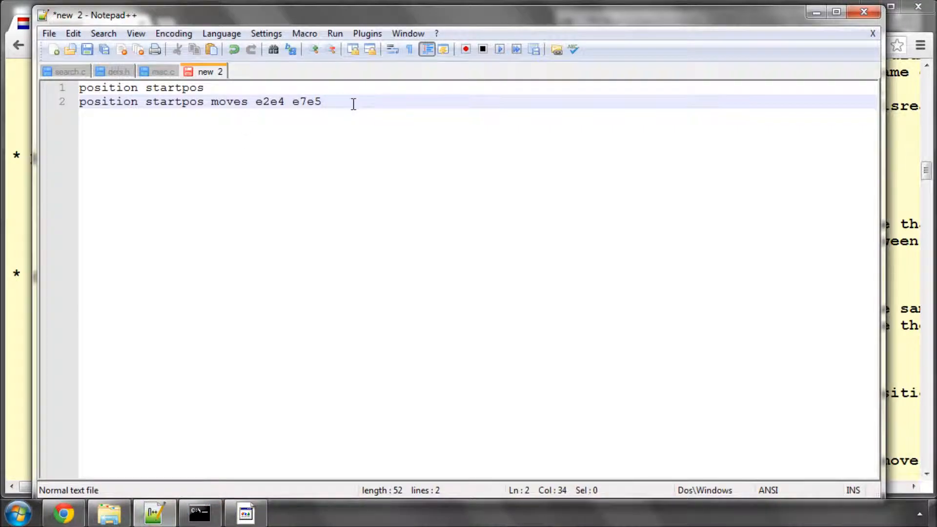
# Note "position fen FENSTR moves e1g1...." and return to the UCI protocol page.
pyautogui.write('position')
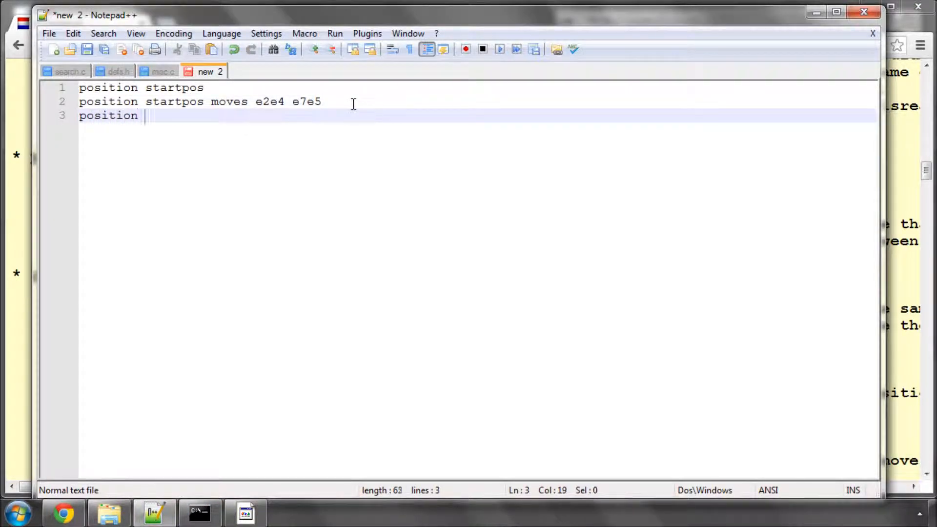
pyautogui.write('fen FENSTR mo')
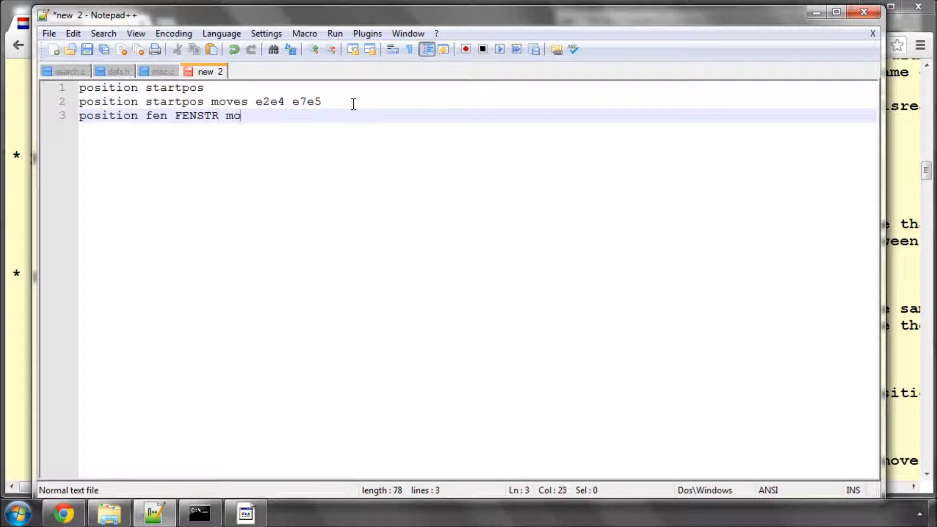
pyautogui.write('ves')
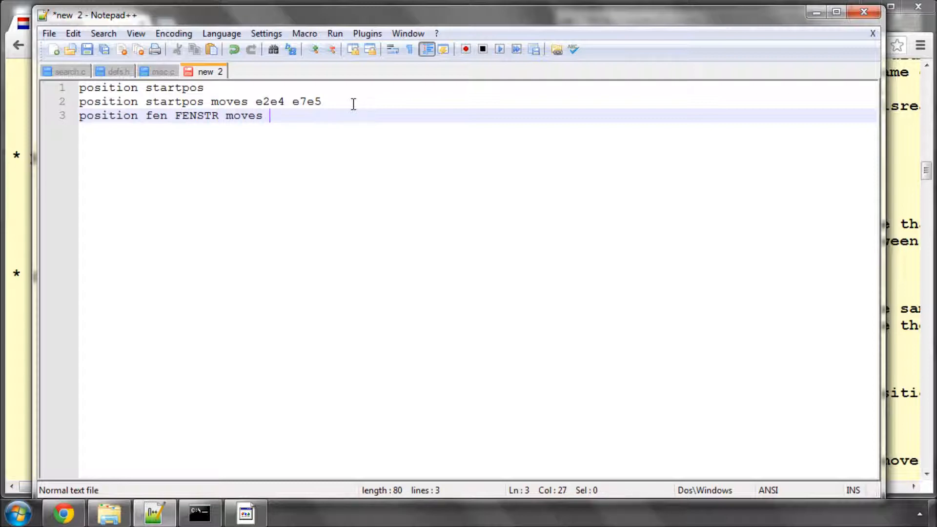
pyautogui.write('e1g1....')
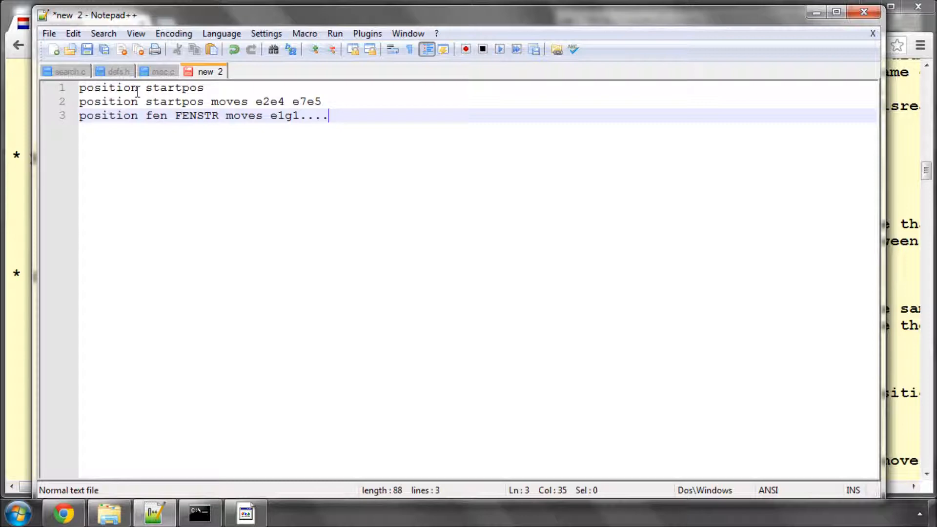
pyautogui.click(130, 101)
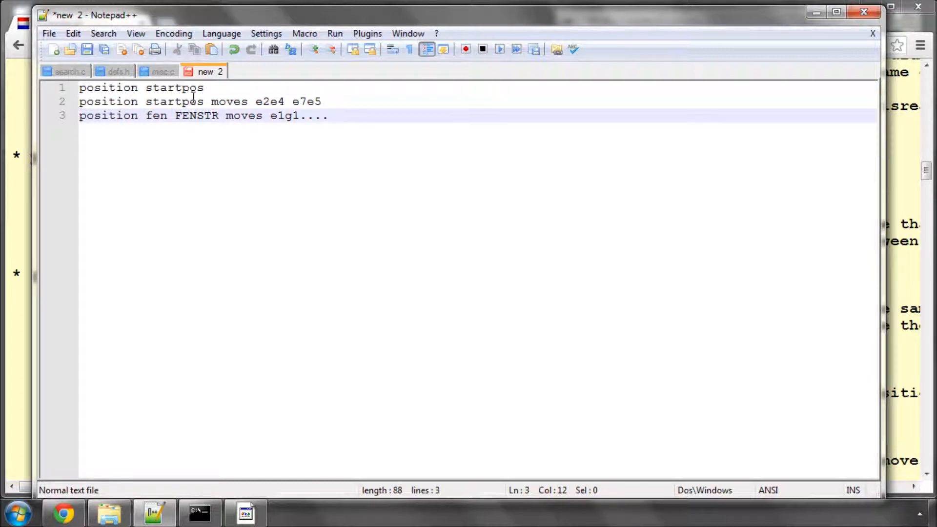
pyautogui.doubleClick(174, 101)
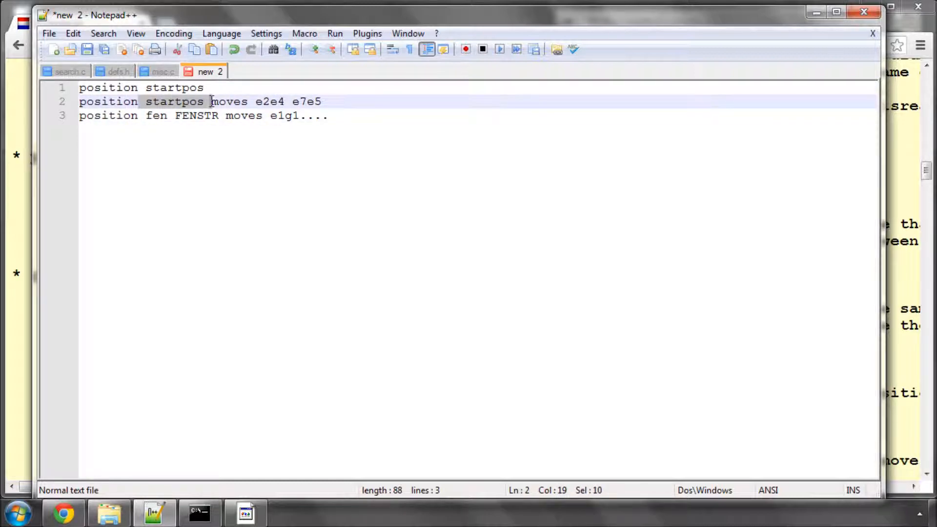
pyautogui.click(307, 100)
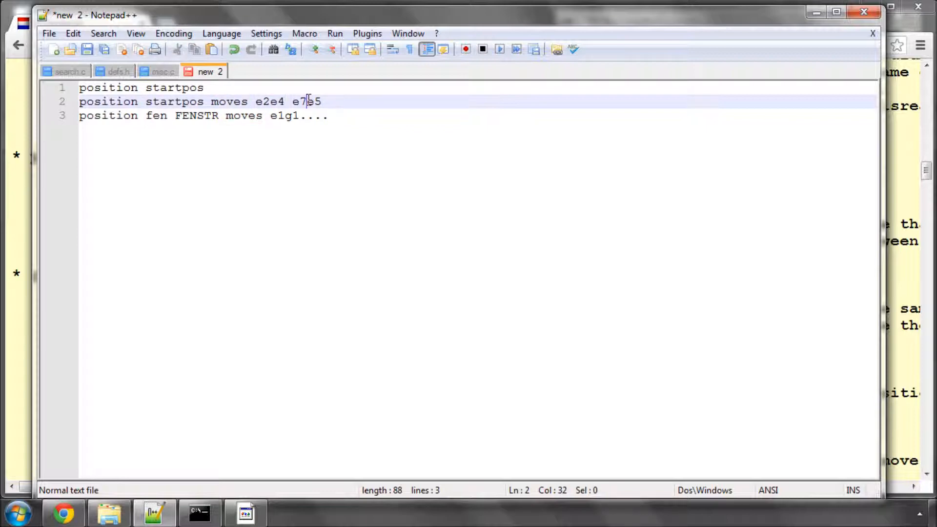
pyautogui.click(344, 115)
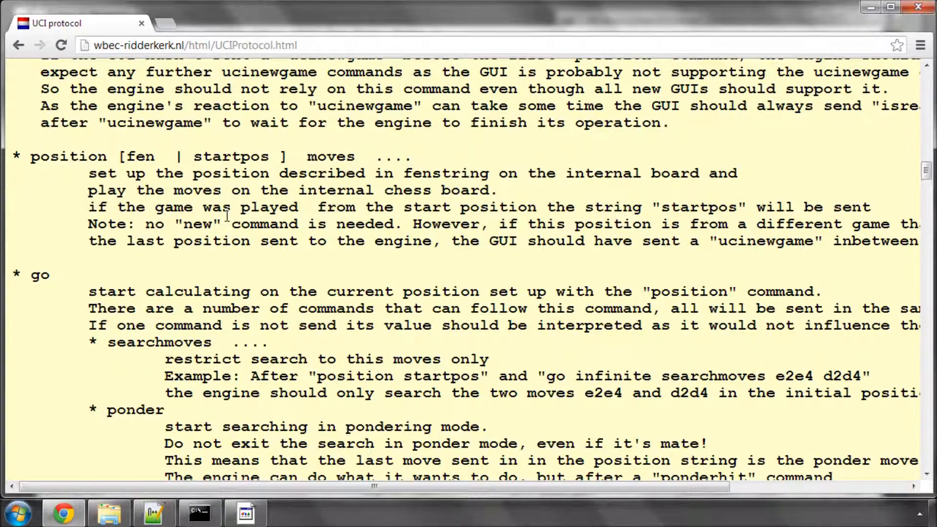
# Read the go command's searchmoves, wtime and winc options.
pyautogui.scroll(-3)
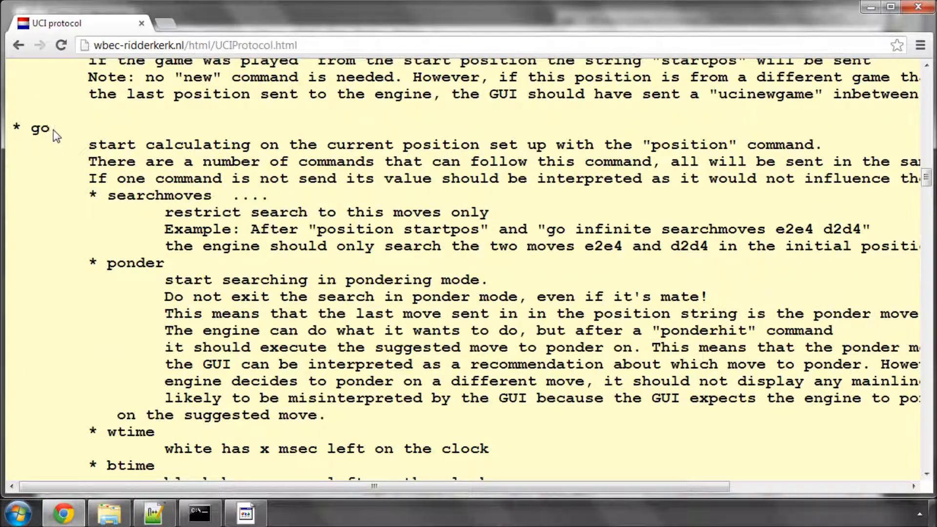
pyautogui.doubleClick(159, 195)
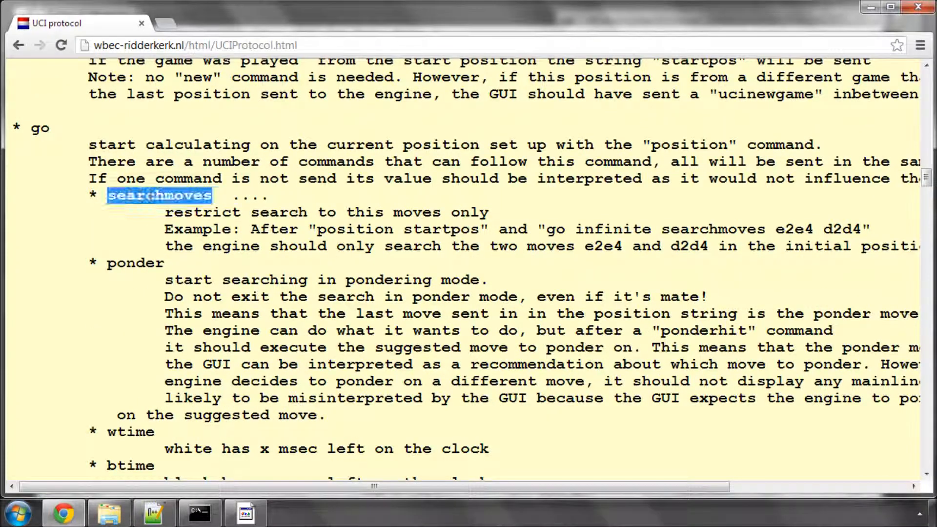
pyautogui.scroll(-3)
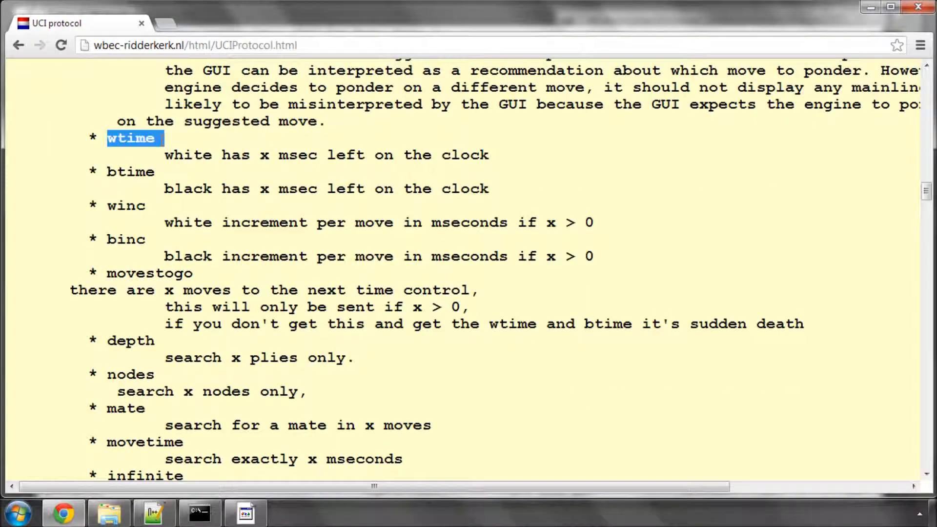
pyautogui.doubleClick(125, 205)
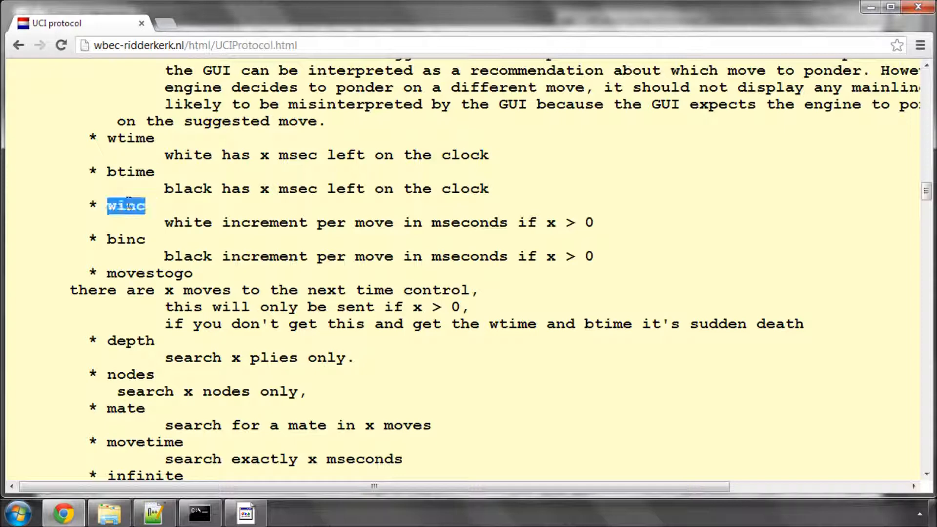
pyautogui.scroll(-3)
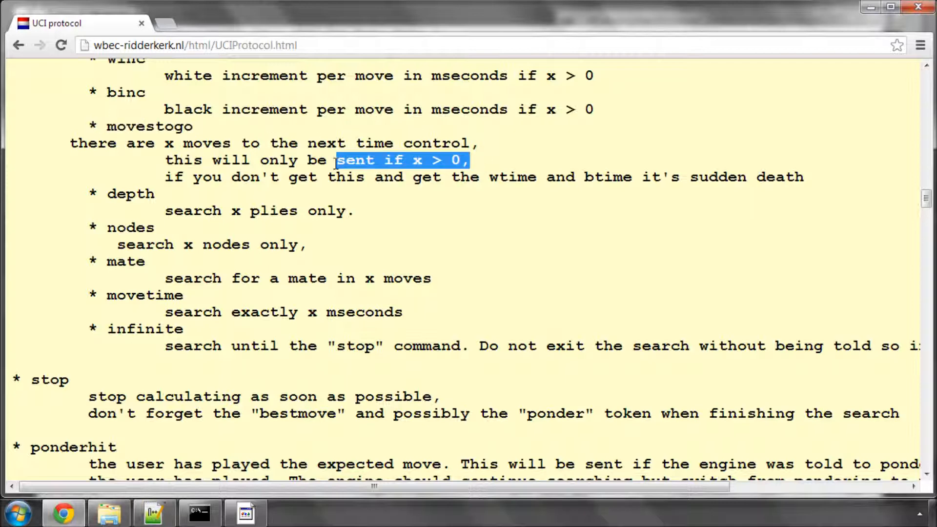
# Read the depth, nodes, mate and infinite options of go.
pyautogui.click(161, 193)
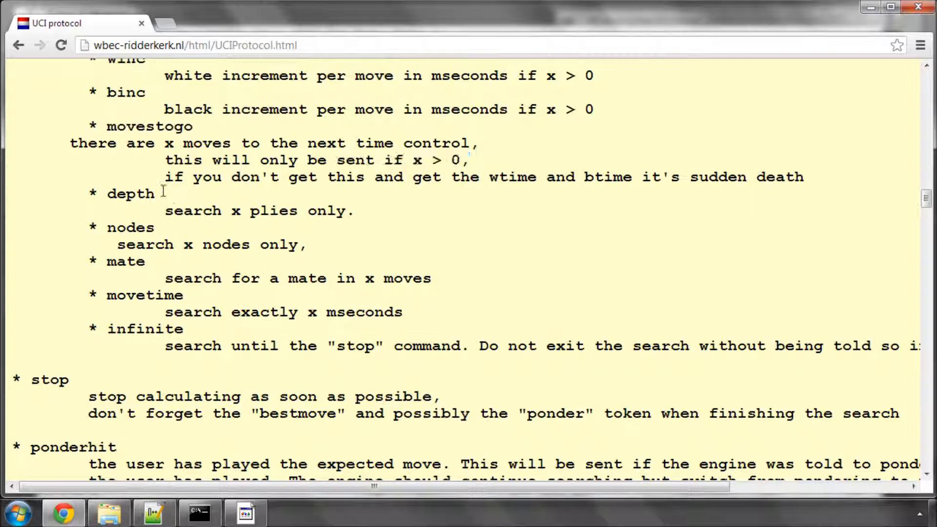
pyautogui.doubleClick(129, 193)
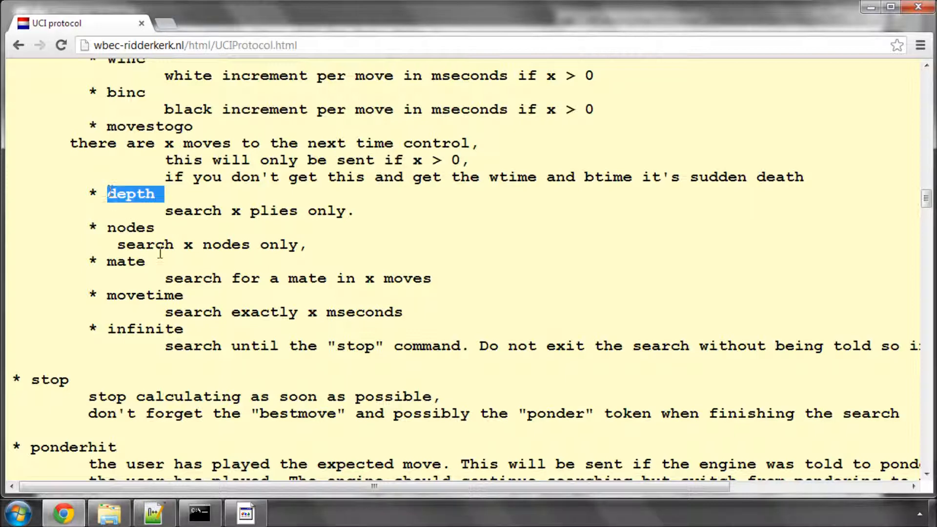
pyautogui.doubleClick(126, 262)
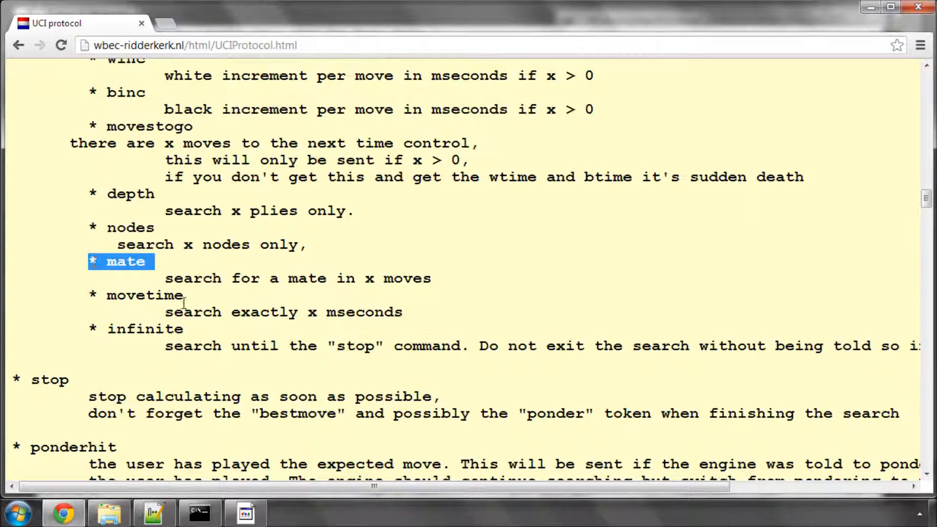
pyautogui.doubleClick(146, 295)
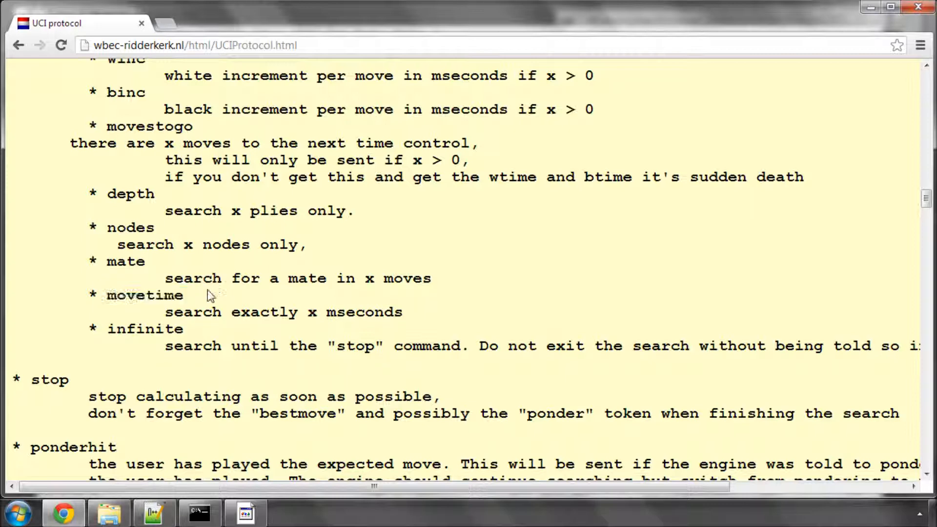
pyautogui.moveTo(174, 333)
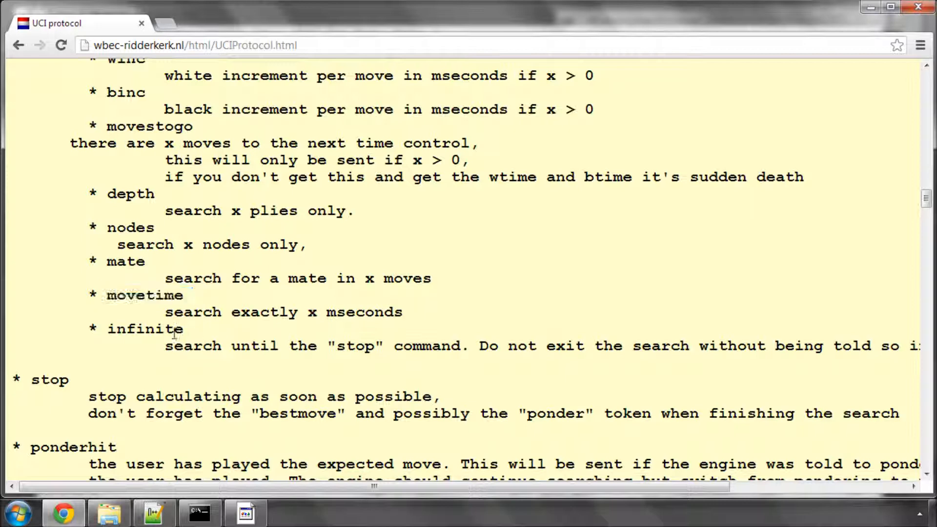
pyautogui.doubleClick(144, 329)
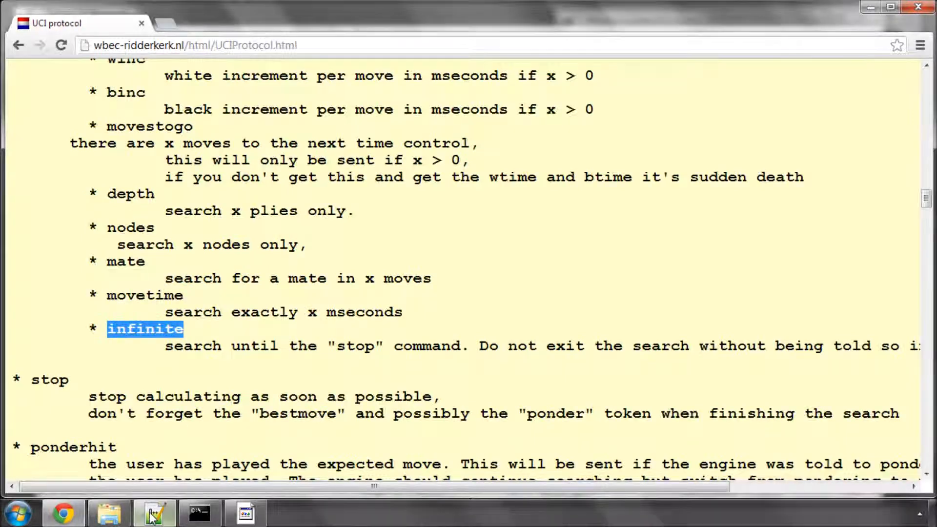
# Write the example 'go wtime 180000 btime 180000 winc 1000 binc 1000' in the scratch notes.
pyautogui.click(153, 513)
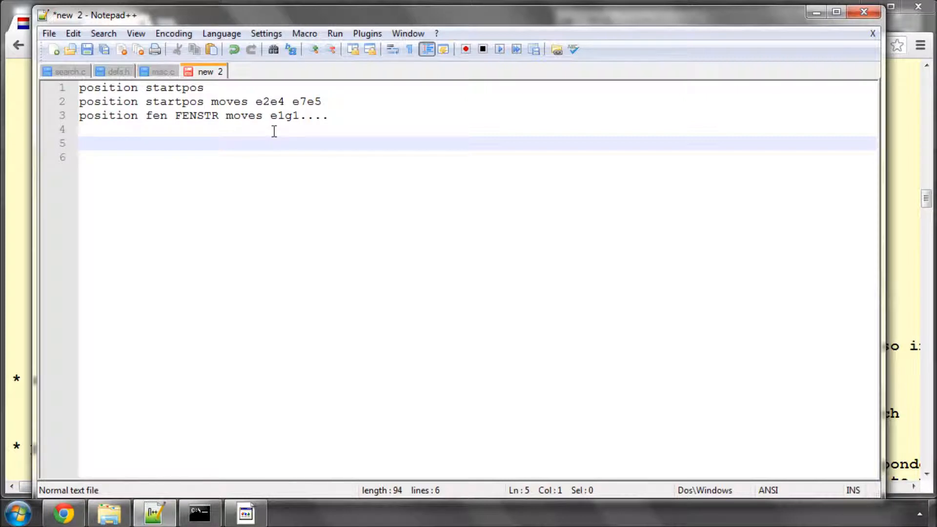
pyautogui.write('go')
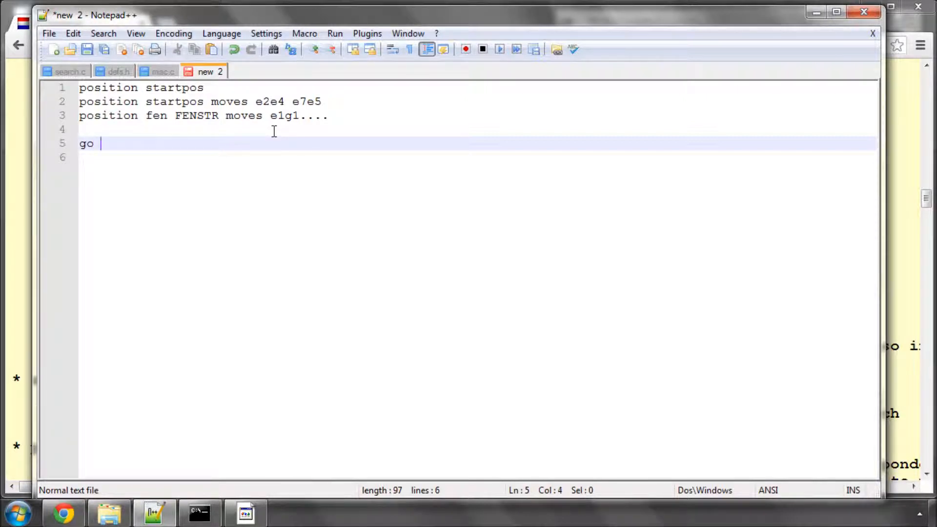
pyautogui.write('wtime 18000')
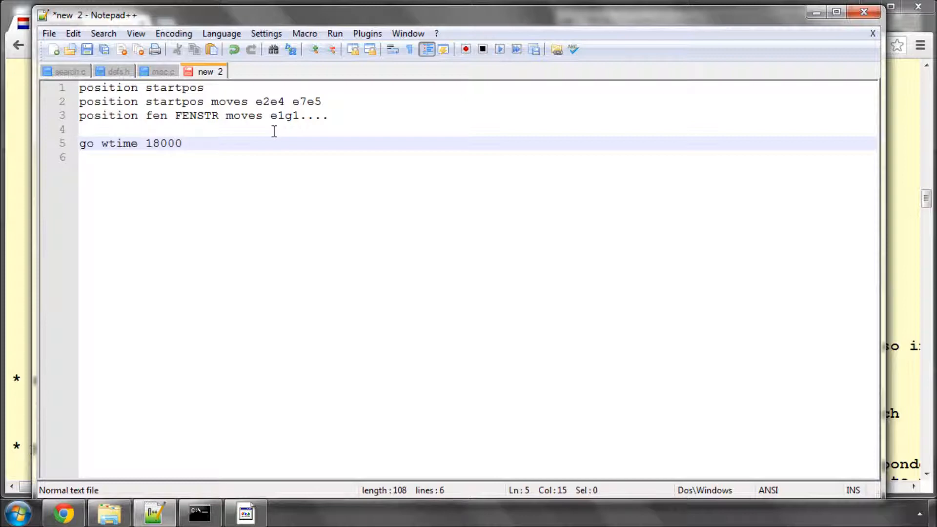
pyautogui.write('0')
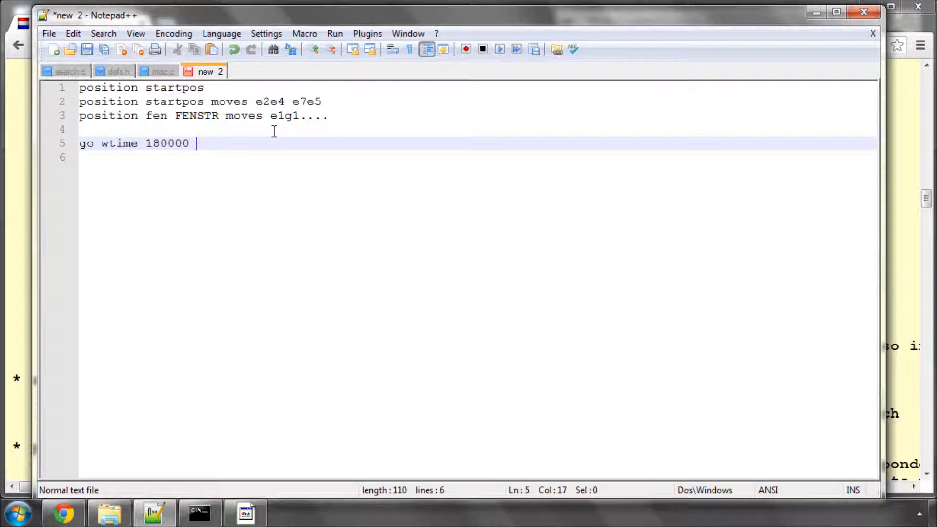
pyautogui.write('btime 18000')
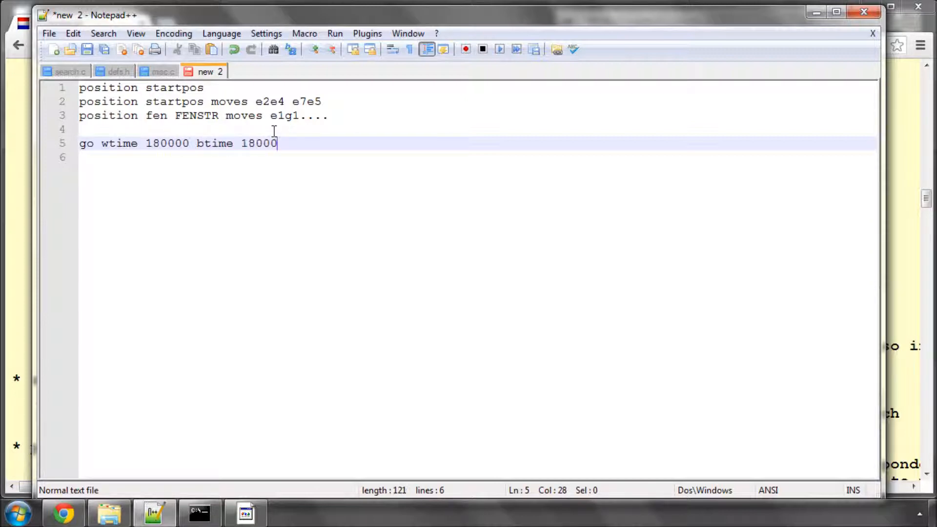
pyautogui.write('0 winc')
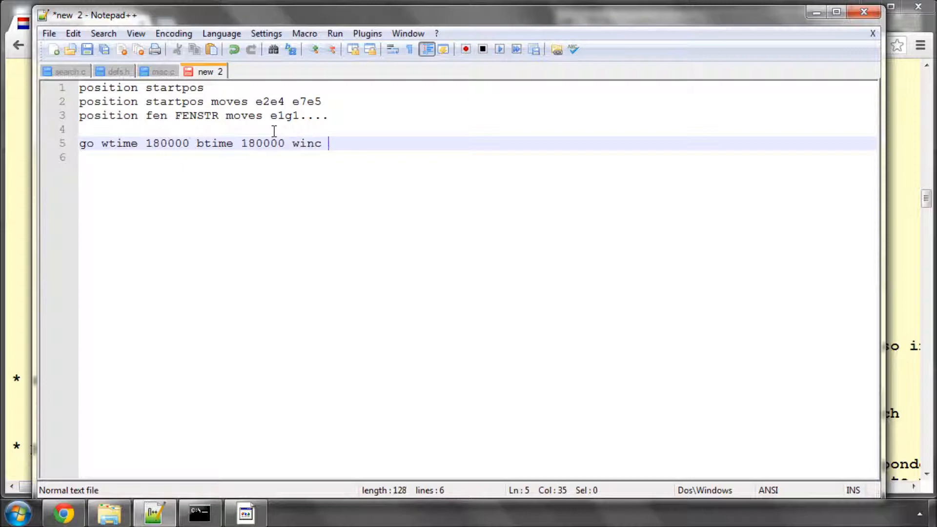
pyautogui.write('1000 binc 1000')
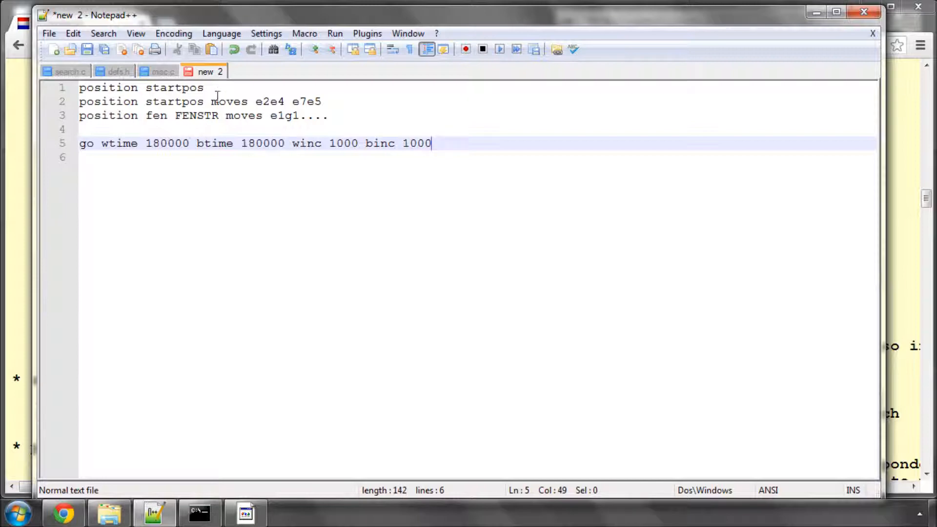
# Add a 'position startpos' line above it and finish the go line with 'movestogo 20'.
pyautogui.click(90, 129)
pyautogui.write('position startpos')
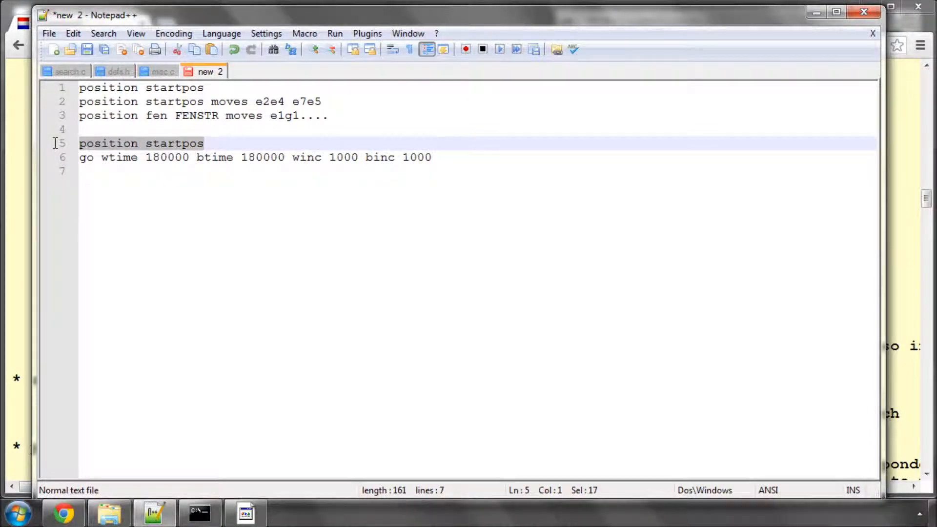
pyautogui.click(256, 158)
pyautogui.write(' mo')
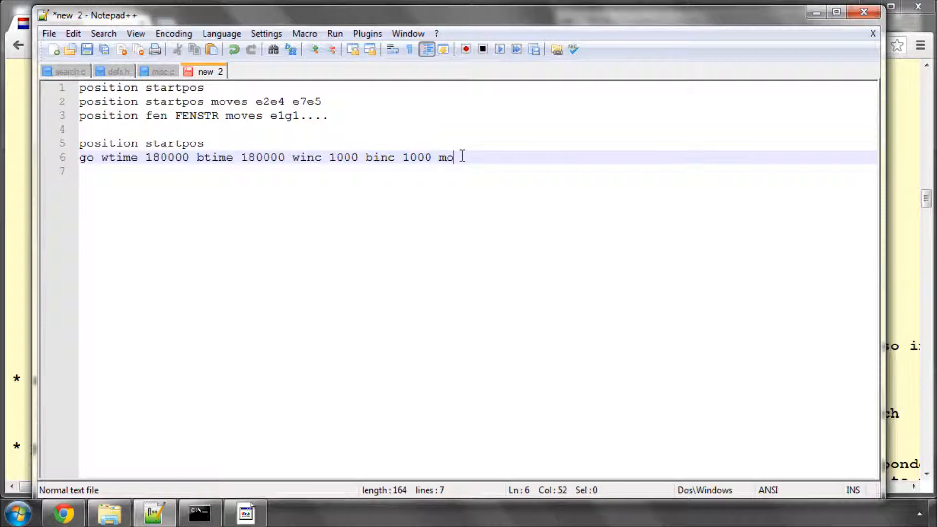
pyautogui.write('estogo 20')
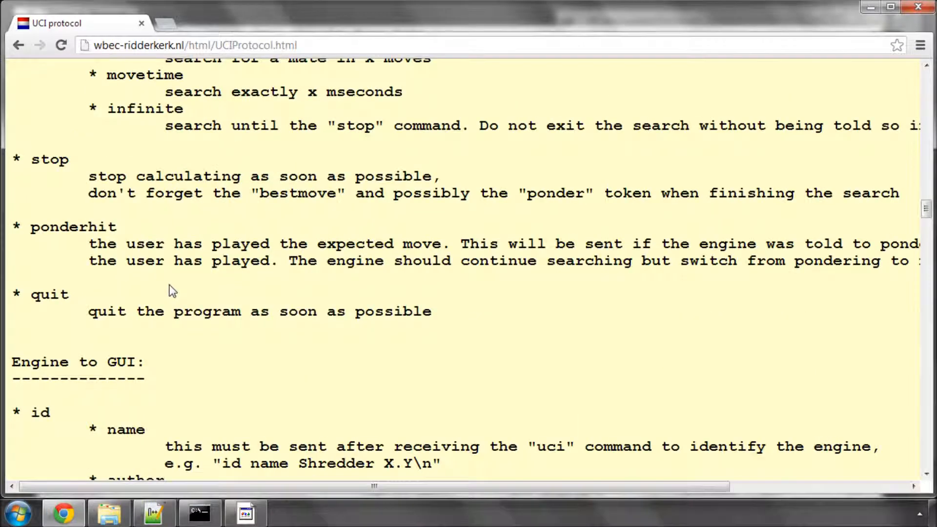
# Read through stop, ponderhit, quit and the engine's uciok, readyok and bestmove replies on the UCI page.
pyautogui.doubleClick(49, 233)
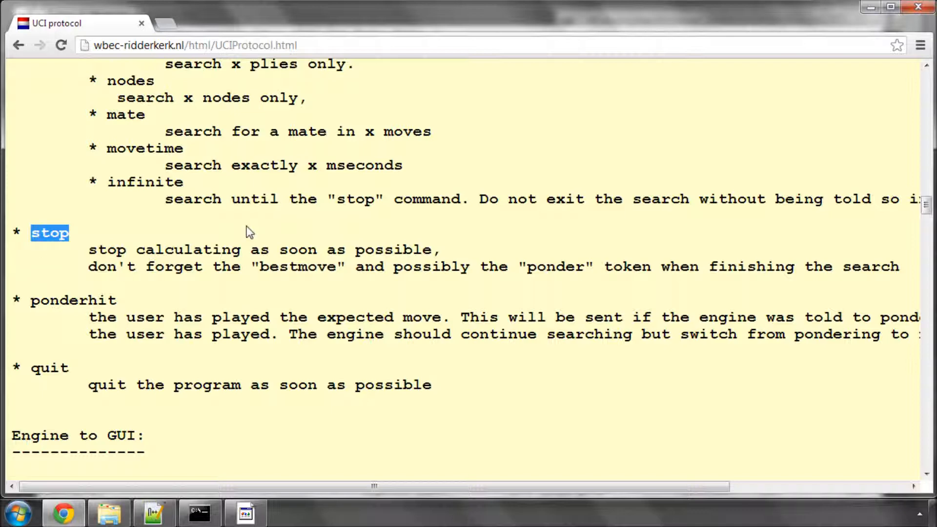
pyautogui.moveTo(131, 304)
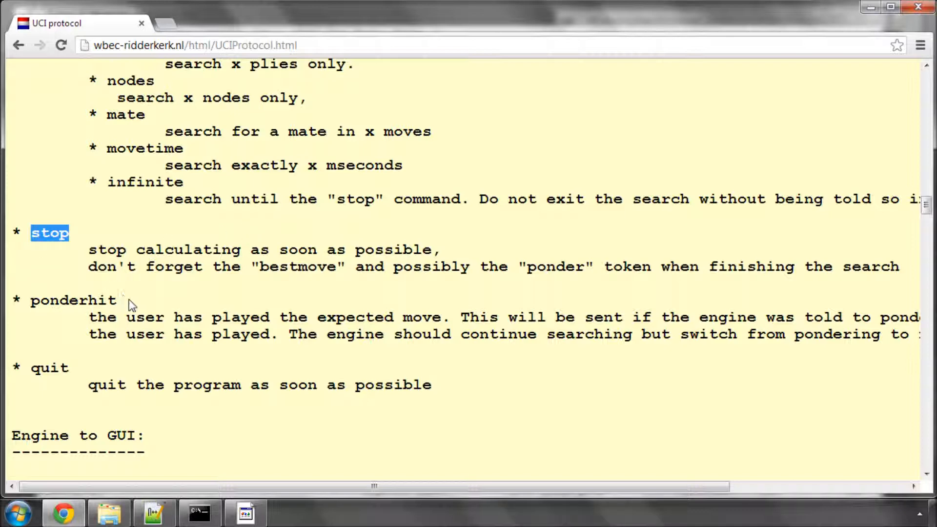
pyautogui.doubleClick(50, 368)
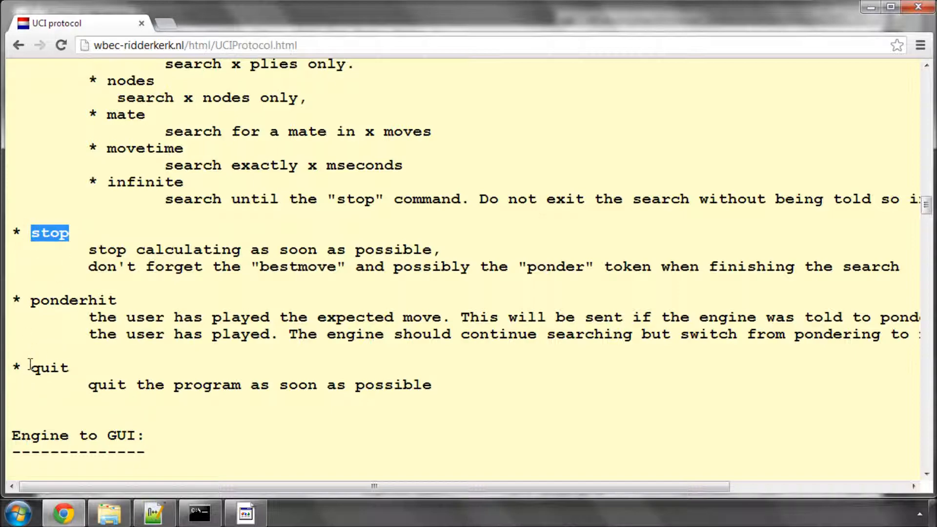
pyautogui.scroll(-3)
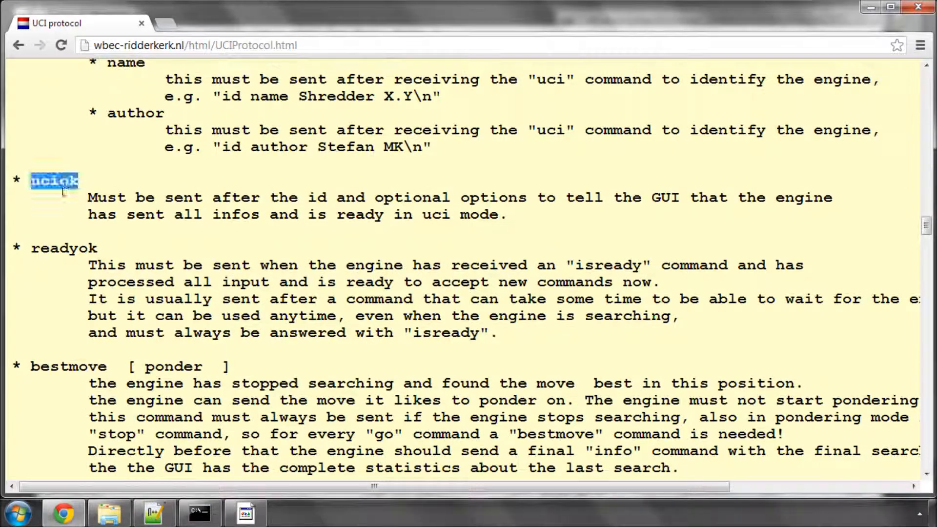
pyautogui.doubleClick(64, 248)
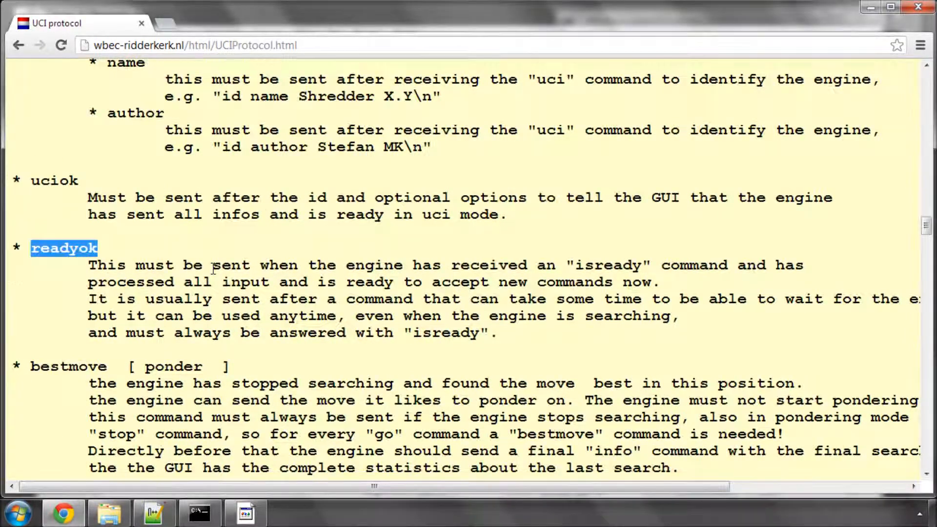
pyautogui.scroll(-3)
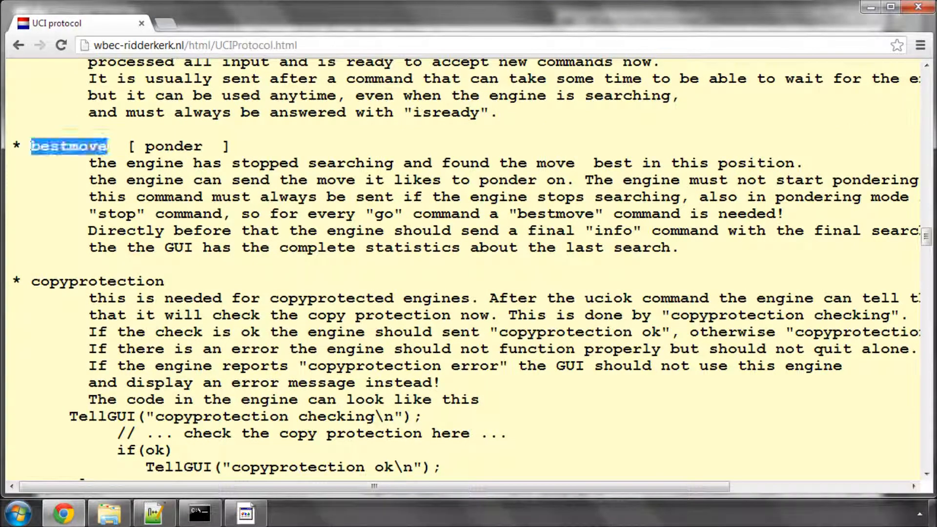
pyautogui.click(155, 512)
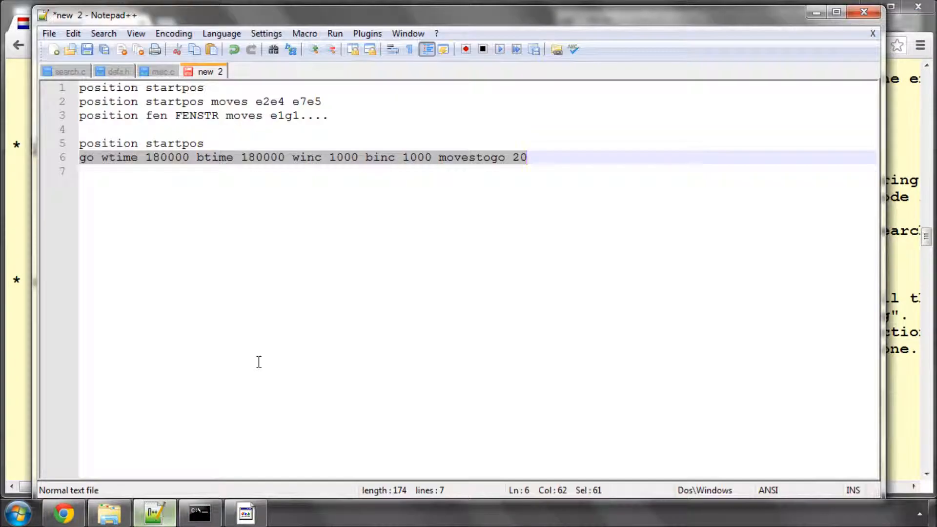
# Add printf("bestmove %s\n",PrMove(bestMove)); after the iterative deepening loop in search.c.
pyautogui.click(71, 71)
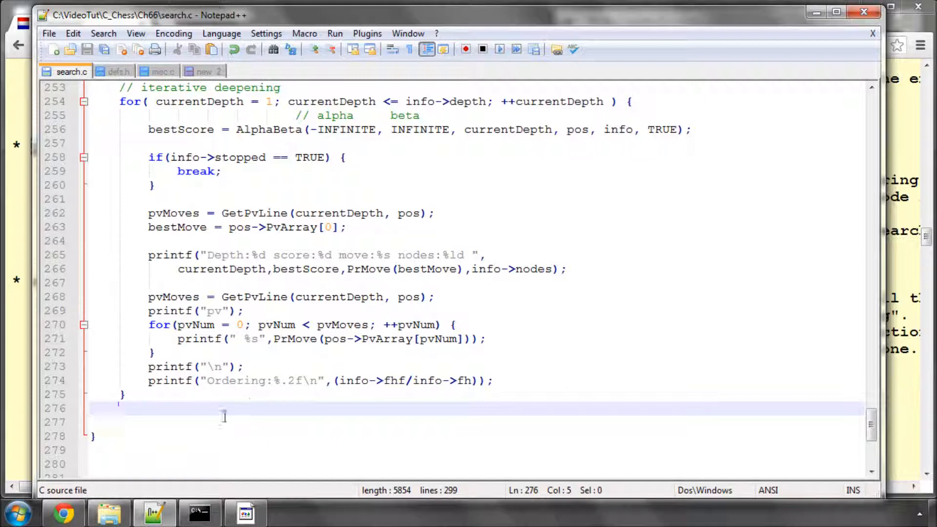
pyautogui.write('printf')
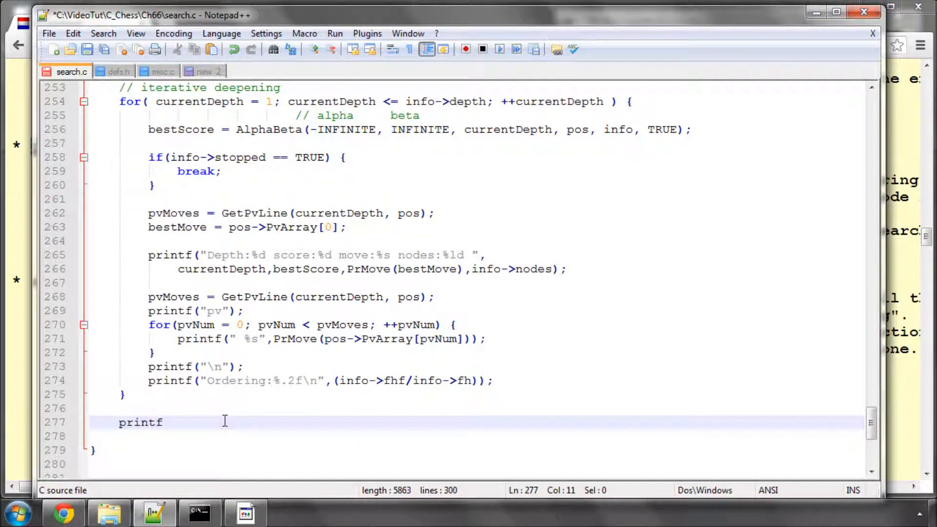
pyautogui.write('("bestmove %s')
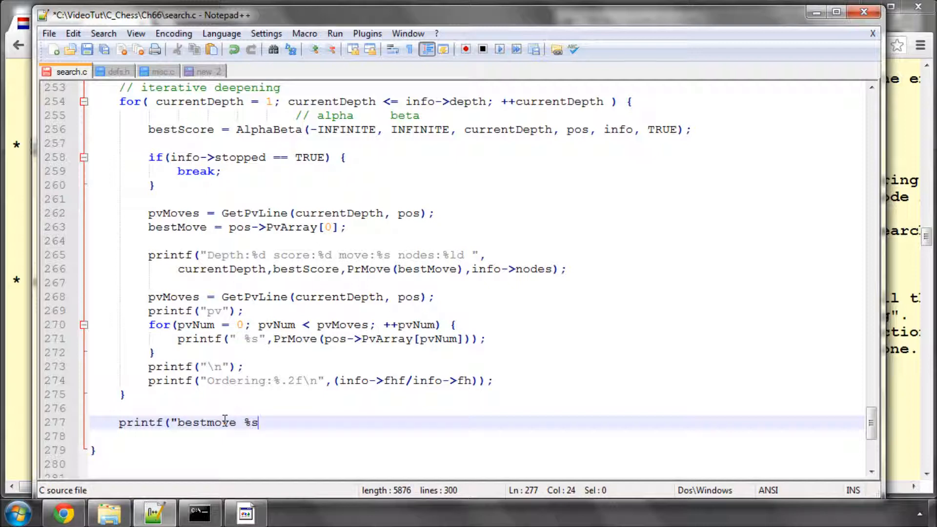
pyautogui.write('\\n",')
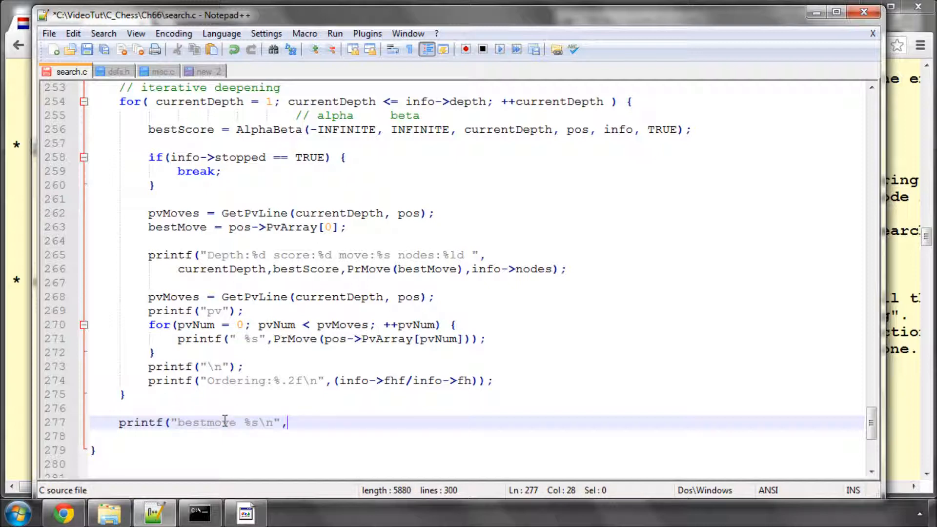
pyautogui.write('PrMove(')
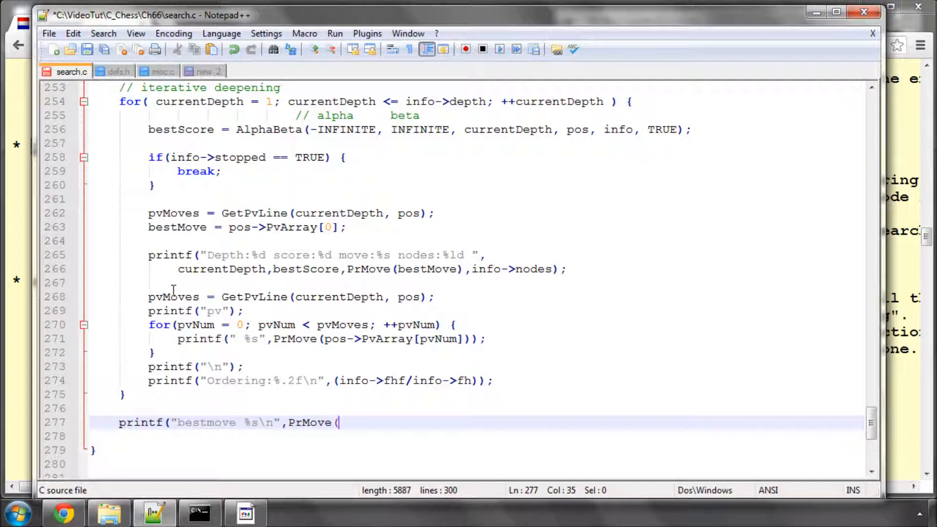
pyautogui.doubleClick(177, 227)
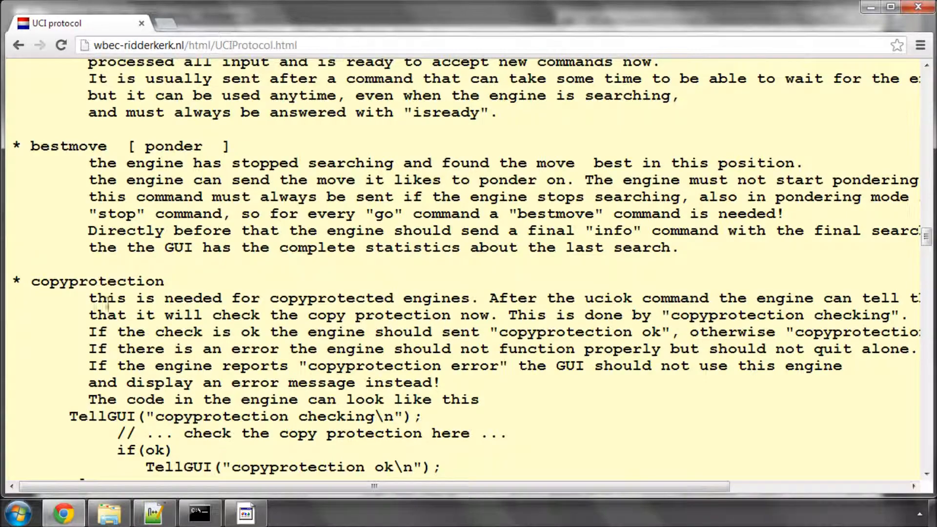
# Review the info command's time, score and mate fields on the UCI page.
pyautogui.scroll(-3)
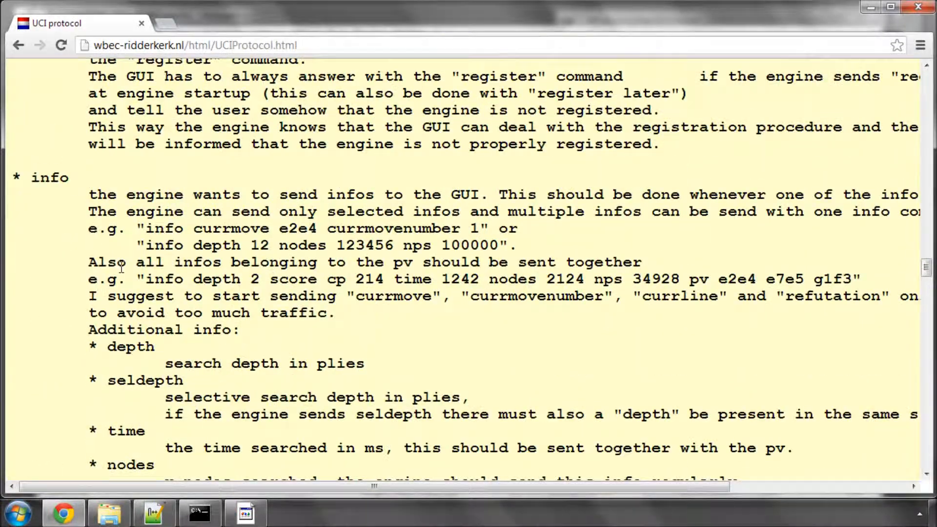
pyautogui.scroll(-3)
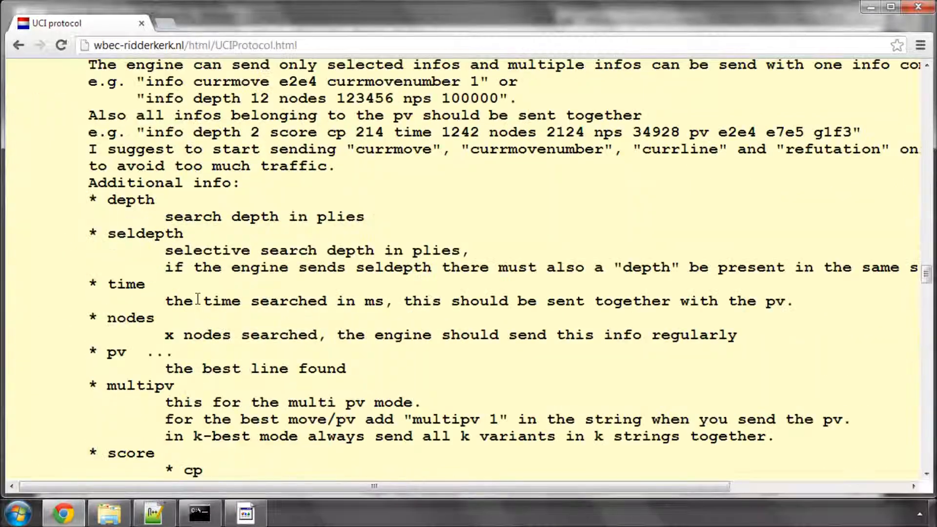
pyautogui.doubleClick(129, 199)
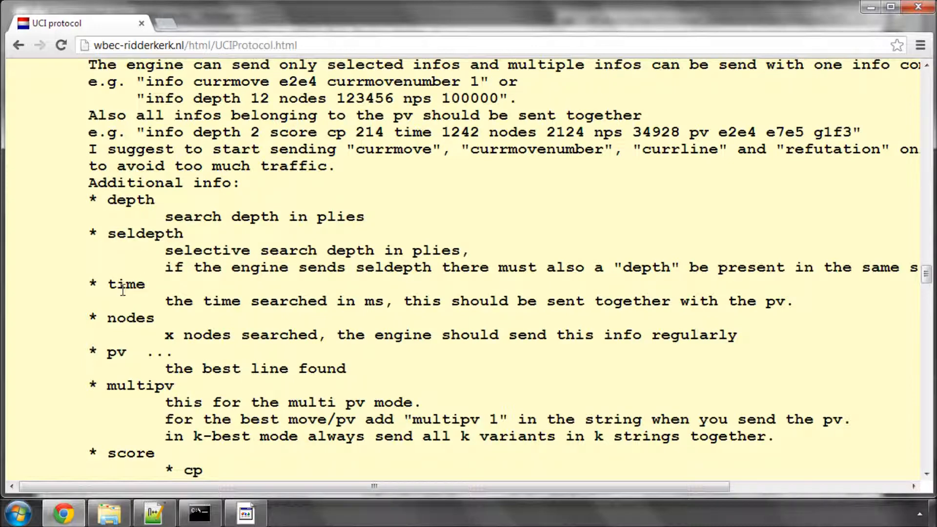
pyautogui.doubleClick(126, 284)
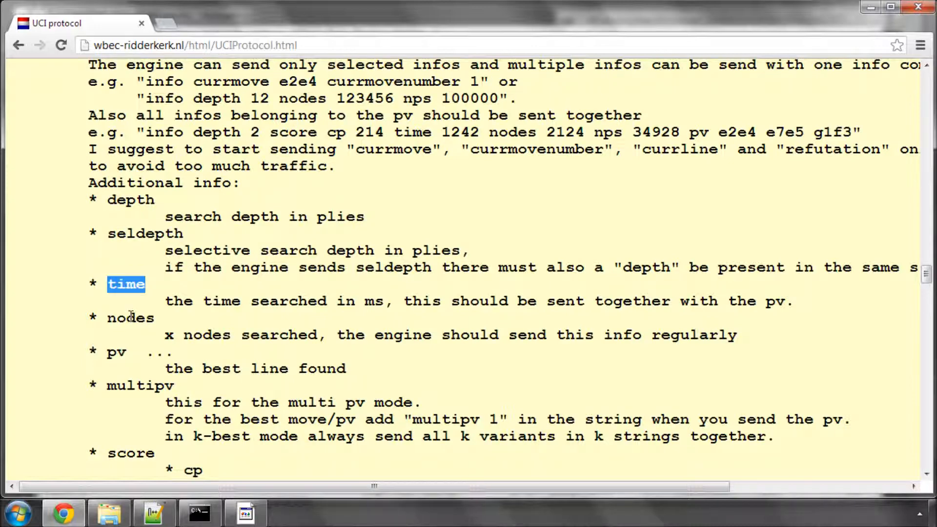
pyautogui.doubleClick(116, 352)
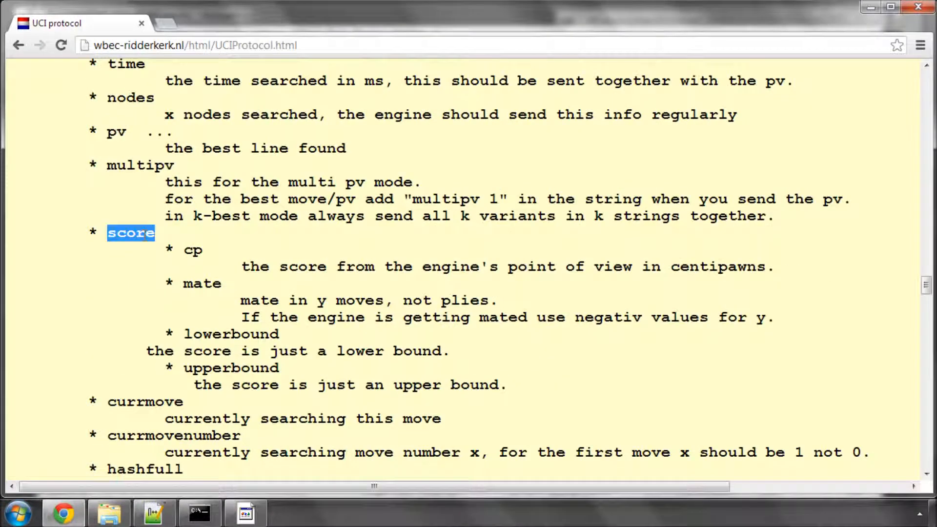
pyautogui.doubleClick(201, 283)
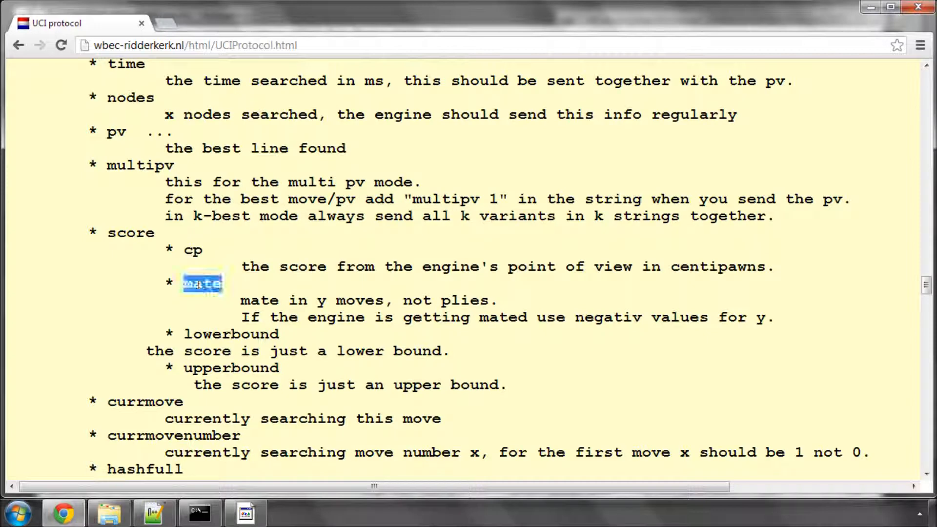
pyautogui.click(203, 283)
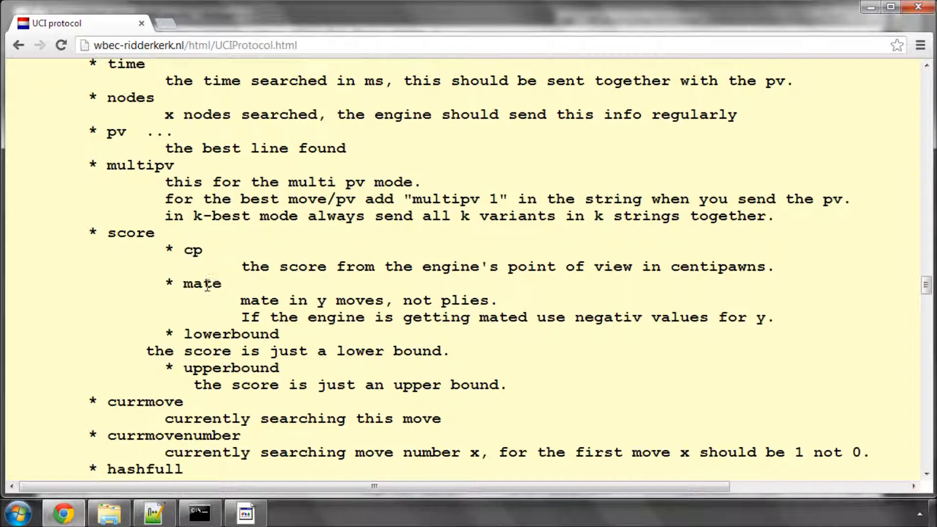
pyautogui.doubleClick(201, 283)
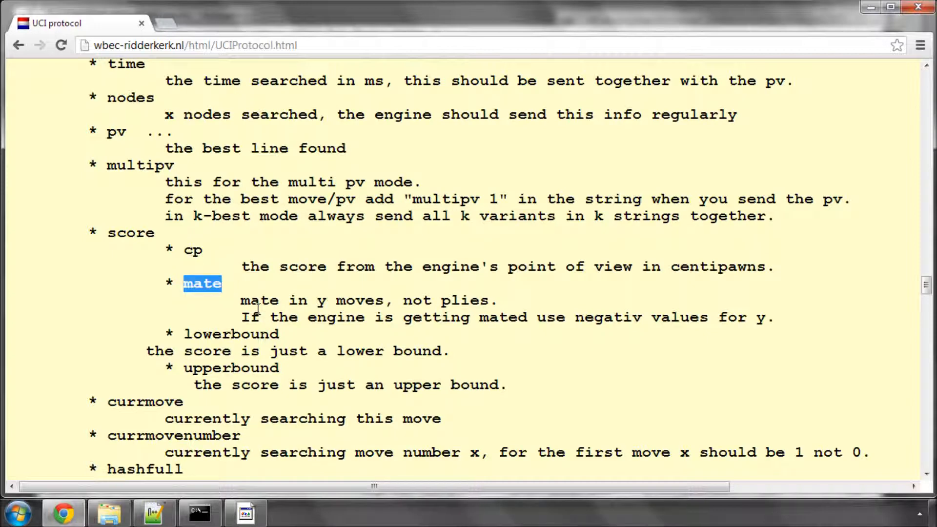
# Find the example 'info score cp 13 depth 1 nodes 13 time 15 pv f1b5' output line.
pyautogui.scroll(-3)
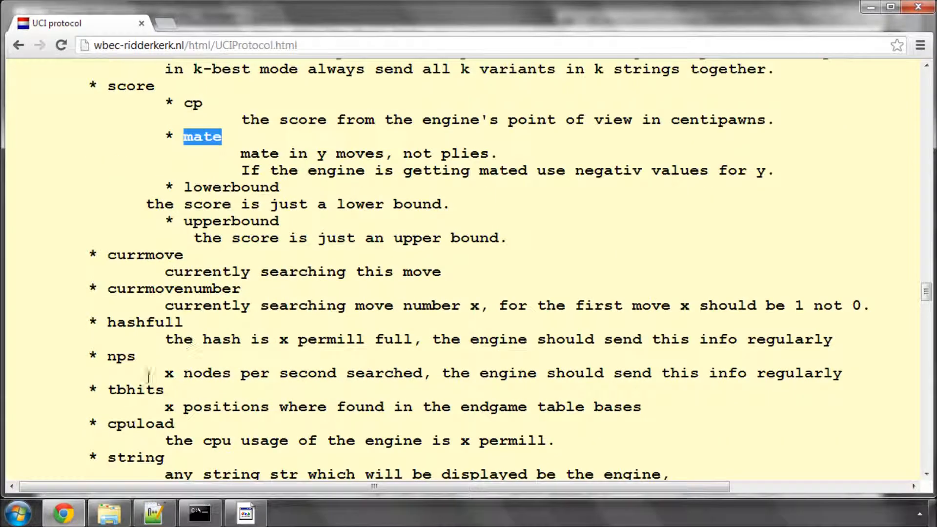
pyautogui.scroll(-3)
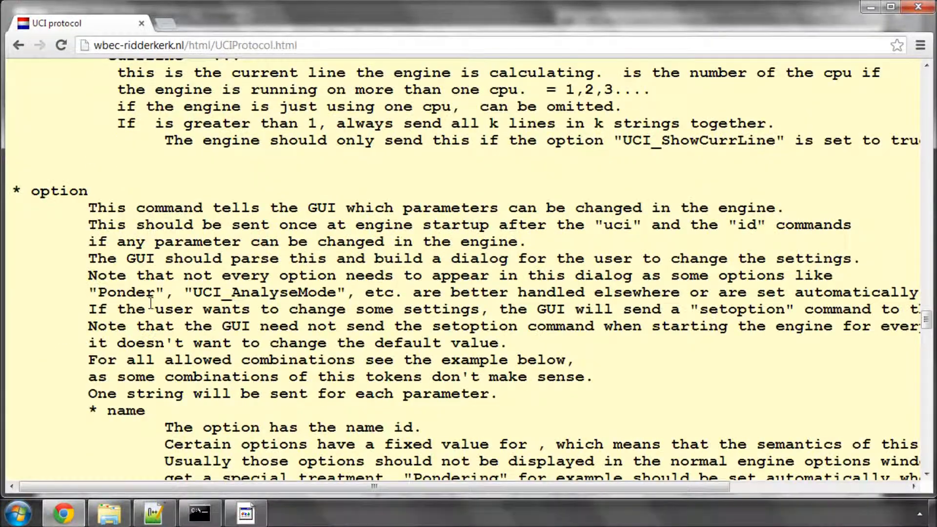
pyautogui.scroll(-3)
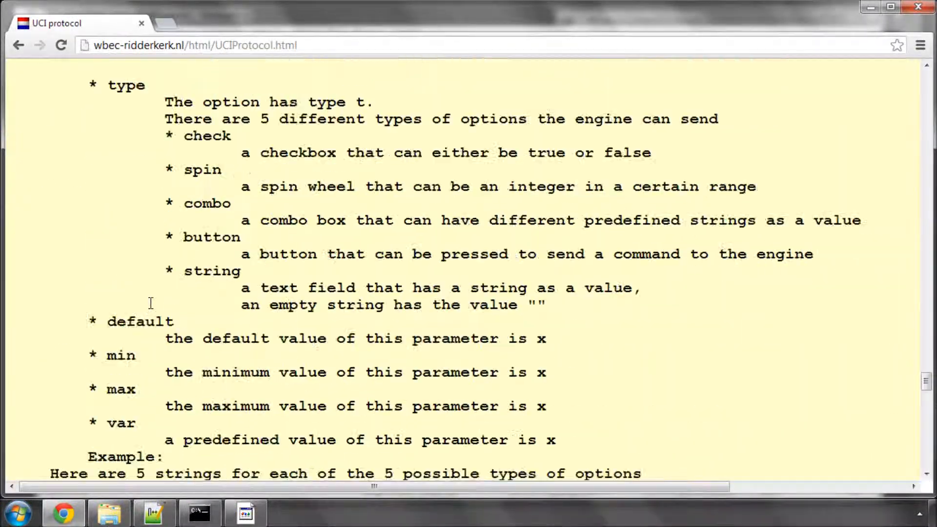
pyautogui.scroll(-3)
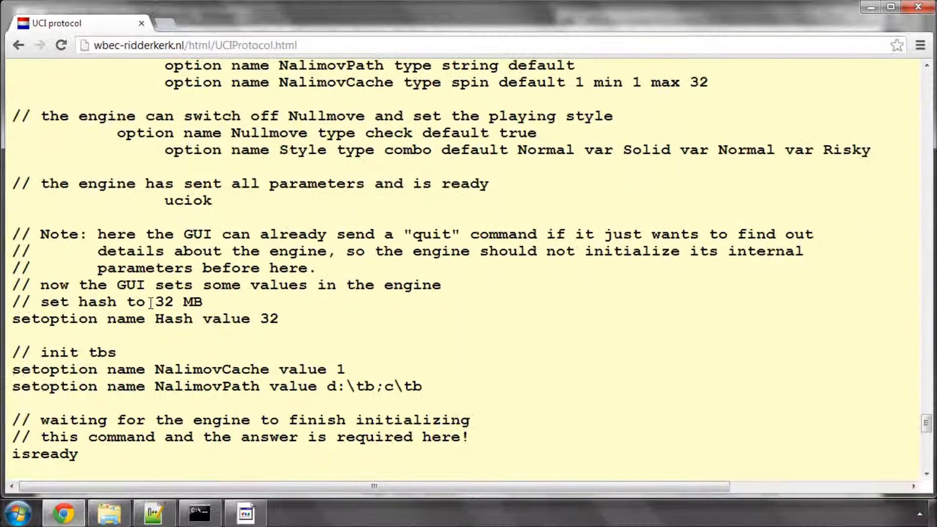
pyautogui.scroll(-3)
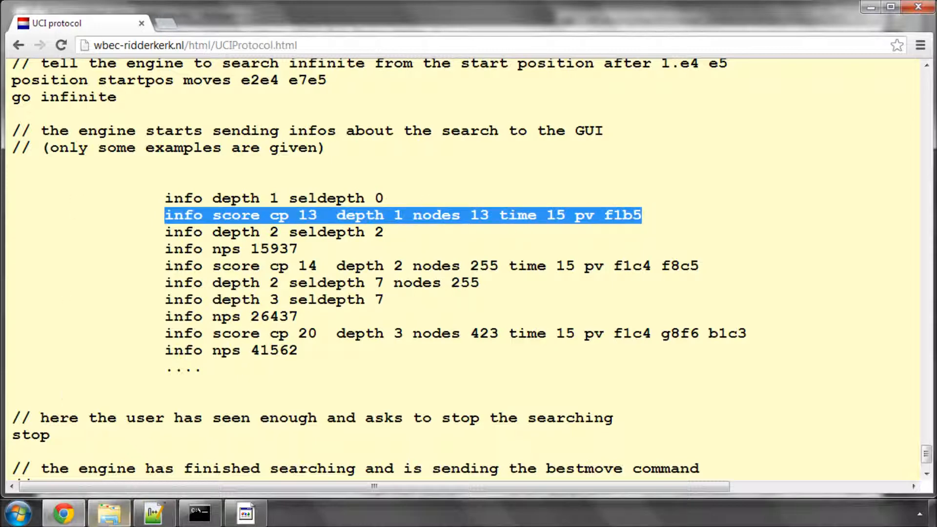
pyautogui.click(153, 512)
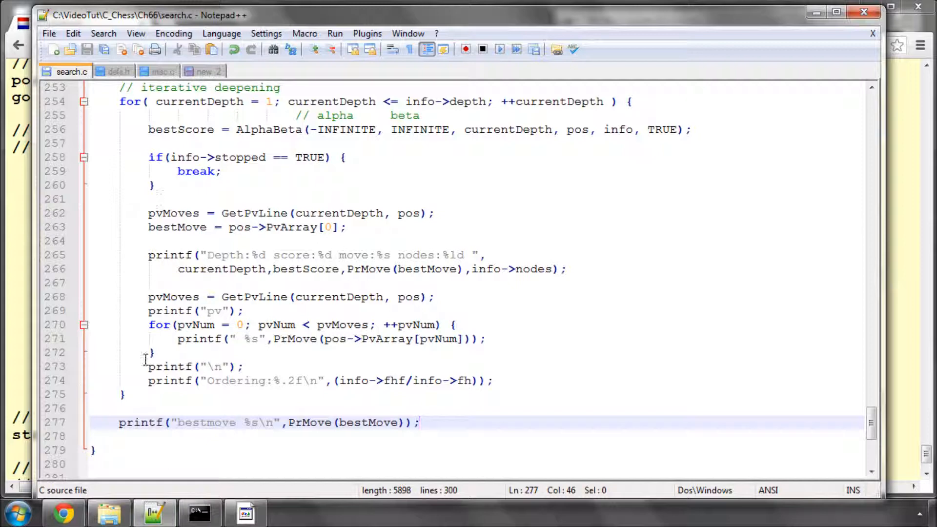
# Paste the sample info line as a // comment and reword the format to "info score cp %d depth %d nodes %ld time %d ".
pyautogui.write('//')
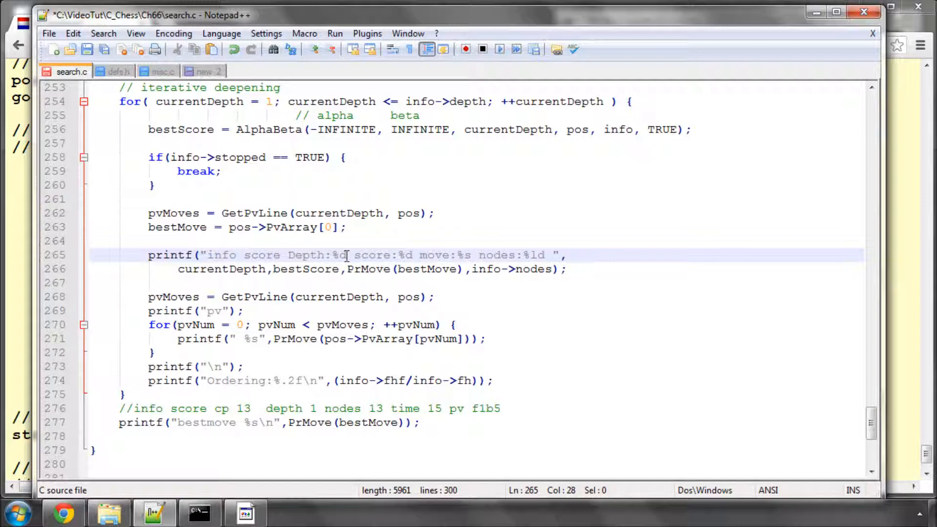
pyautogui.write('cp')
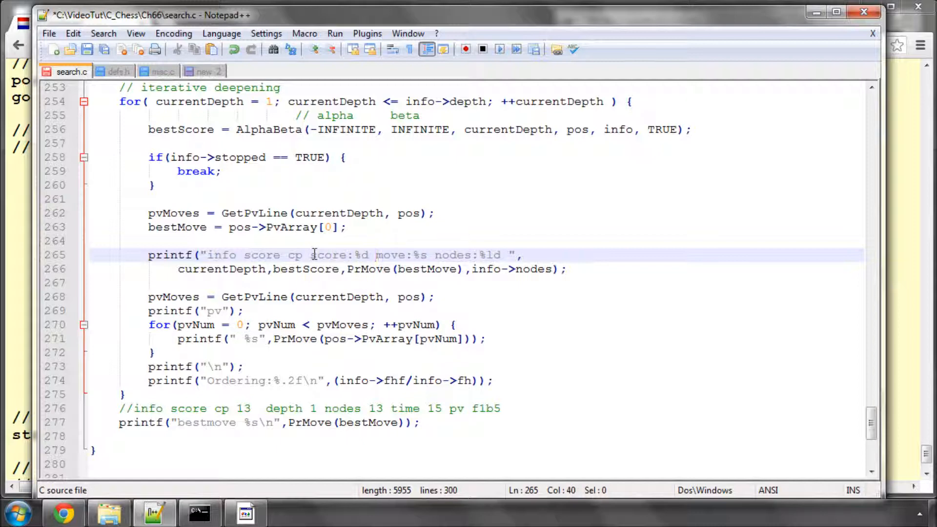
pyautogui.write('depthg')
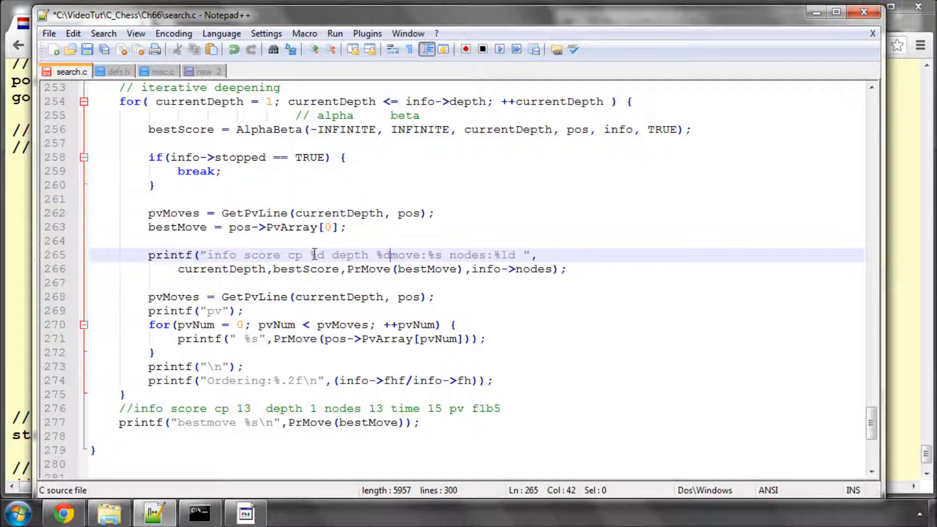
pyautogui.write('" "')
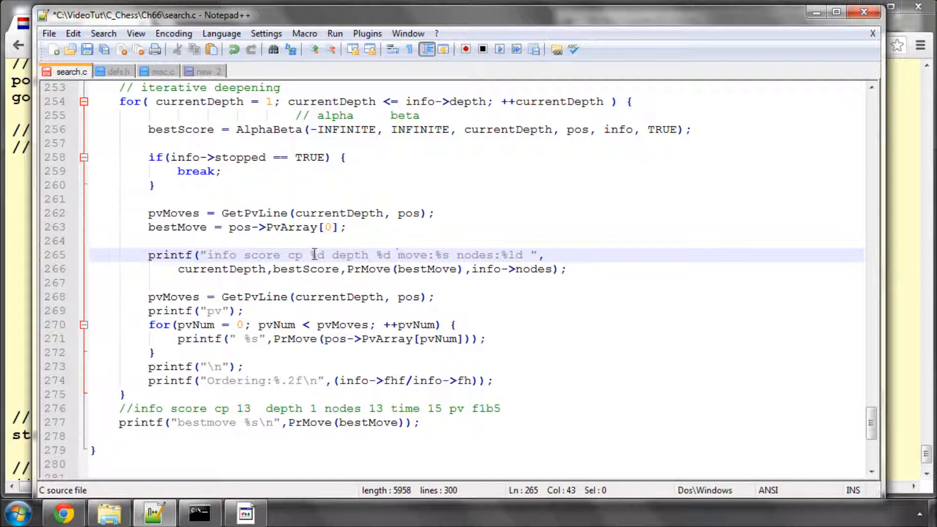
pyautogui.write('nodes')
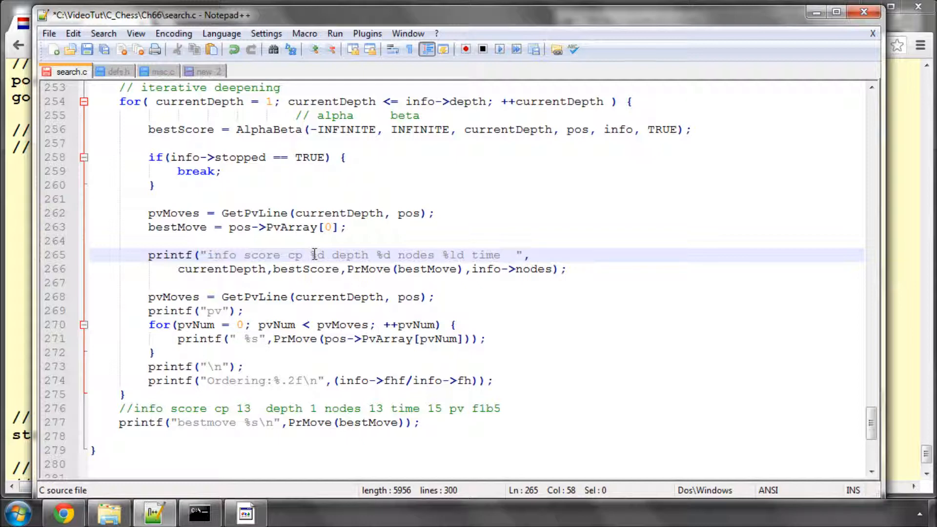
pyautogui.write('%d')
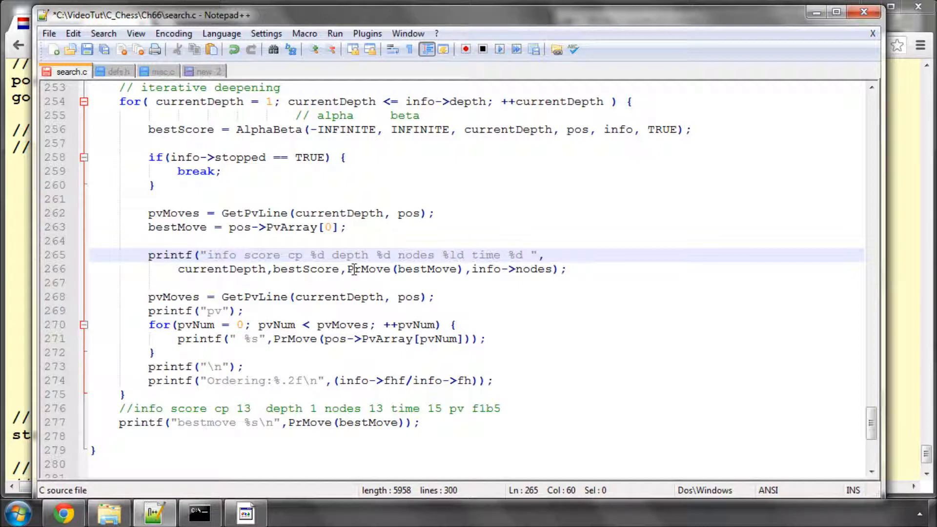
pyautogui.doubleClick(222, 270)
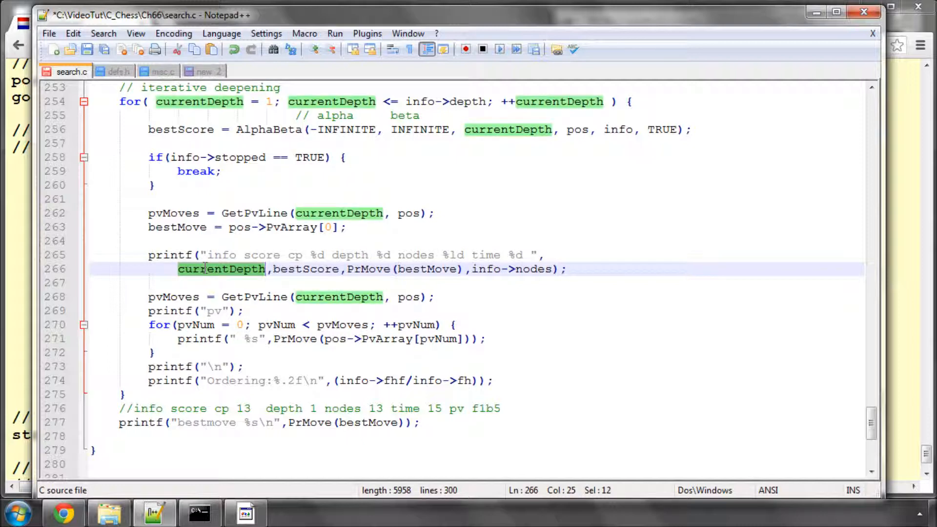
# Reorder the printf arguments to bestScore, currentDepth, info->nodes and GetTimeMs()-info->starttime, checking GetTimeMs in misc.c.
pyautogui.press('Delete')
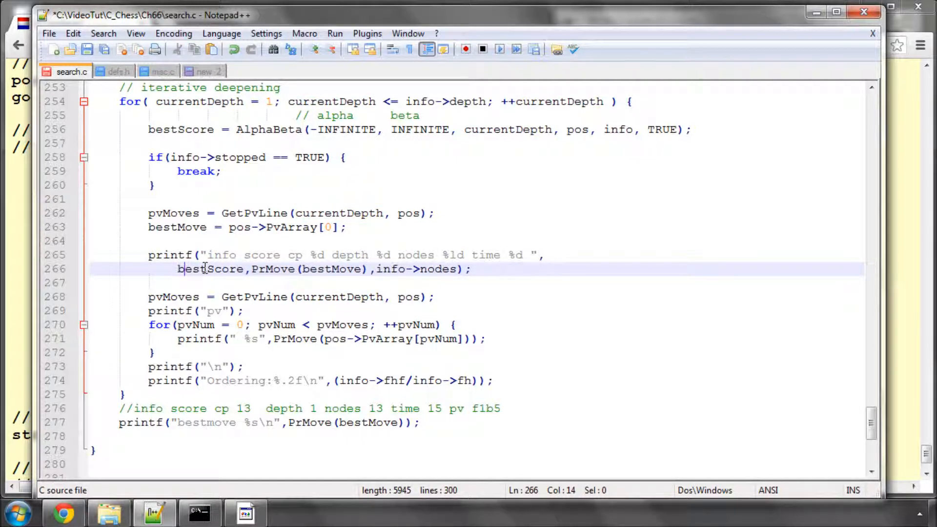
pyautogui.click(249, 269)
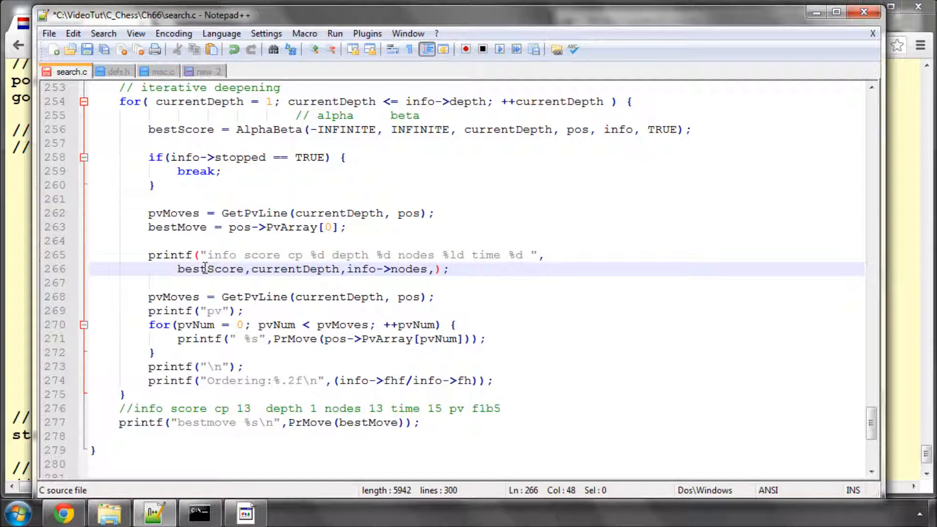
pyautogui.click(164, 71)
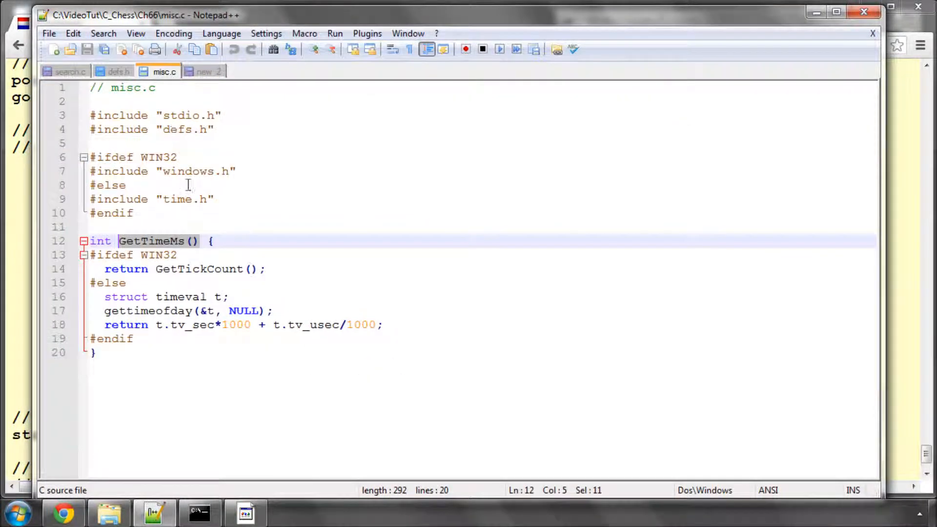
pyautogui.click(71, 71)
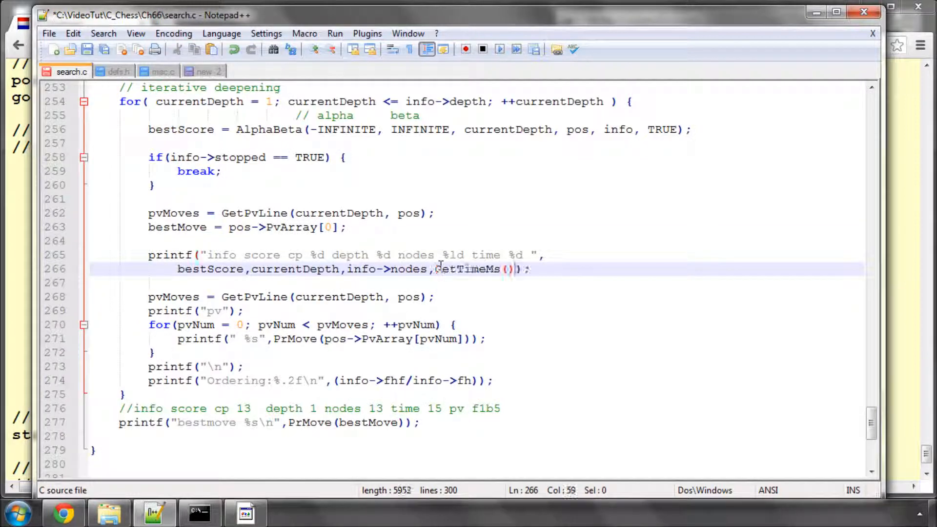
pyautogui.write('-')
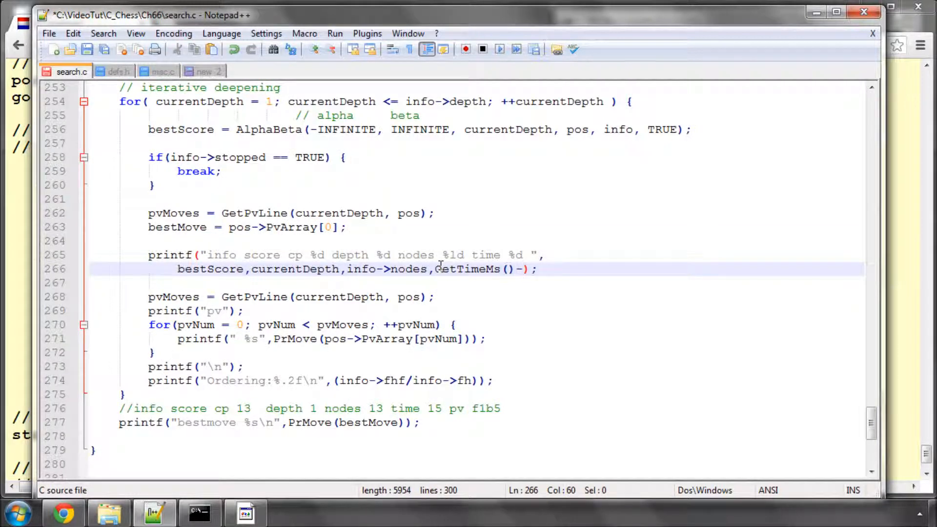
pyautogui.write('info->')
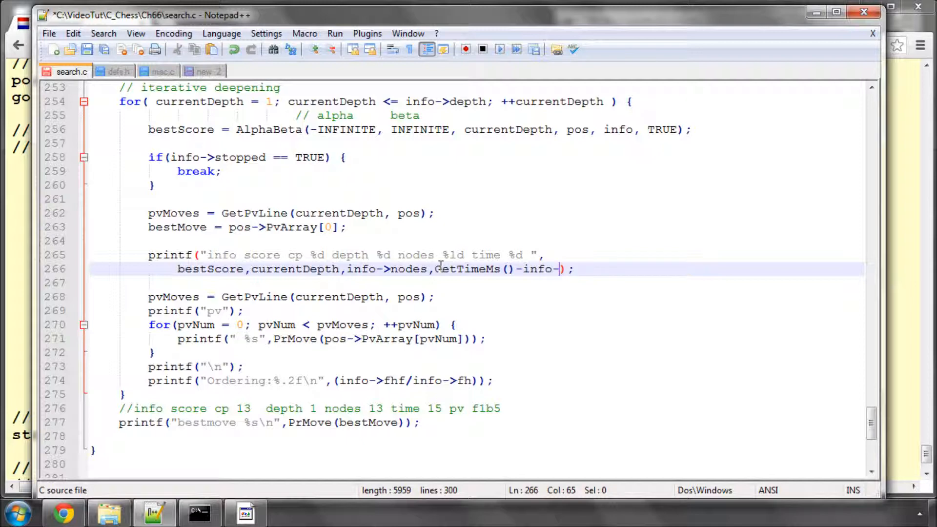
pyautogui.write('startti')
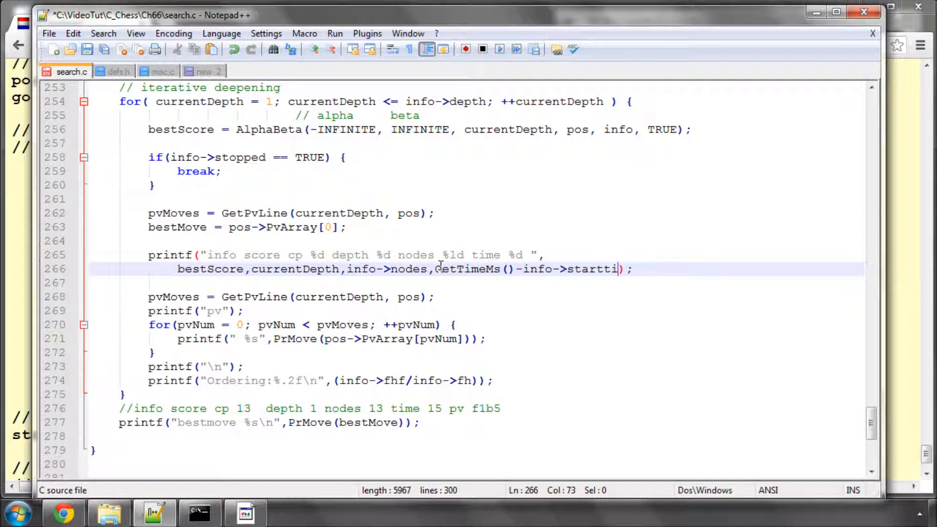
pyautogui.write('me')
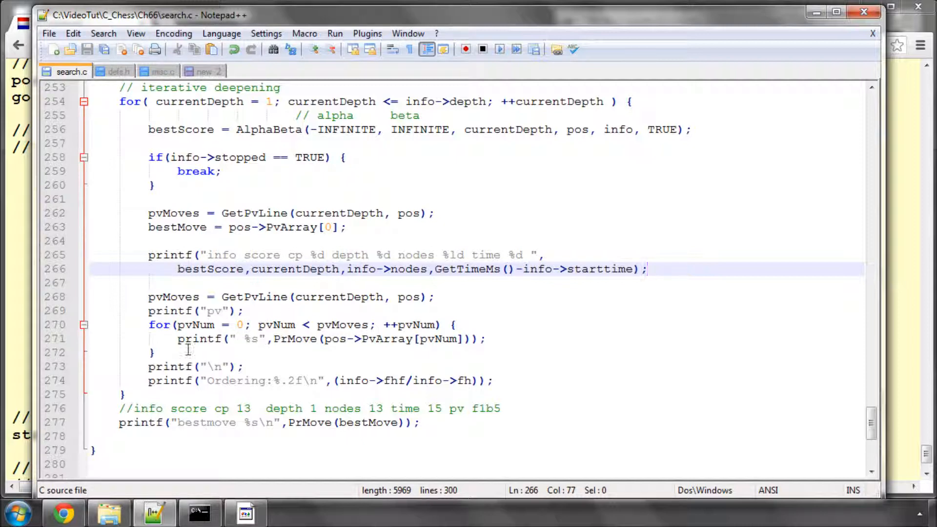
pyautogui.moveTo(435, 422)
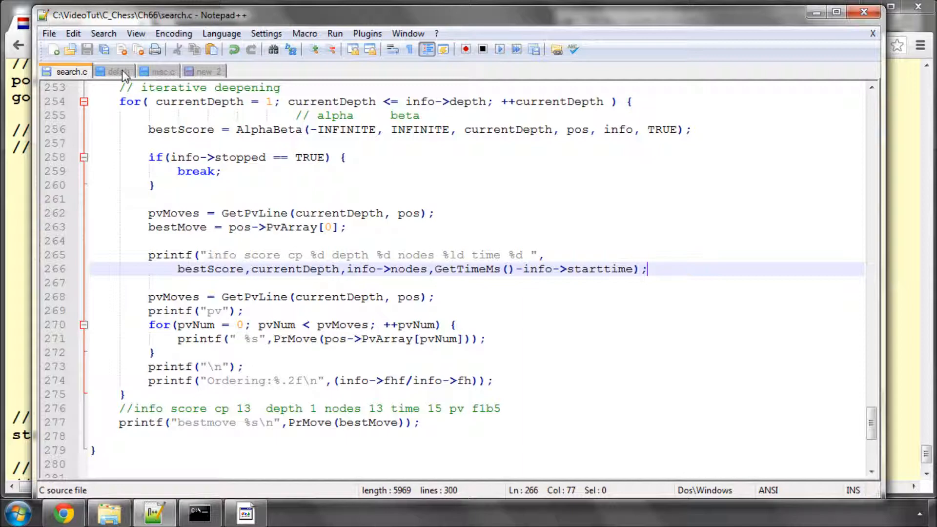
# Open vice.c and add info->starttime = GetTimeMs(); under the depth = 6 line.
pyautogui.click(70, 49)
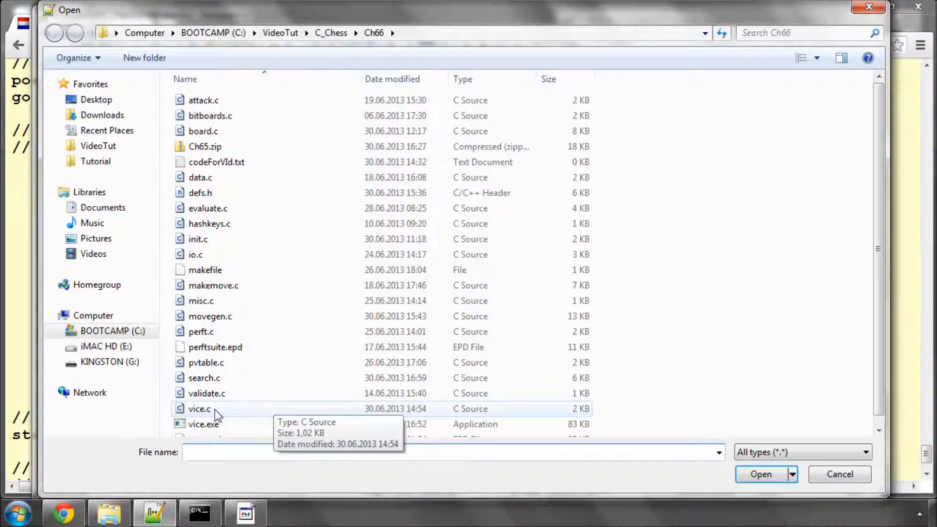
pyautogui.doubleClick(199, 409)
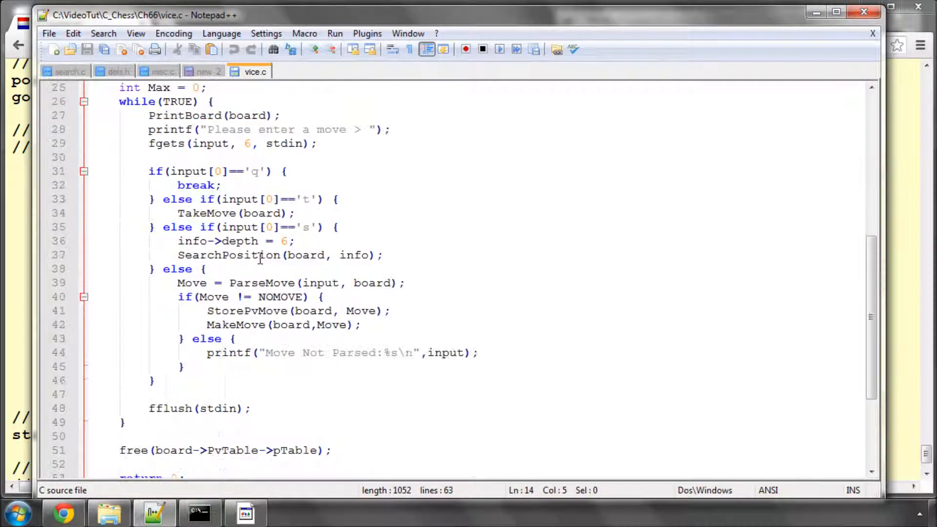
pyautogui.click(302, 241)
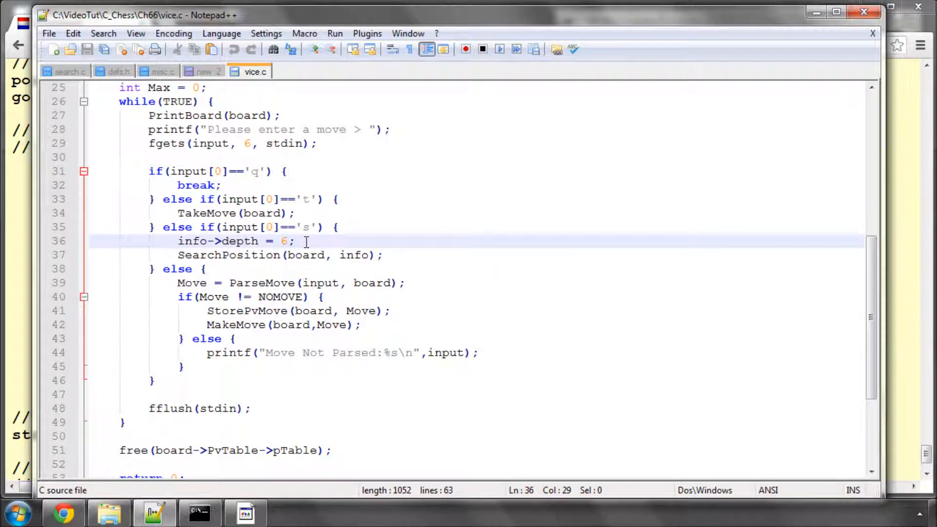
pyautogui.write('info->star')
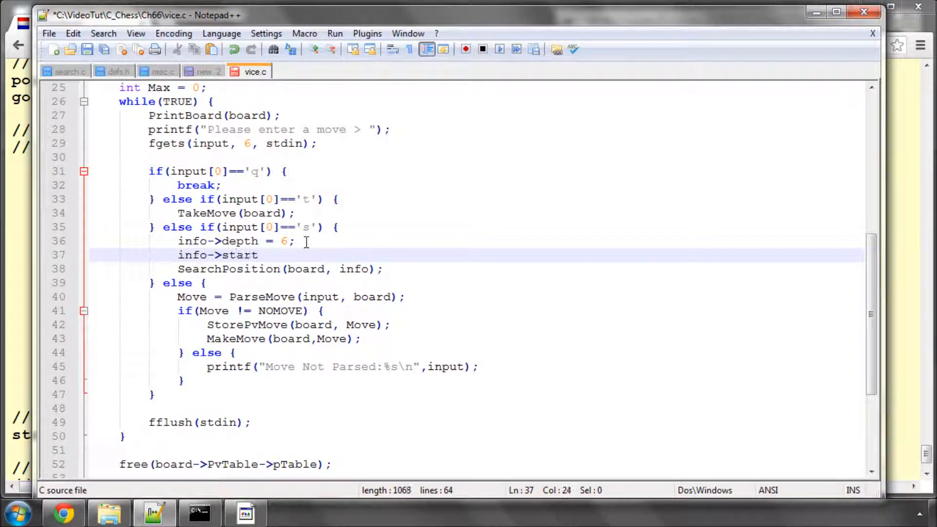
pyautogui.write('time =')
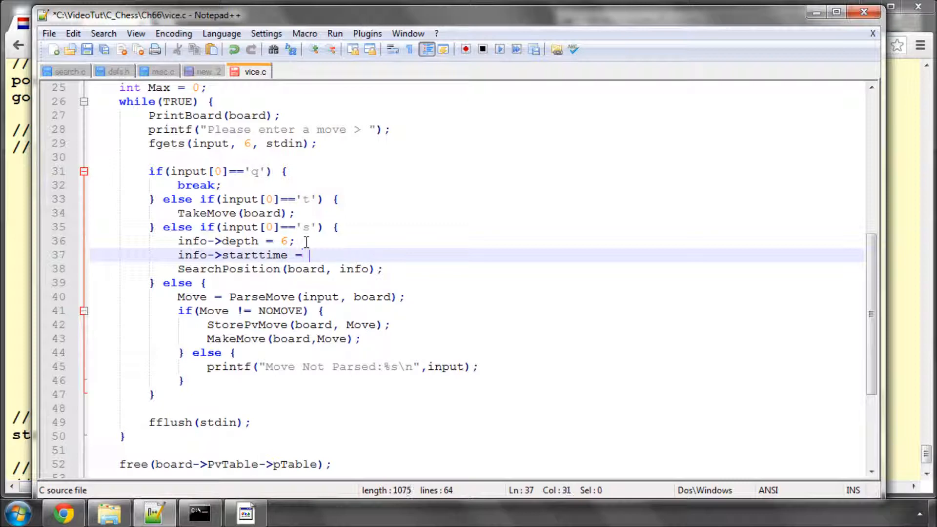
pyautogui.write('GetTimeMs();')
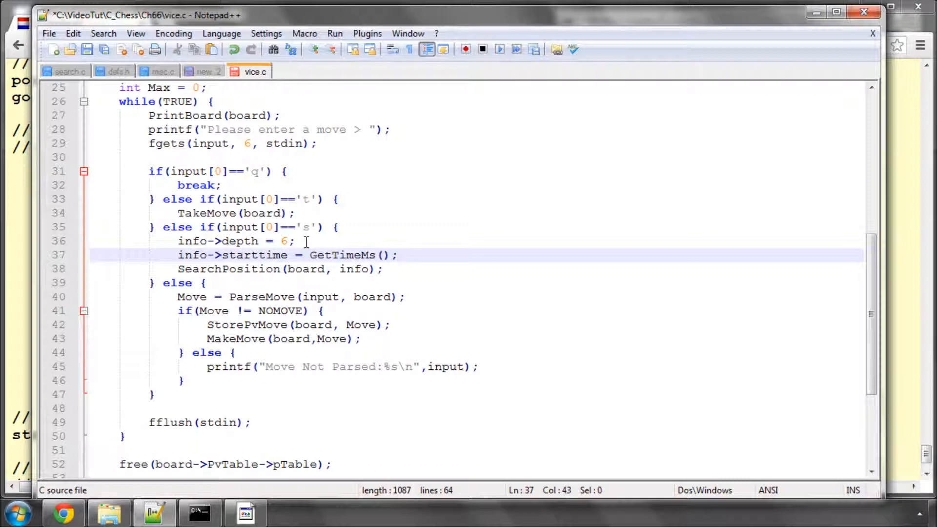
# Add info->stoptime = GetTimeMs() + 200000; and switch to the console to run the engine.
pyautogui.write('info-')
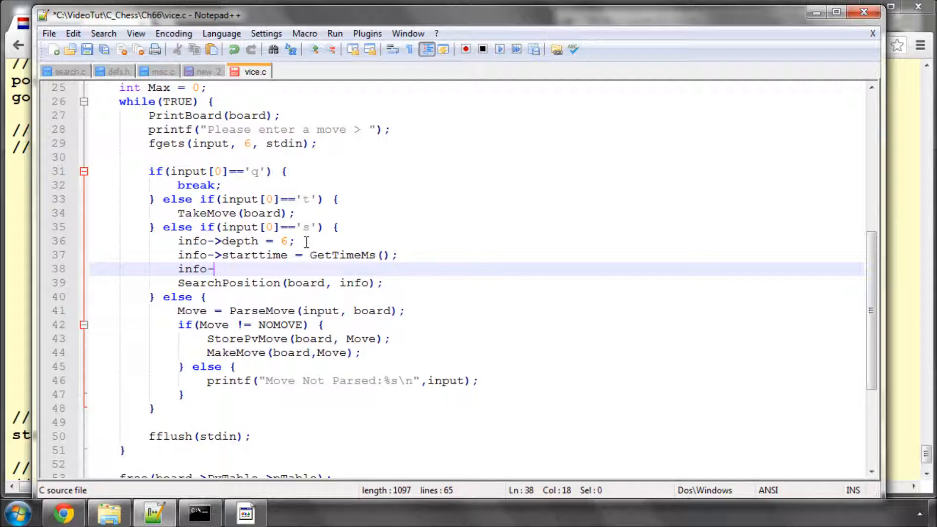
pyautogui.write('stoptime')
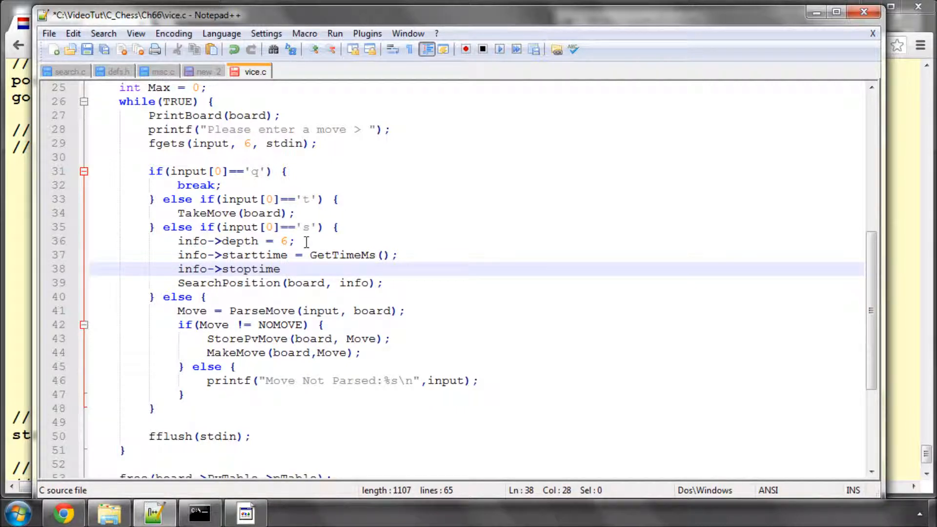
pyautogui.write('=')
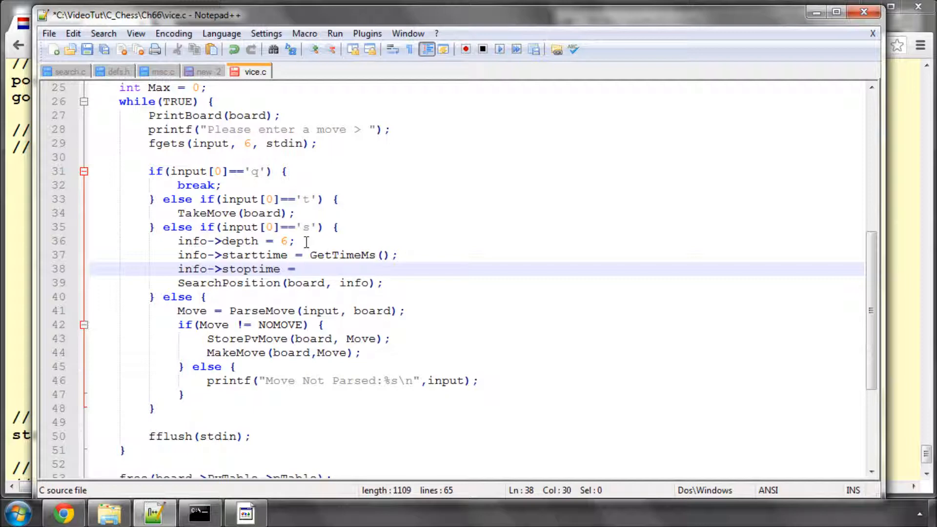
pyautogui.write('GetTimeMs() +')
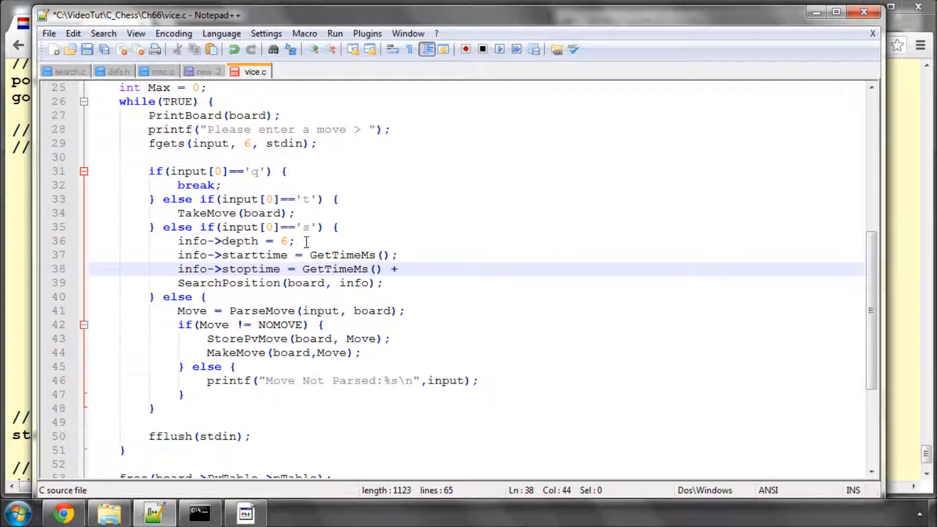
pyautogui.write('200')
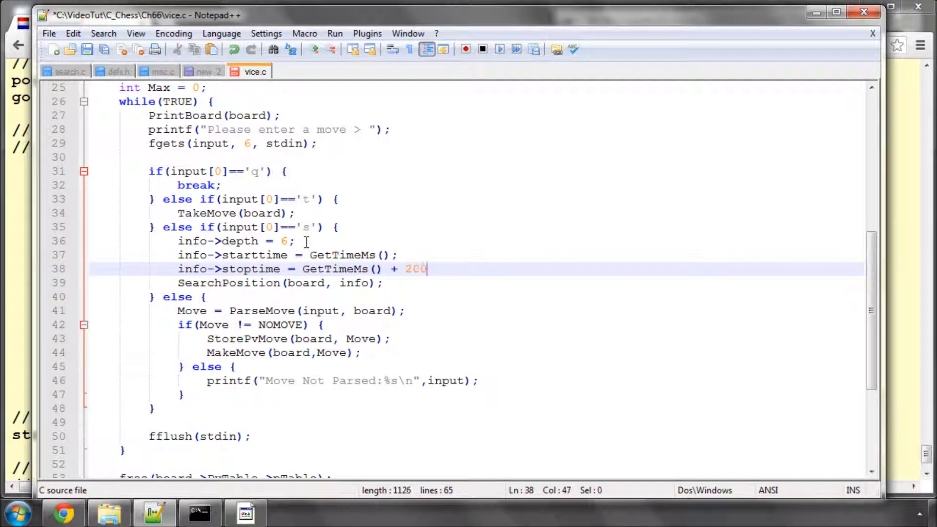
pyautogui.write('000')
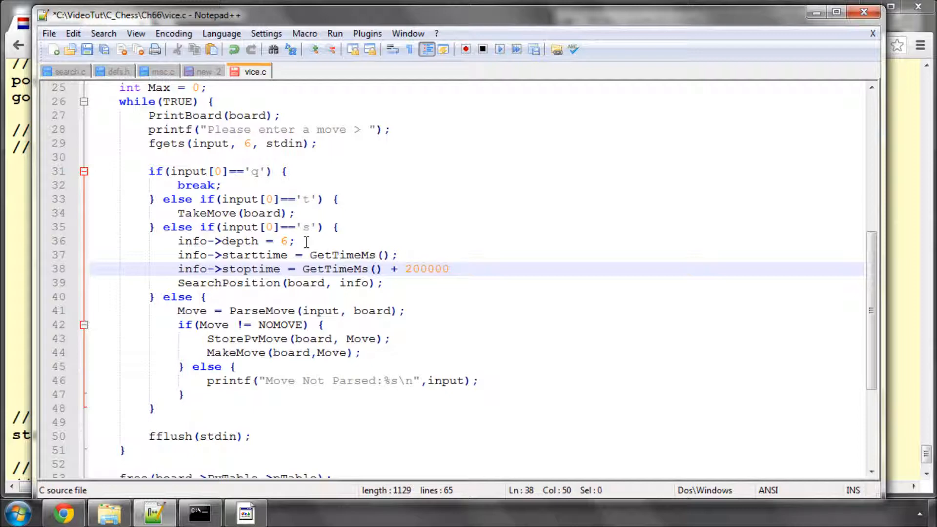
pyautogui.write(';')
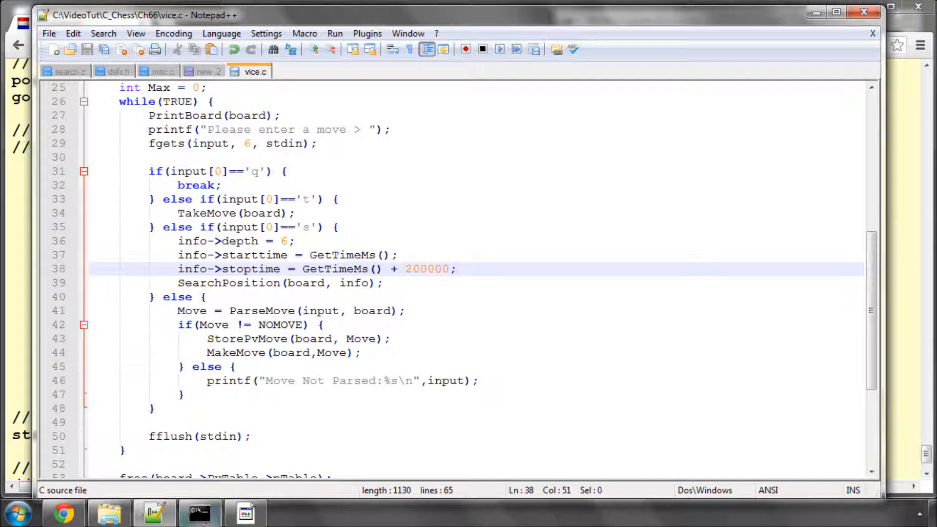
pyautogui.click(199, 512)
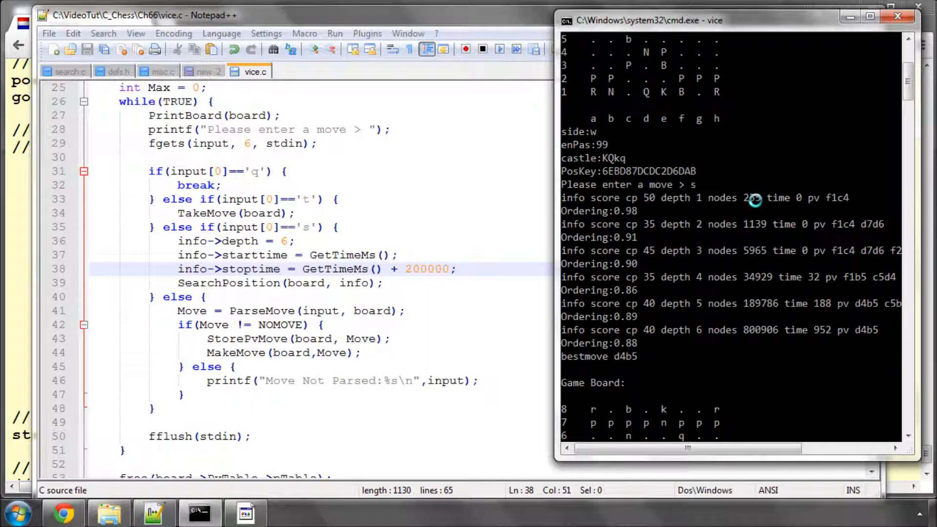
pyautogui.moveTo(811, 276)
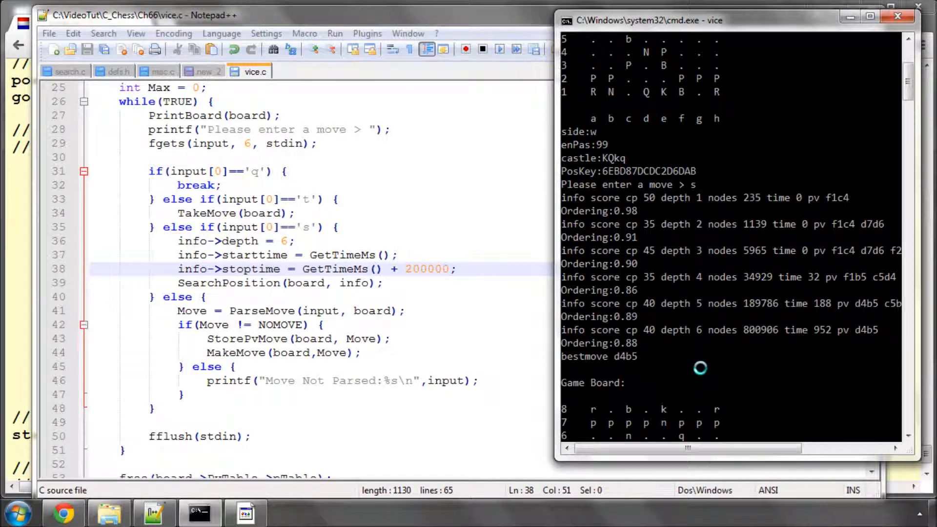
# Quit the engine with q after checking the info output, and return to the UCI notes tab.
pyautogui.write('q')
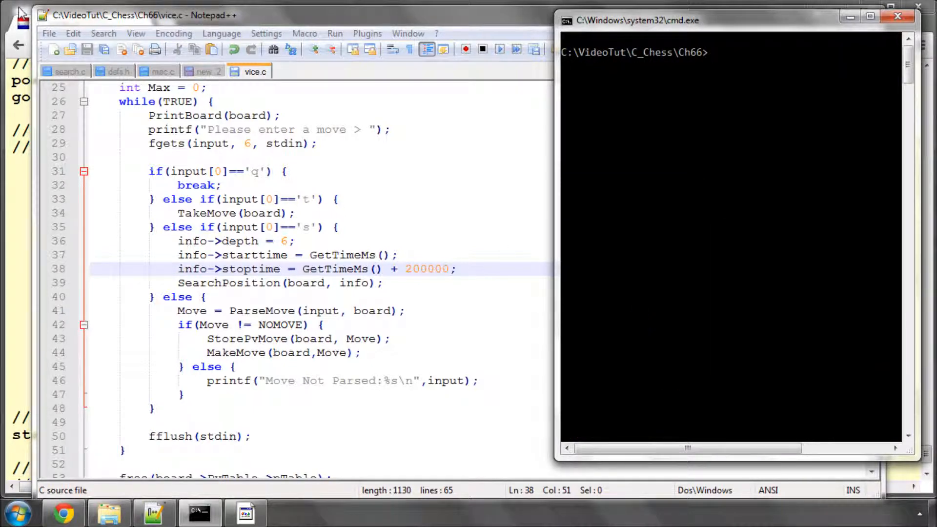
pyautogui.click(62, 512)
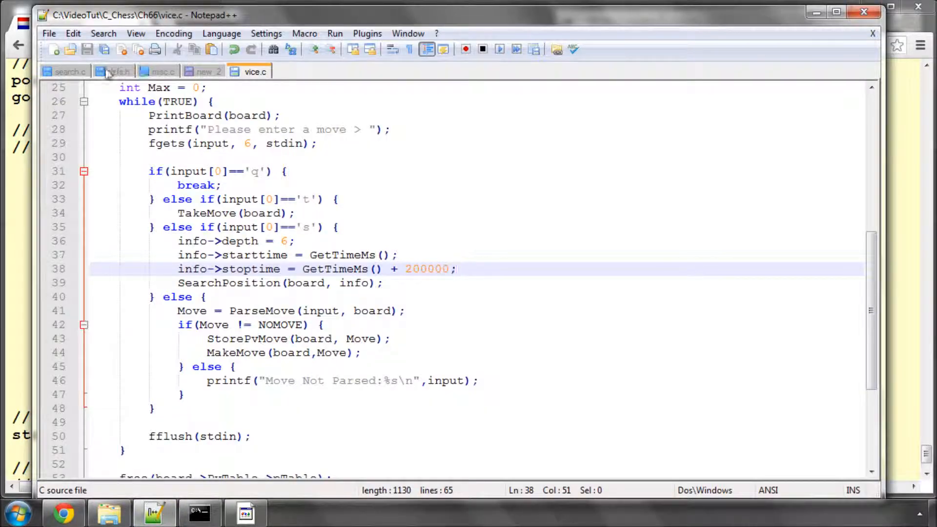
pyautogui.click(205, 72)
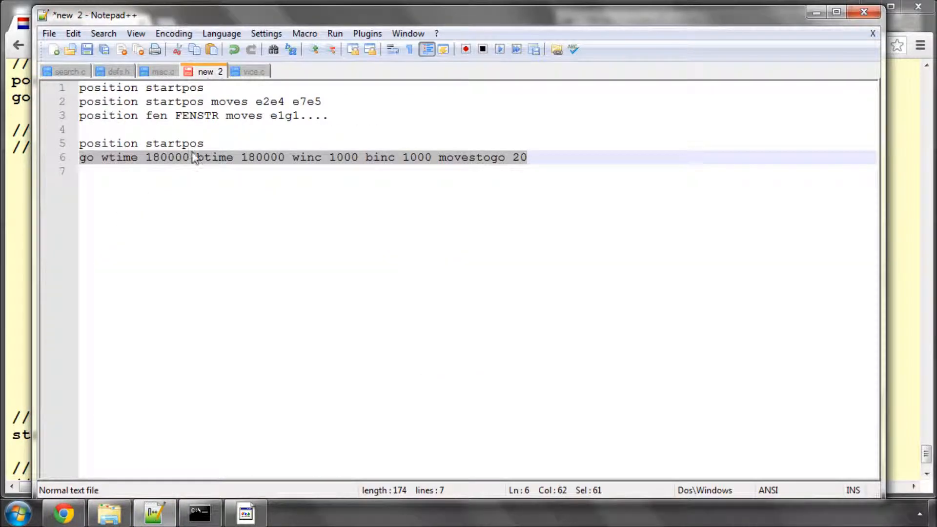
# List the planned functions uciLoop(), parsePositionCommand() and parseGoCommand() below the go example.
pyautogui.press('Enter')
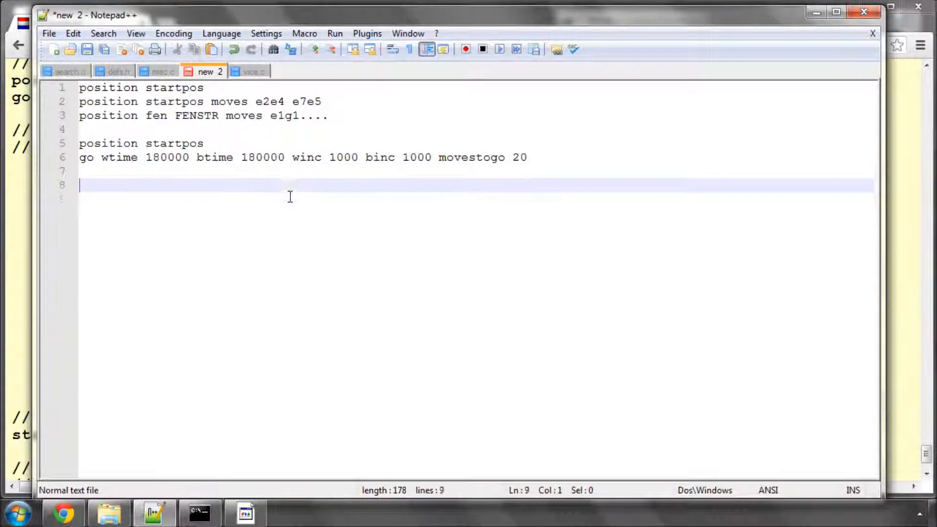
pyautogui.write('uciLoop()')
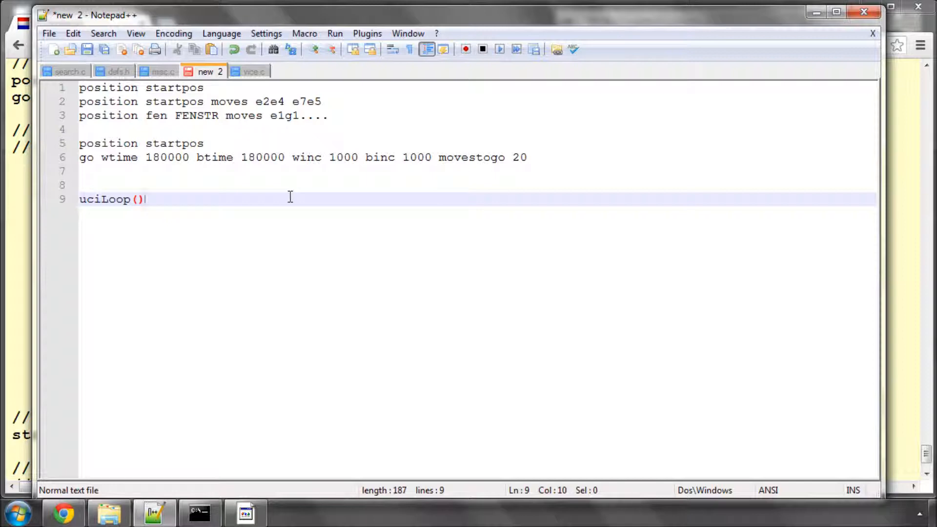
pyautogui.write('par')
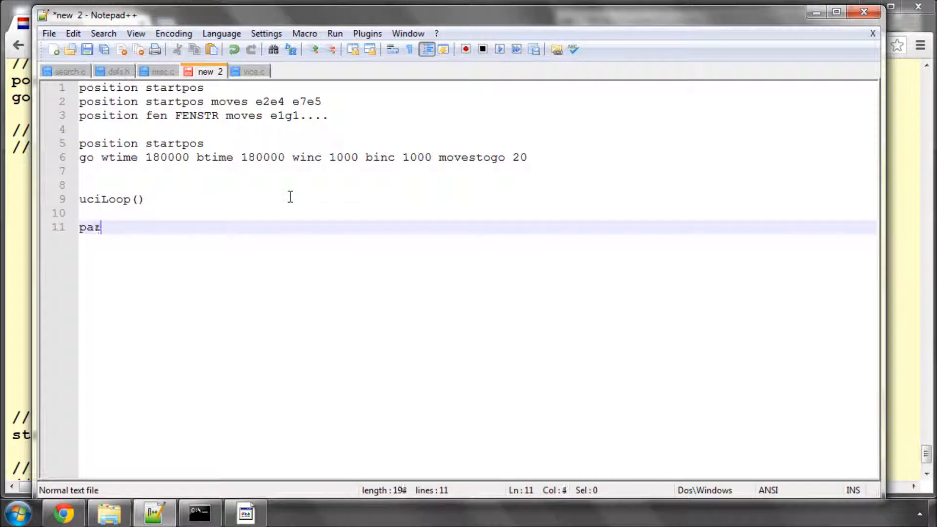
pyautogui.write('sePositionCommand(')
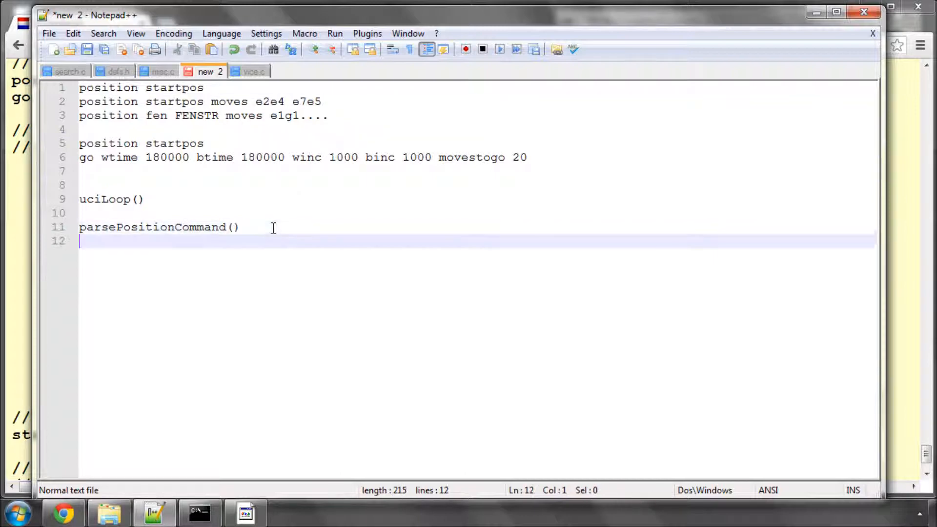
pyautogui.write('parseGoComm')
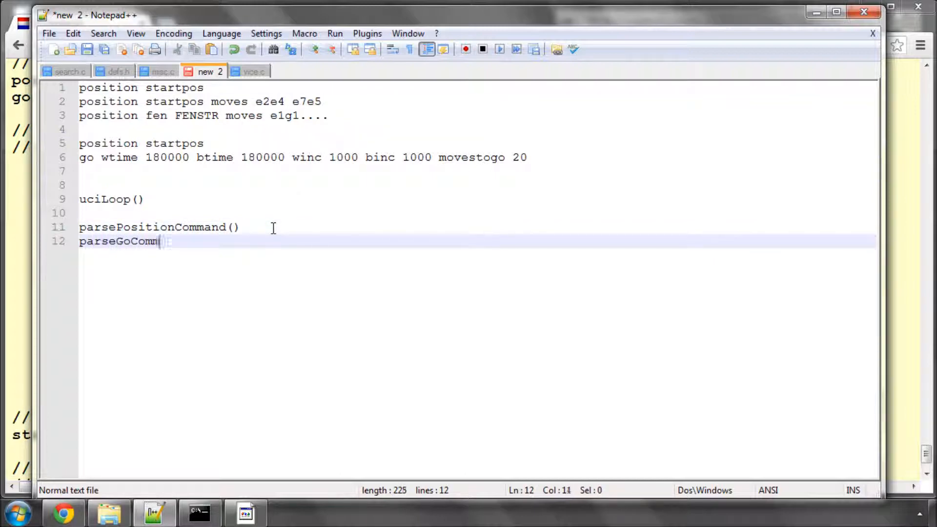
pyautogui.write('and()')
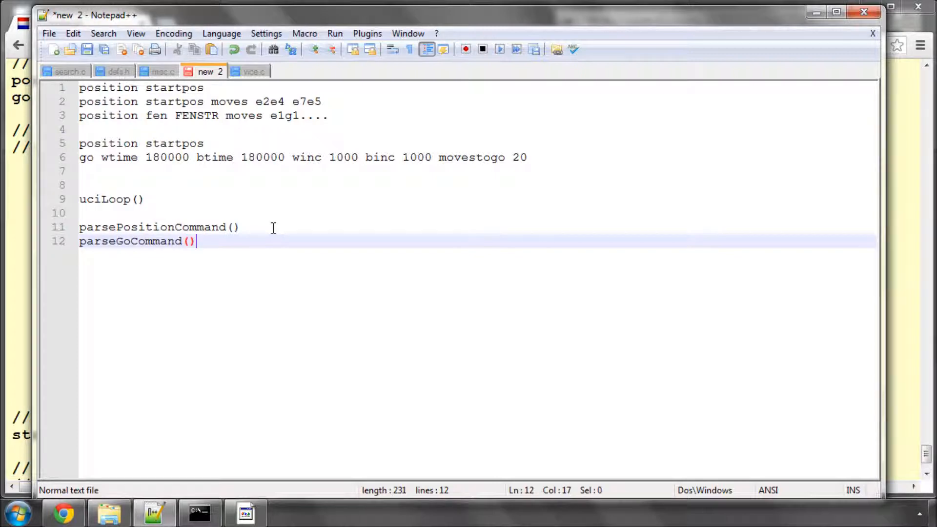
pyautogui.moveTo(175, 176)
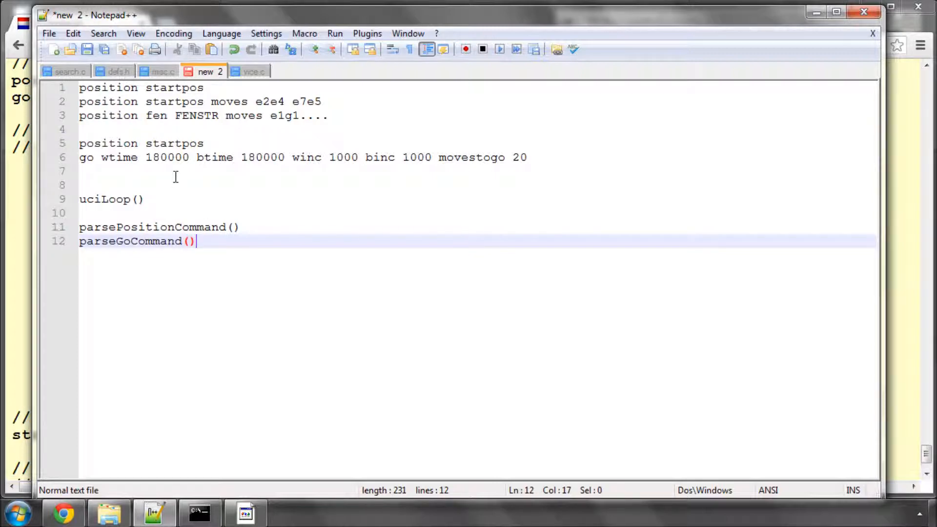